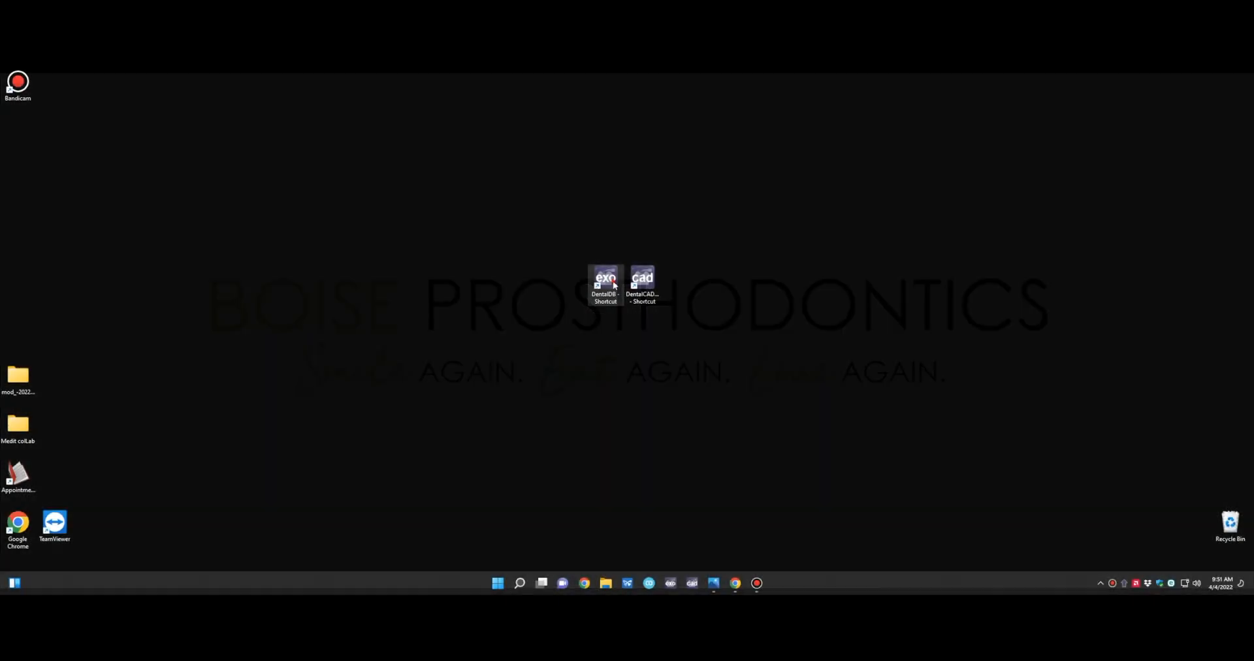
Launch exocad DentalDB from its desktop shortcut
double_click(604, 286)
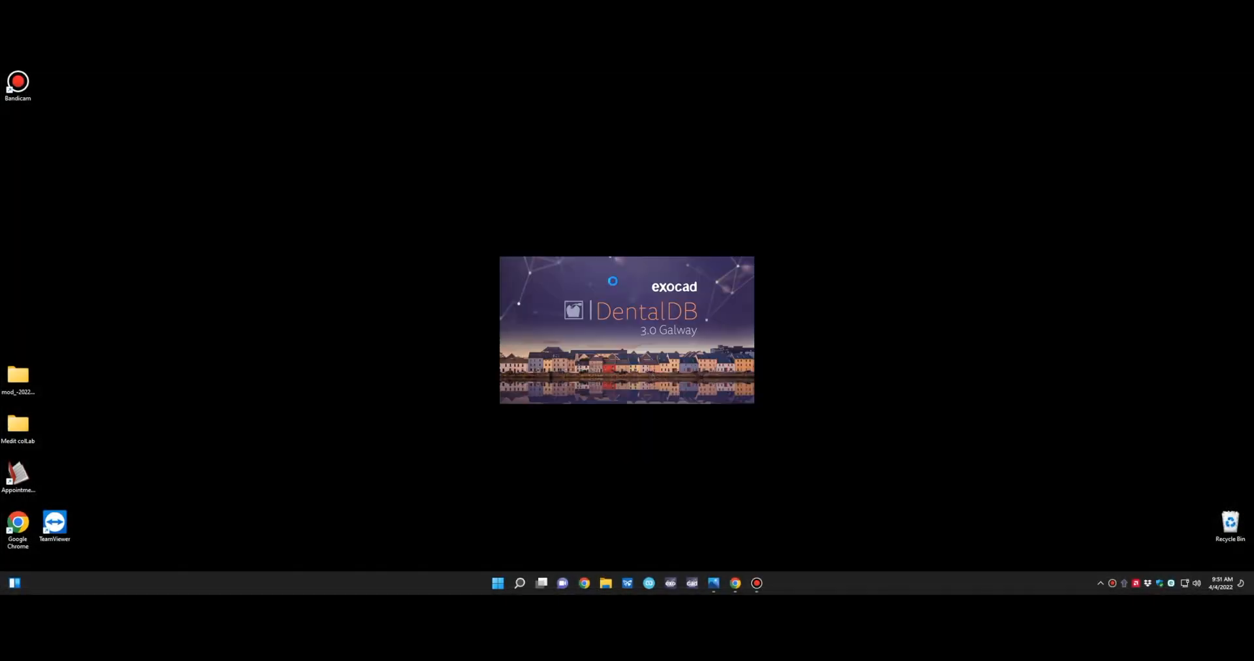
mouse_move(616, 201)
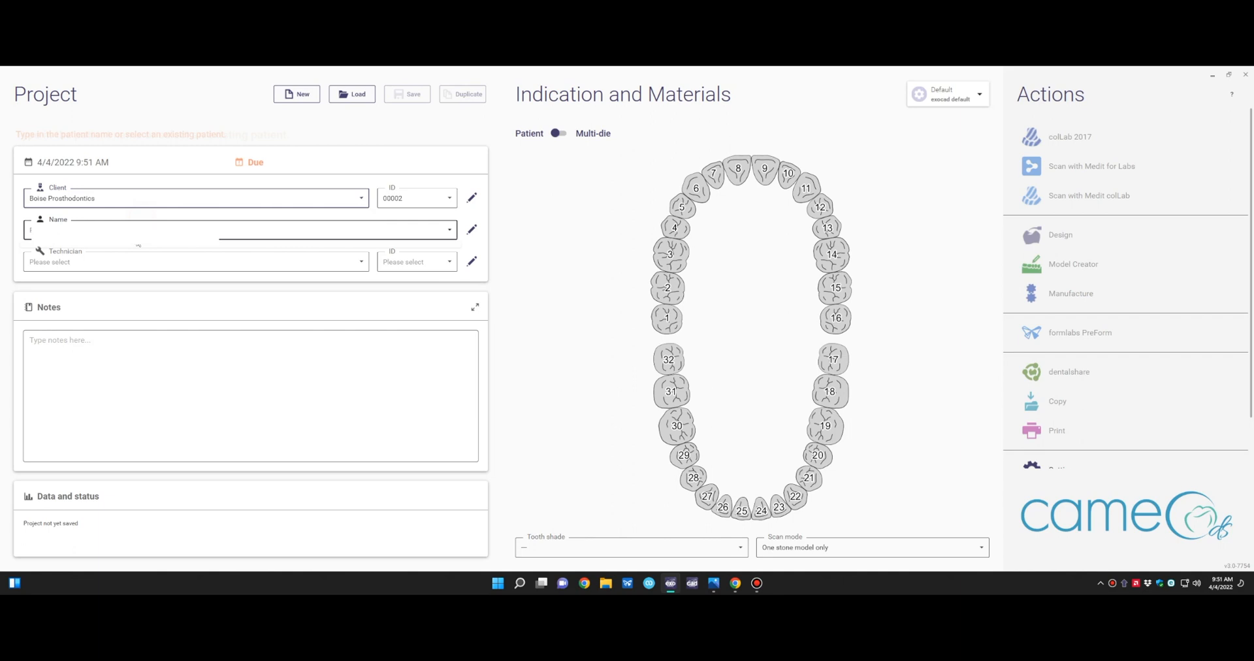
Enter 'maxillary anterior provisional crowns' in the project Notes box
click(196, 261)
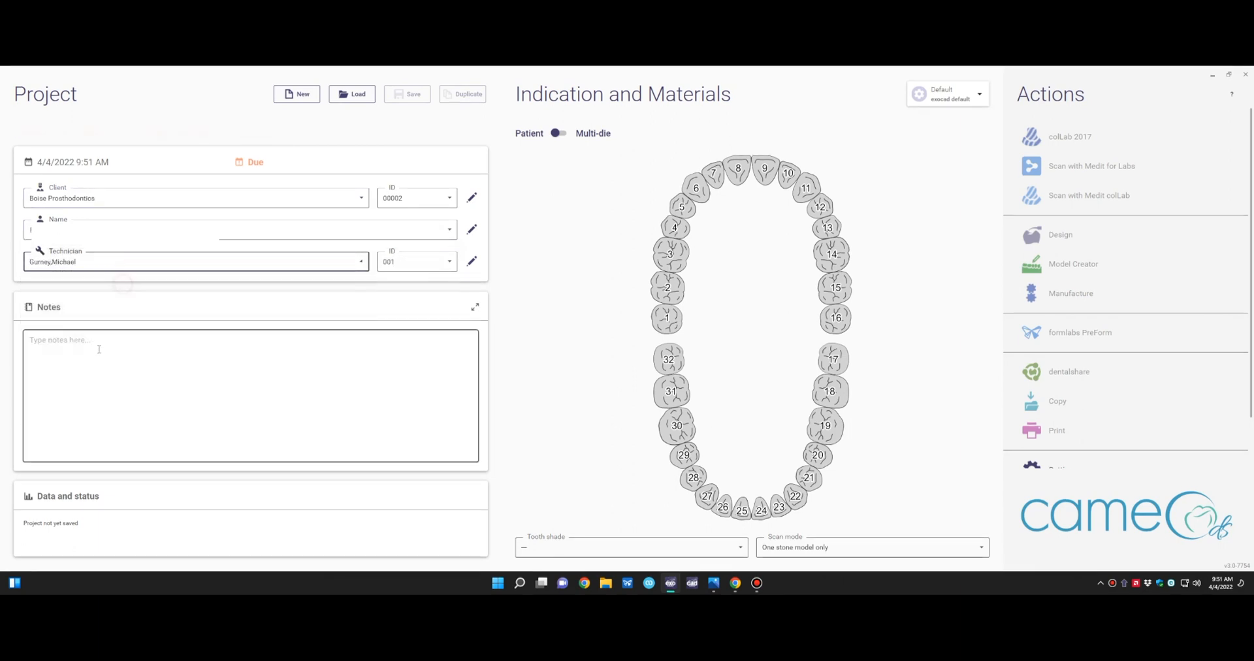
text(maxillary anterior provision)
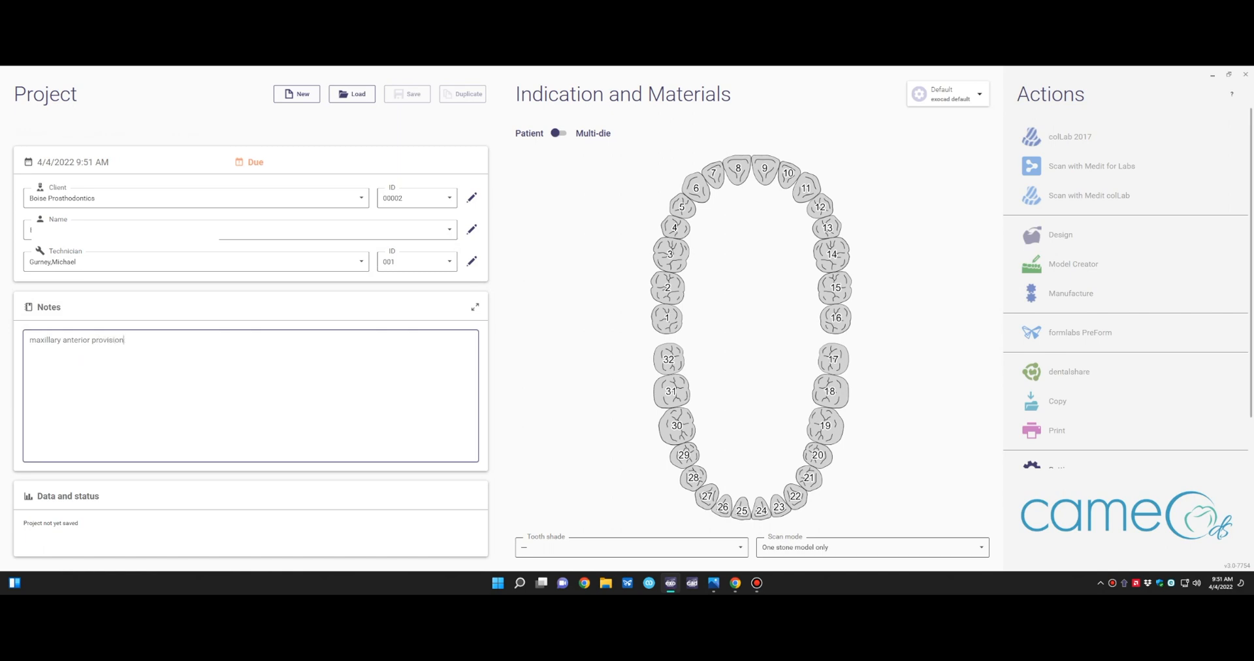
text(al crowns)
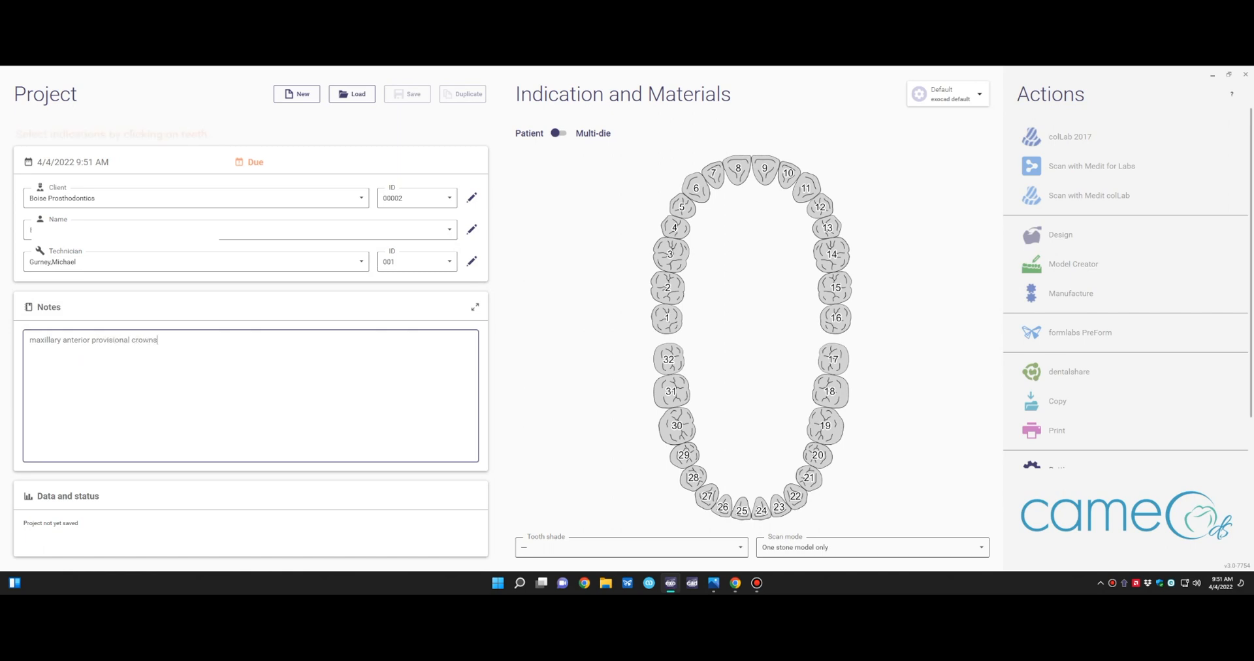
Make teeth 6–11 anatomic crowns in Acrylic/PMMA
click(694, 189)
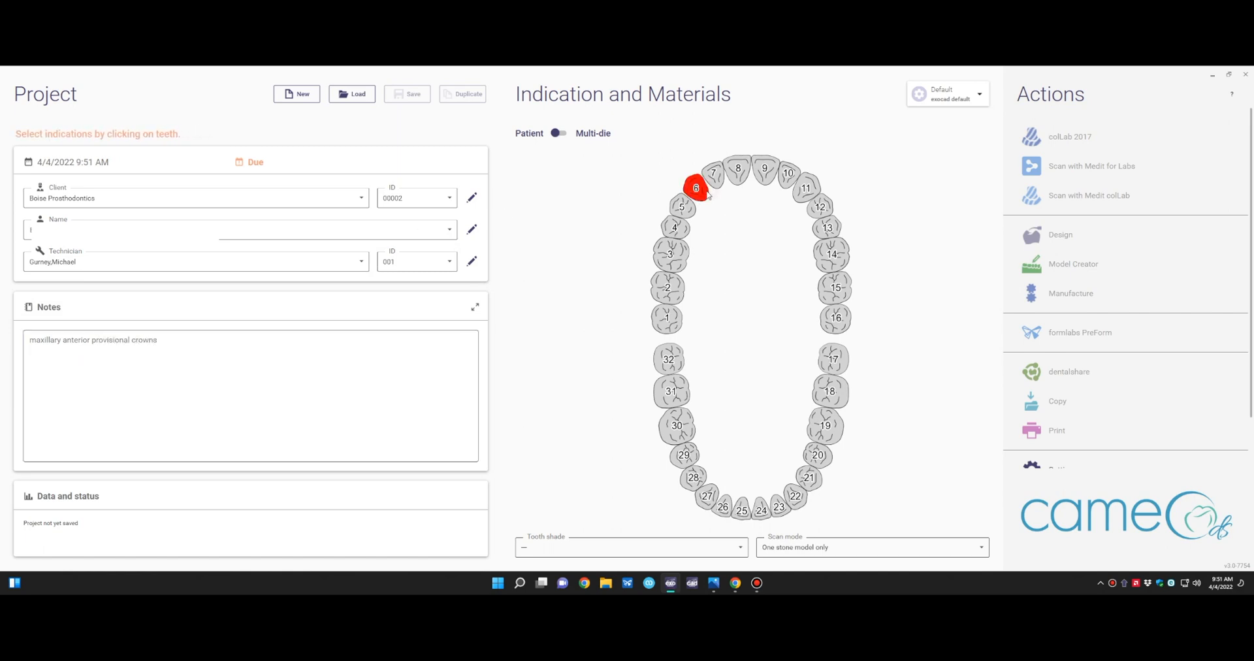
click(695, 188)
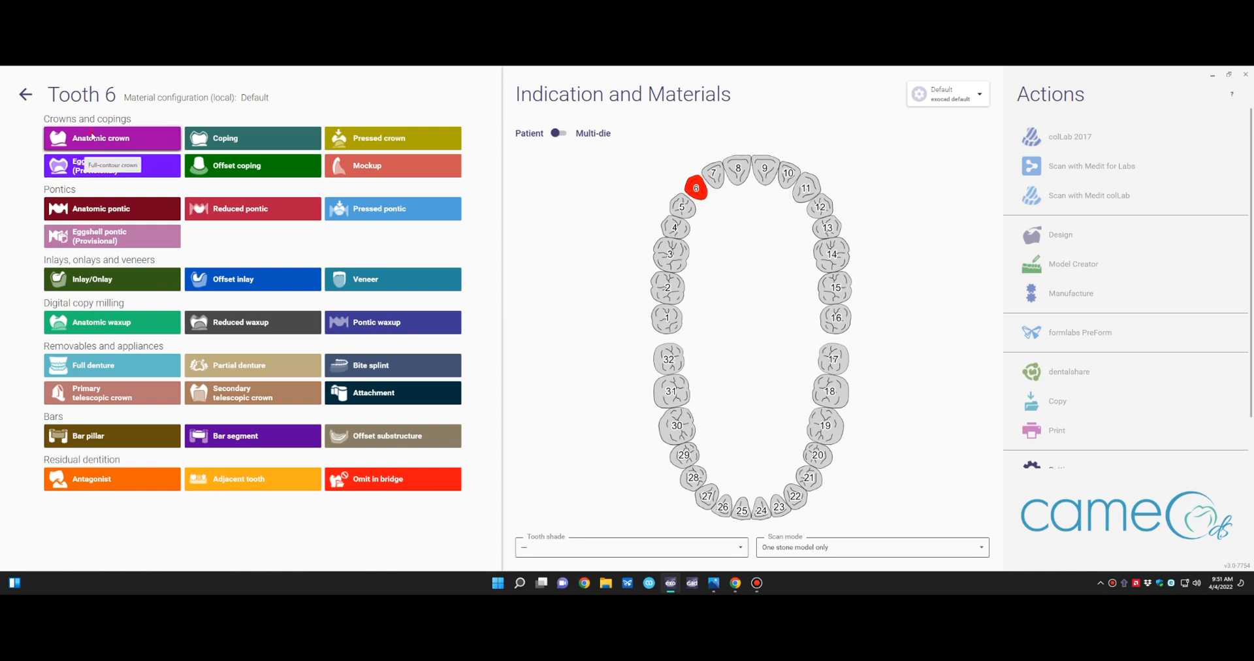
click(98, 138)
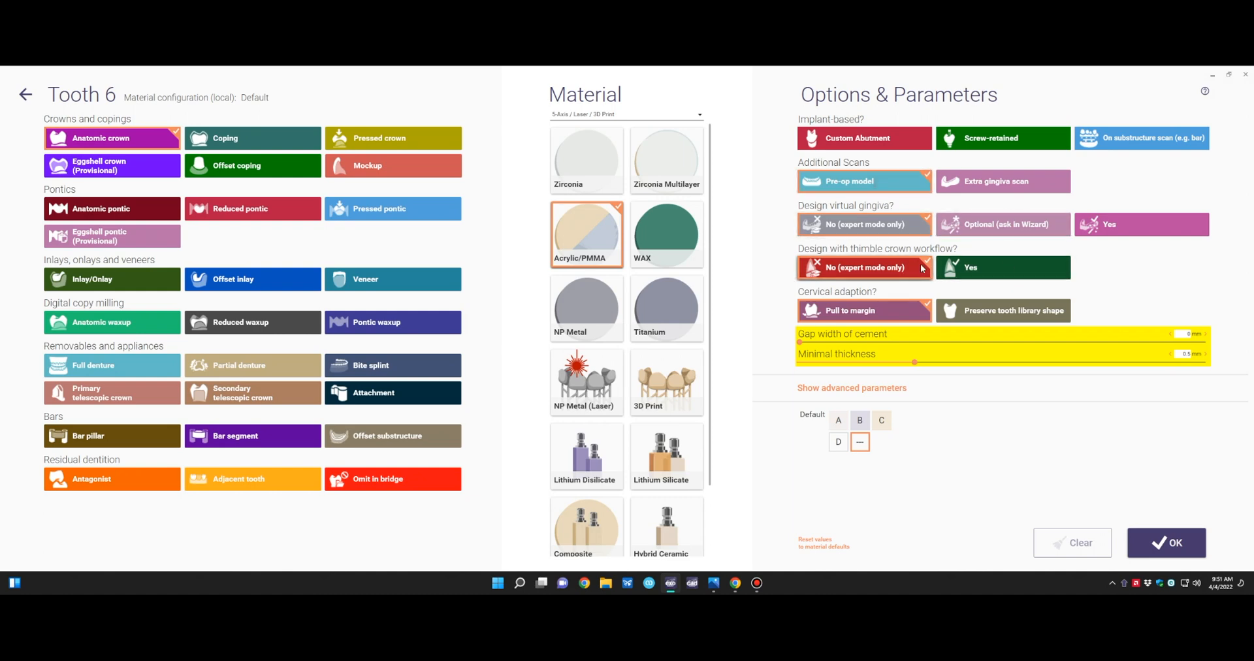
click(1166, 542)
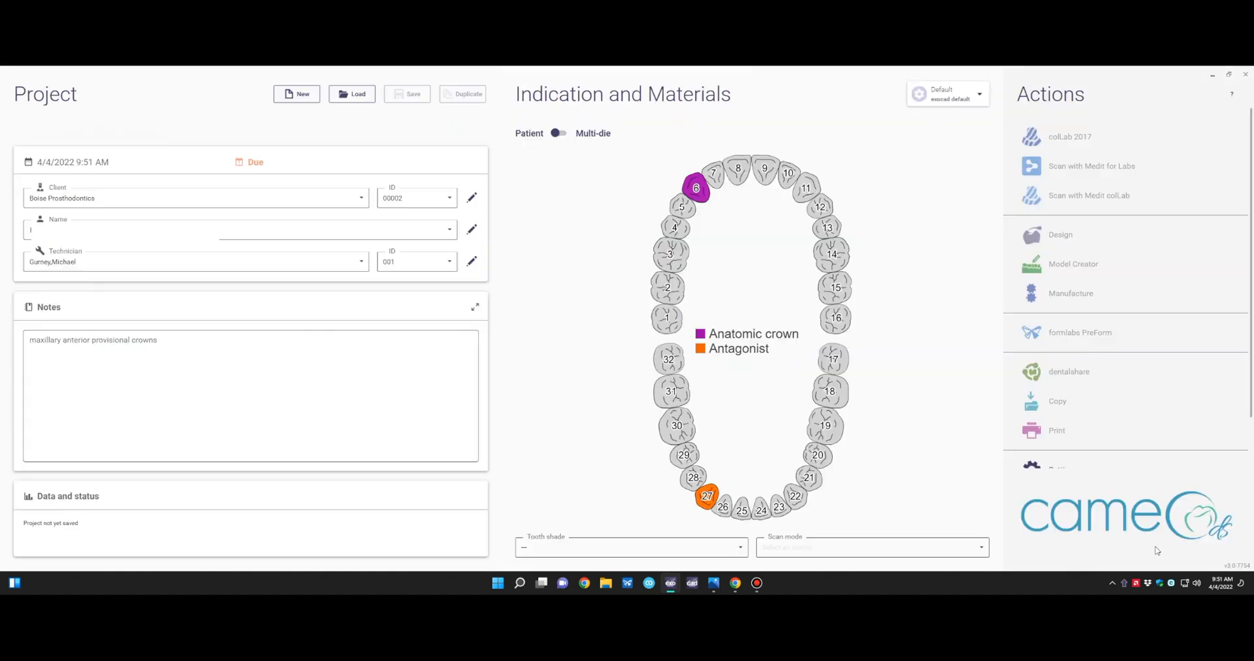
click(714, 174)
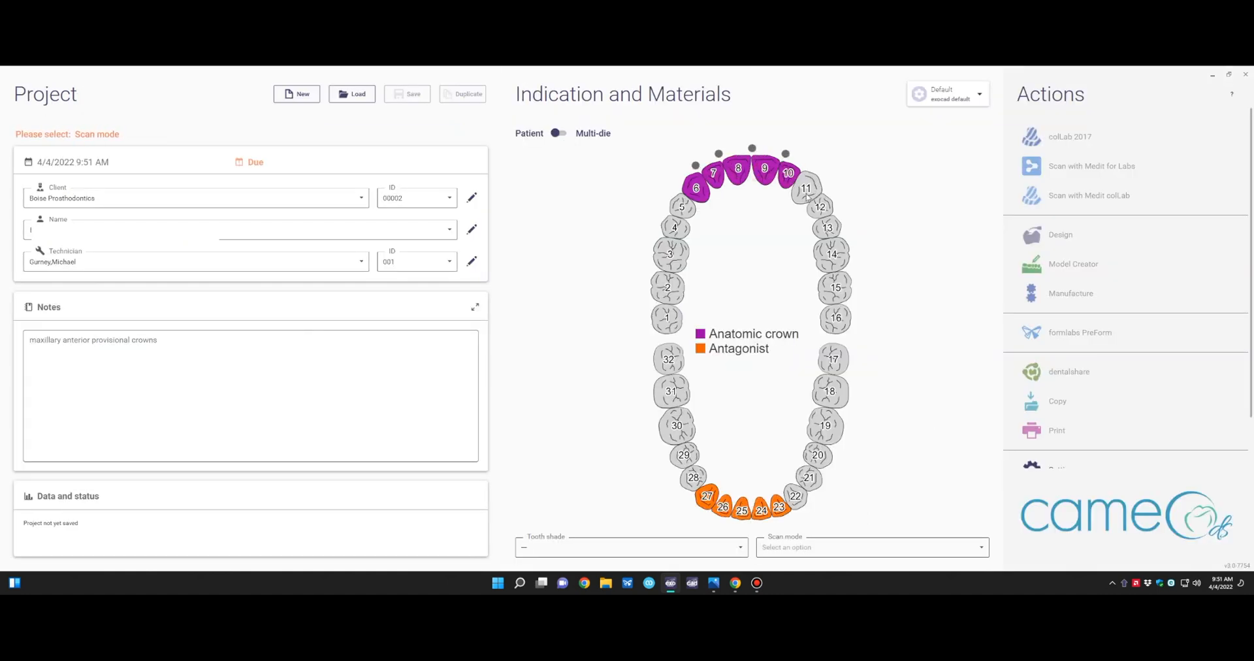
Mark teeth 5 and 12 as adjacent teeth and choose digital impression scan mode
click(680, 207)
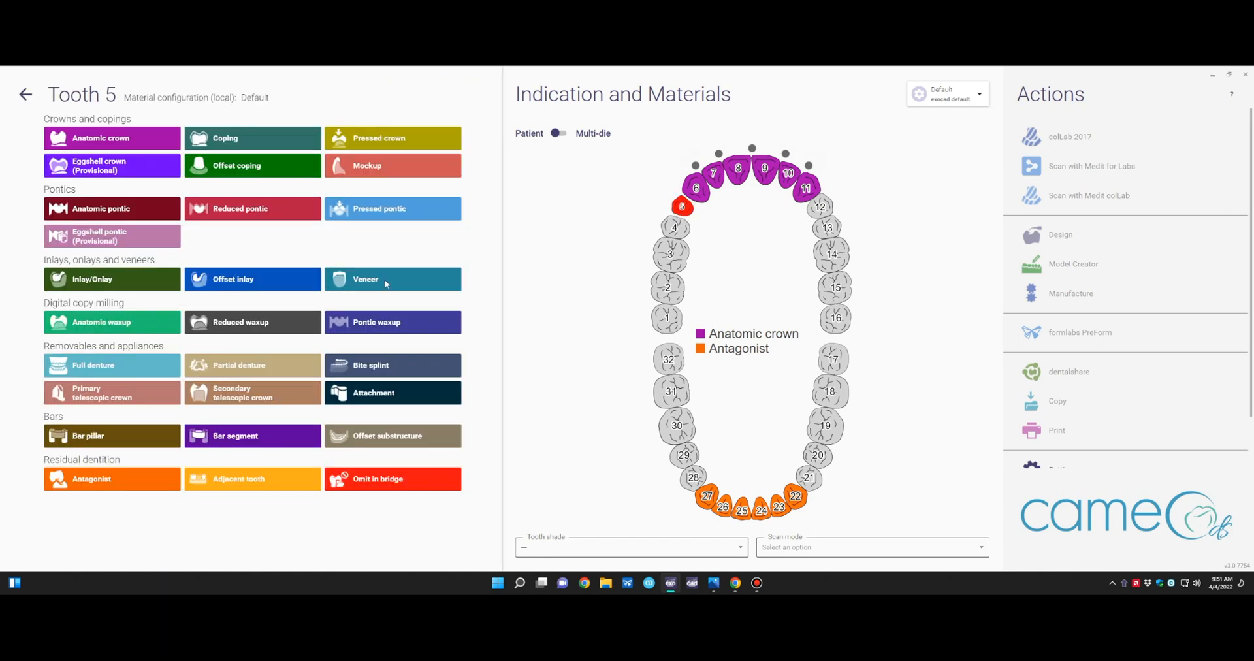
click(27, 94)
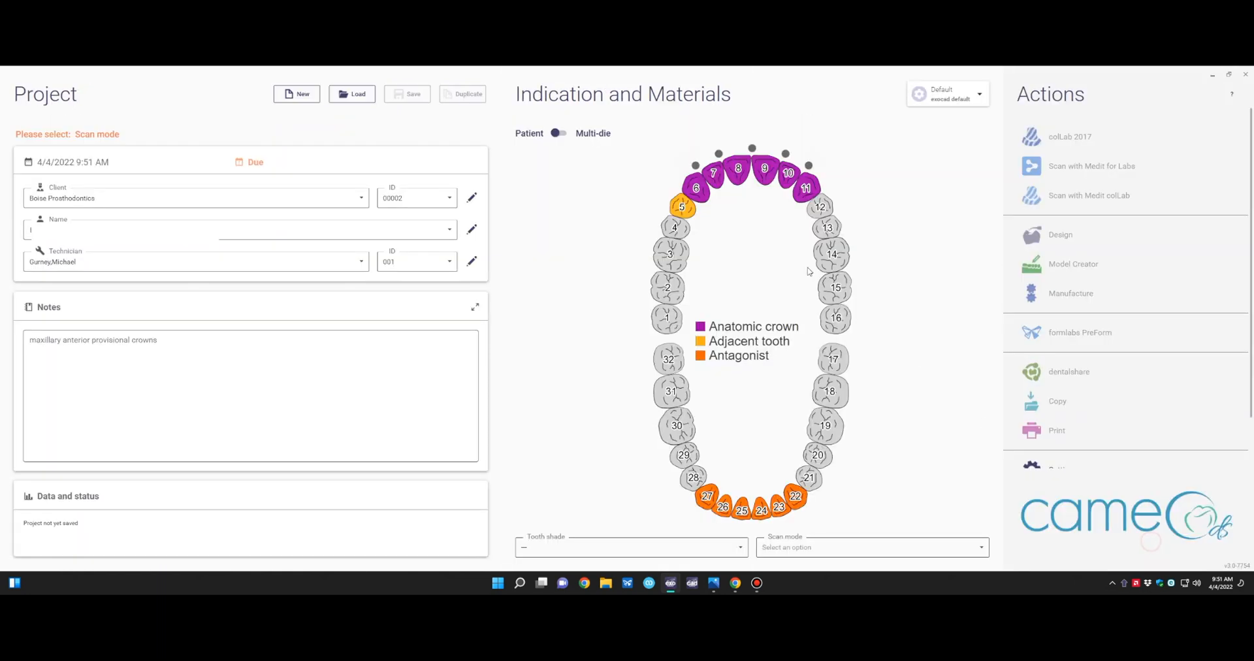
click(821, 206)
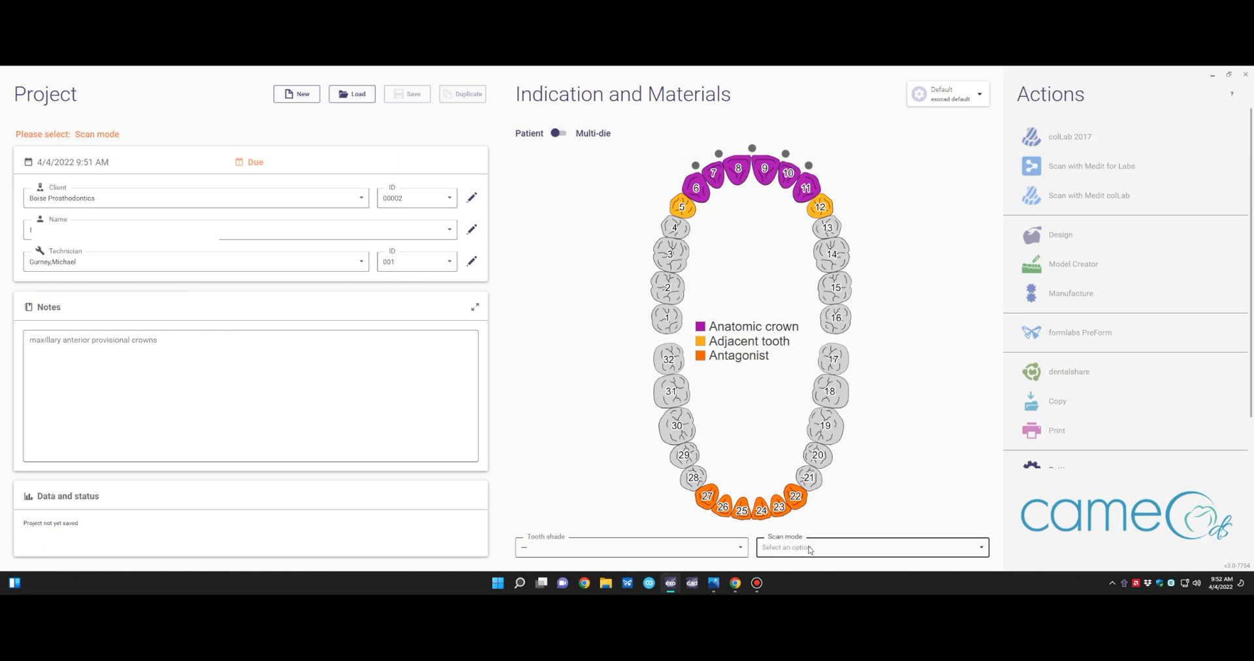
click(870, 546)
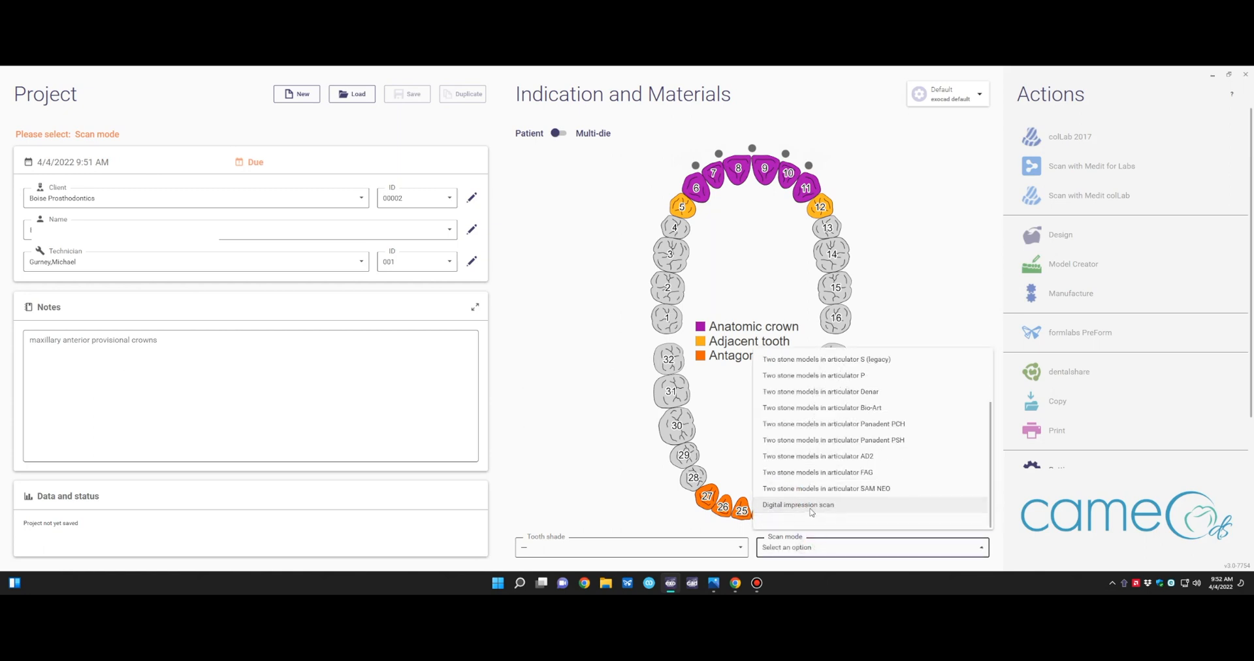
click(798, 505)
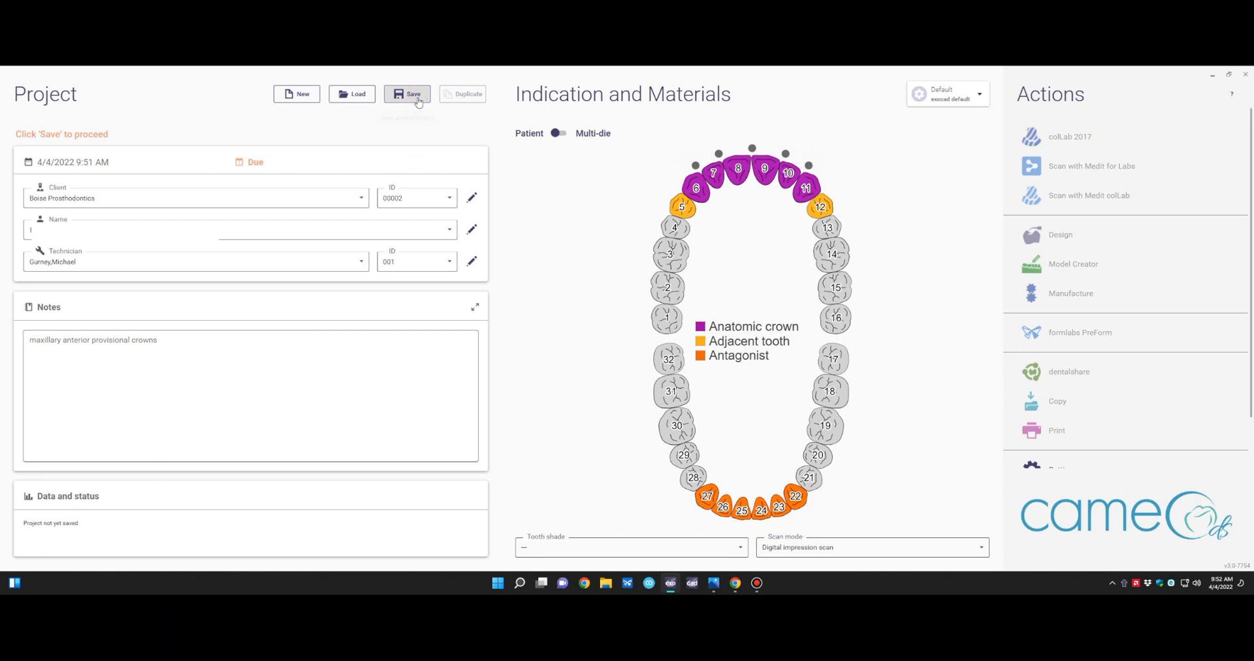
Save the project as a case and start Design to launch DentalCAD
click(407, 94)
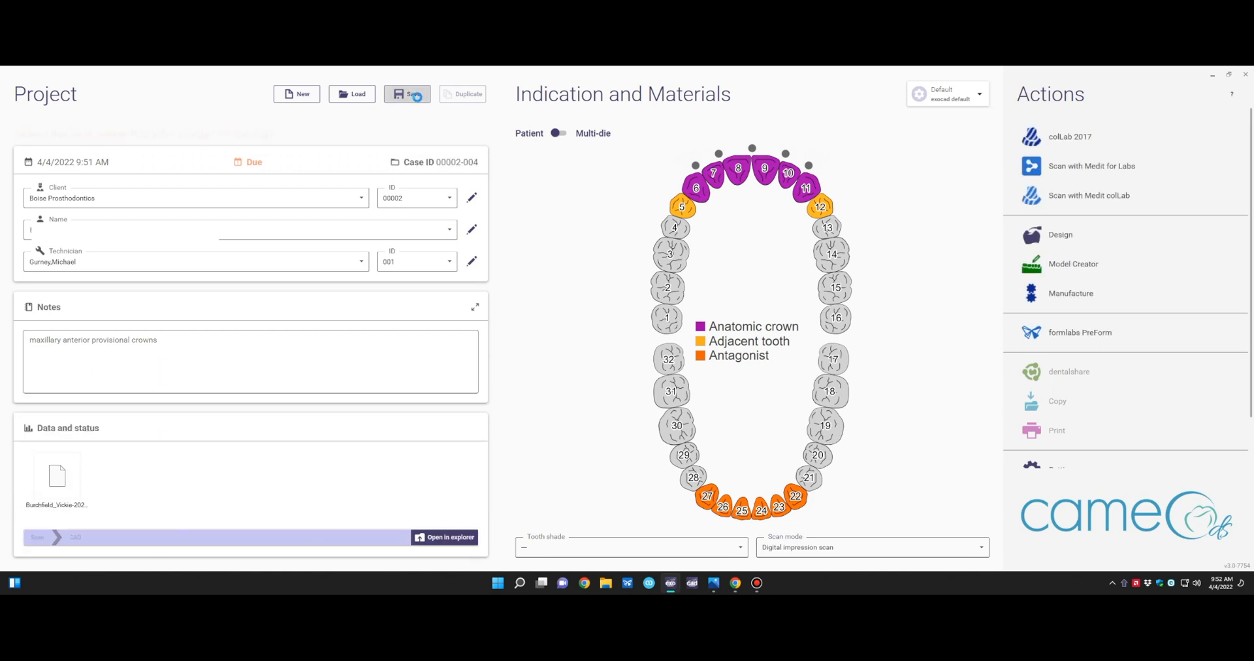
click(407, 94)
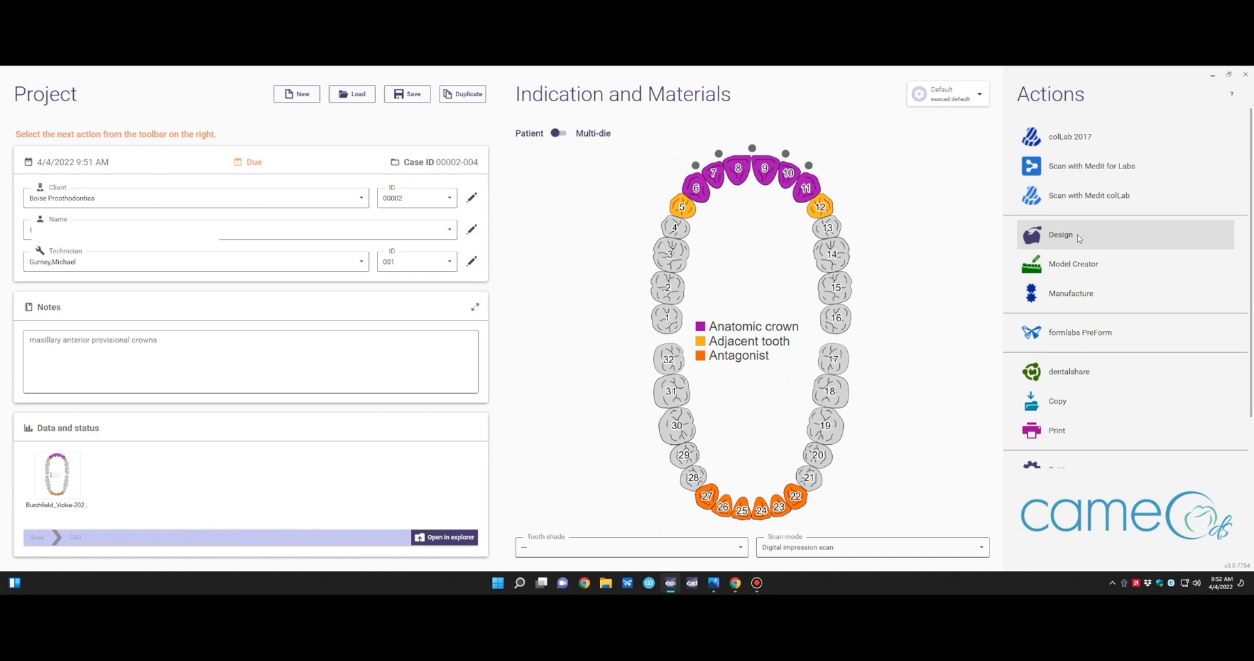
click(1061, 234)
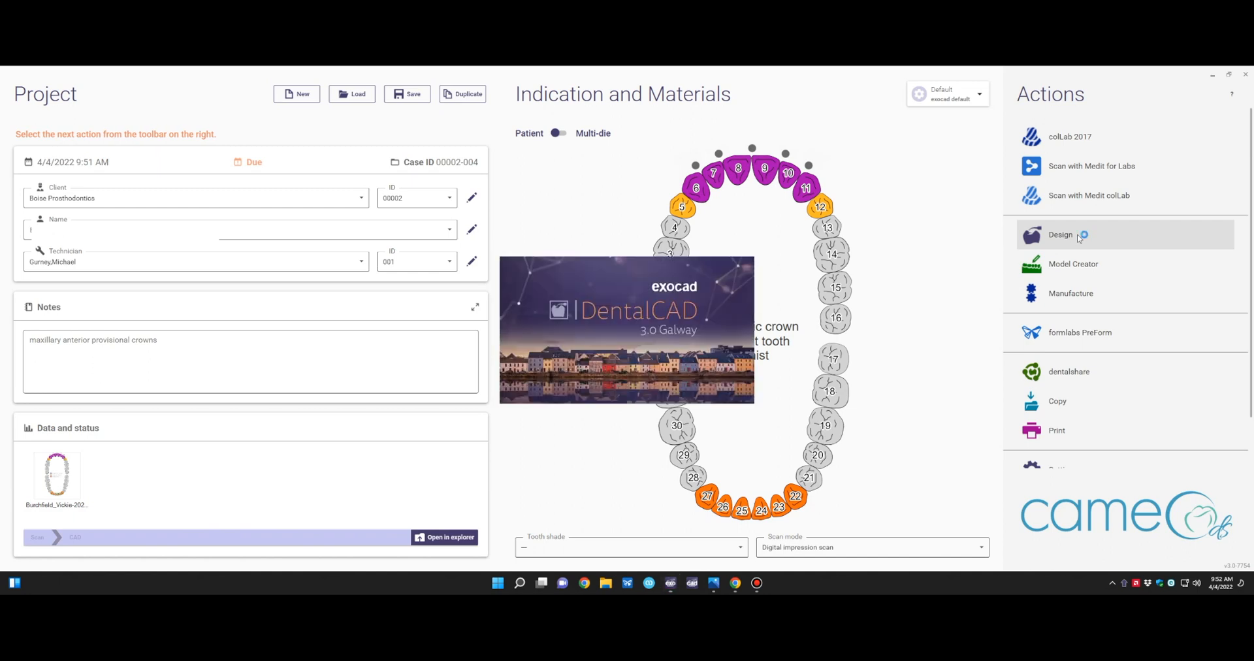
mouse_move(1078, 233)
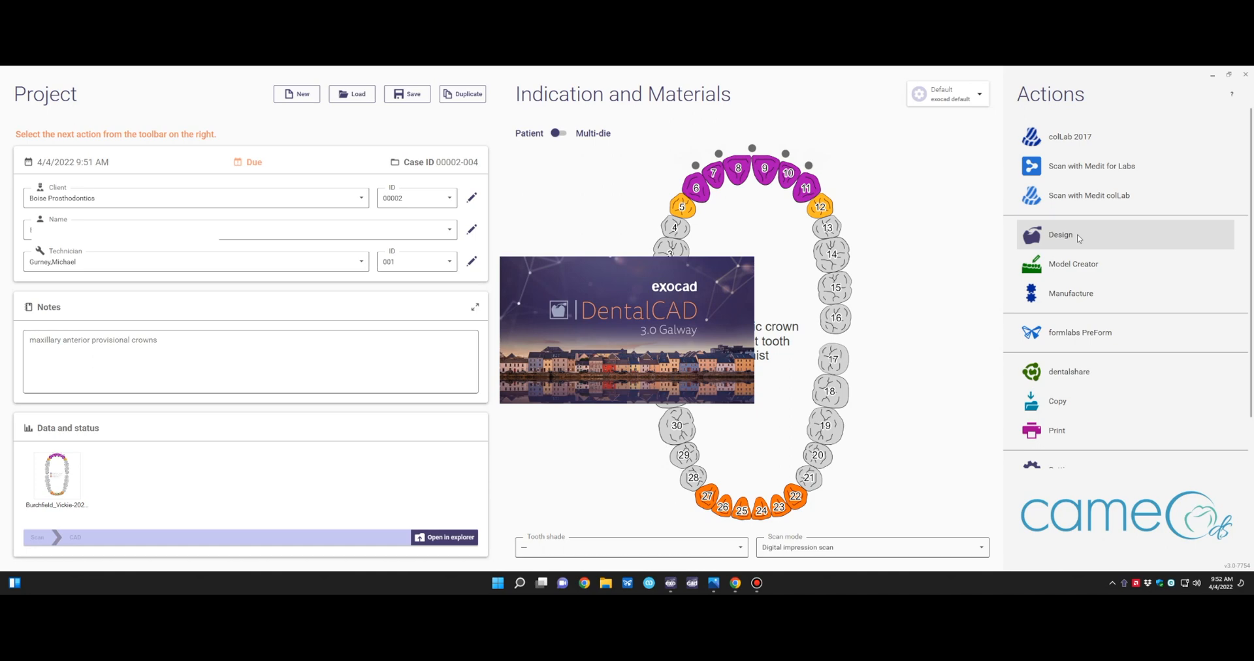
Fix the jaw intersection by cutting away intrusions, move the pre-op scan aside and enter expert mode
click(1061, 234)
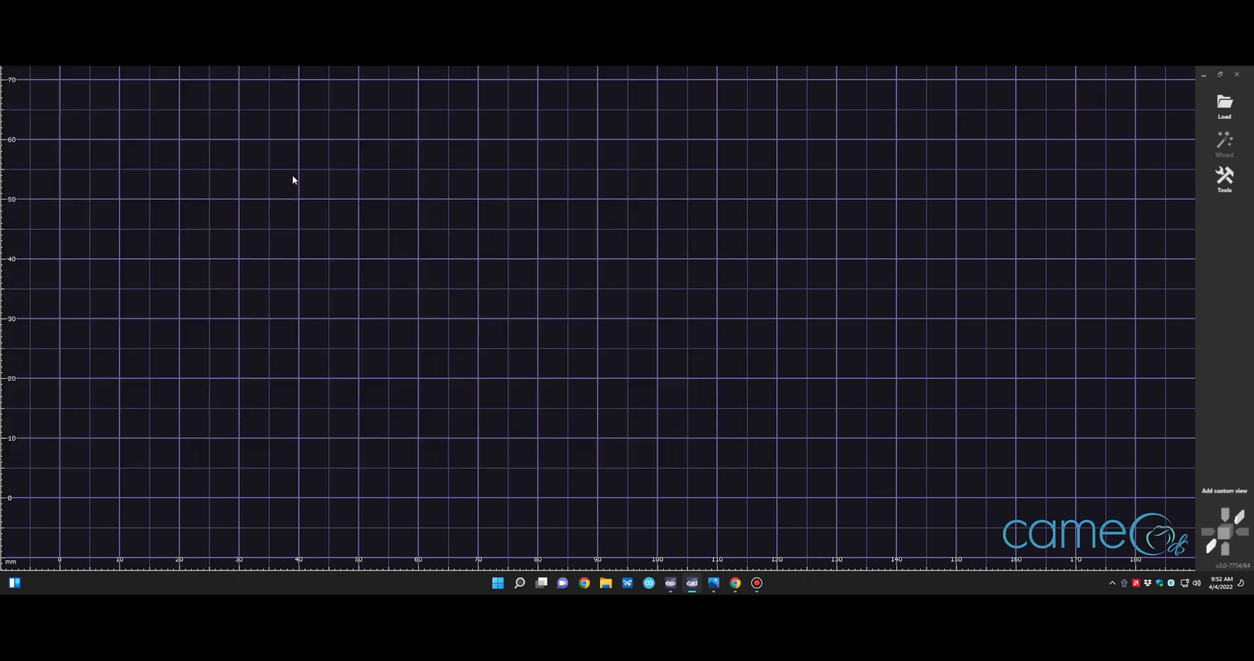
click(1224, 105)
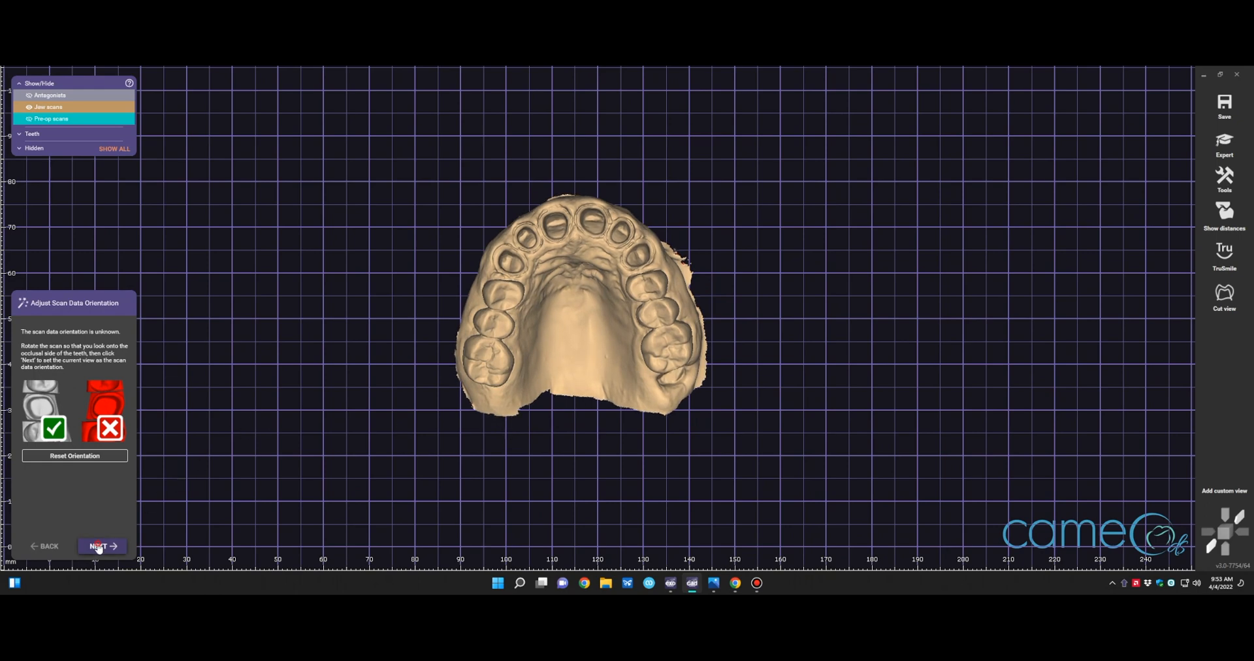
click(99, 546)
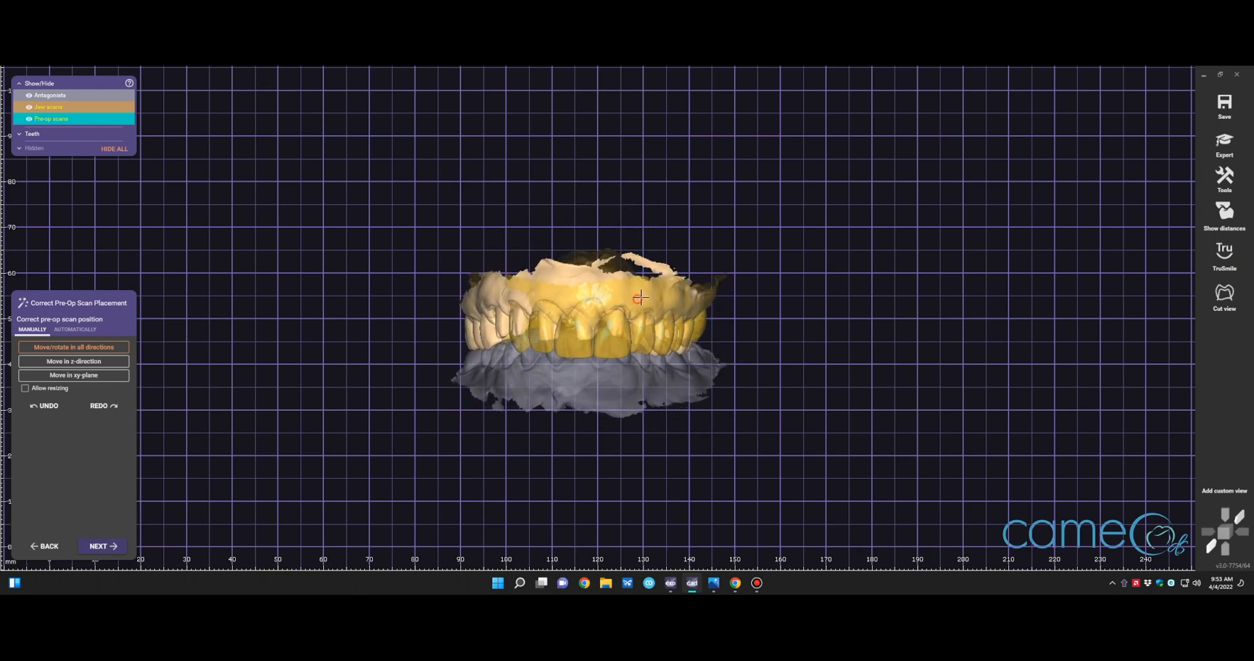
drag(639, 298, 806, 372)
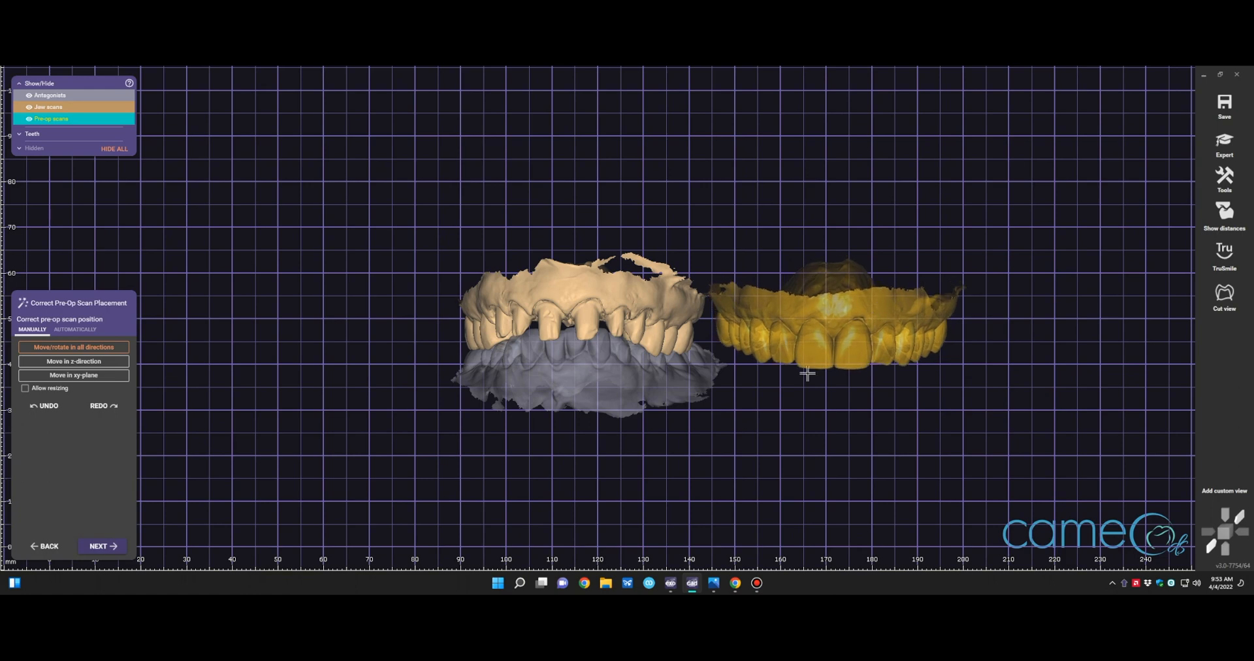
click(102, 546)
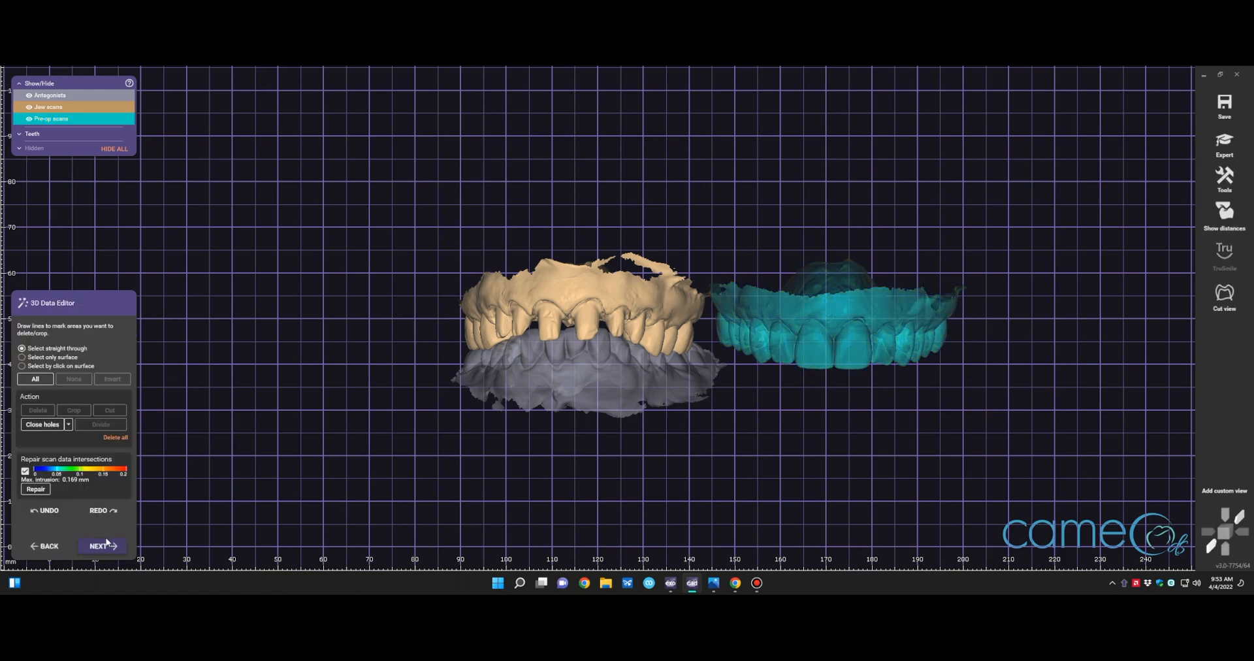
mouse_move(1224, 144)
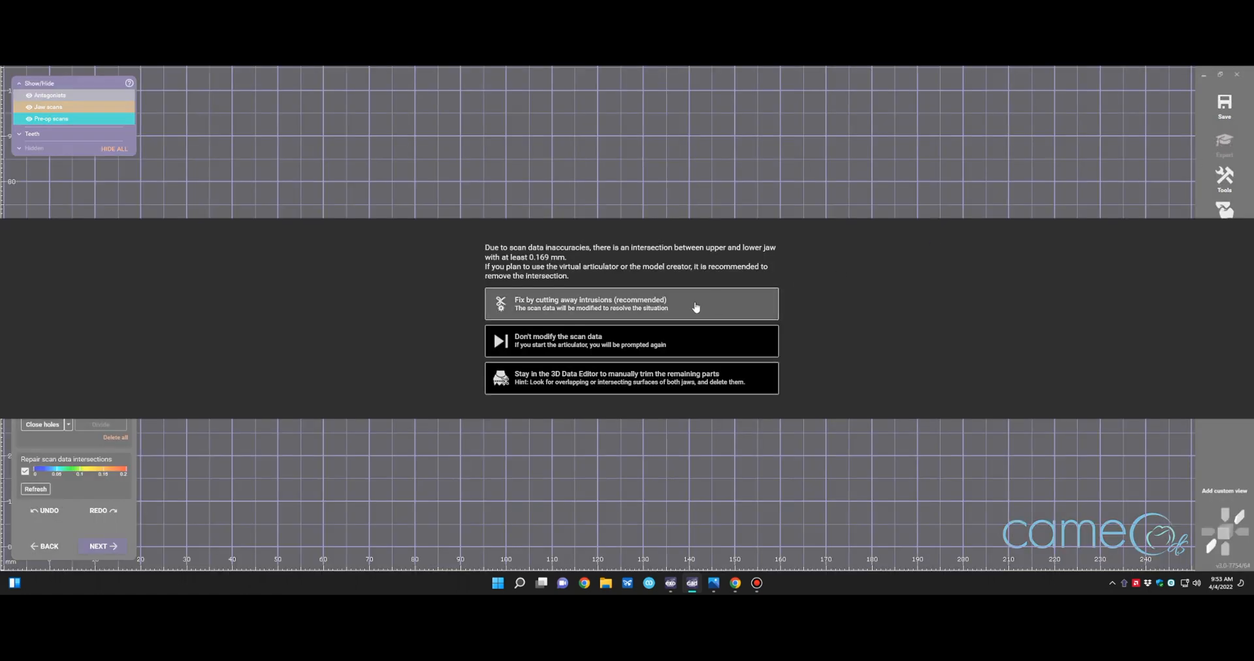
mouse_move(639, 323)
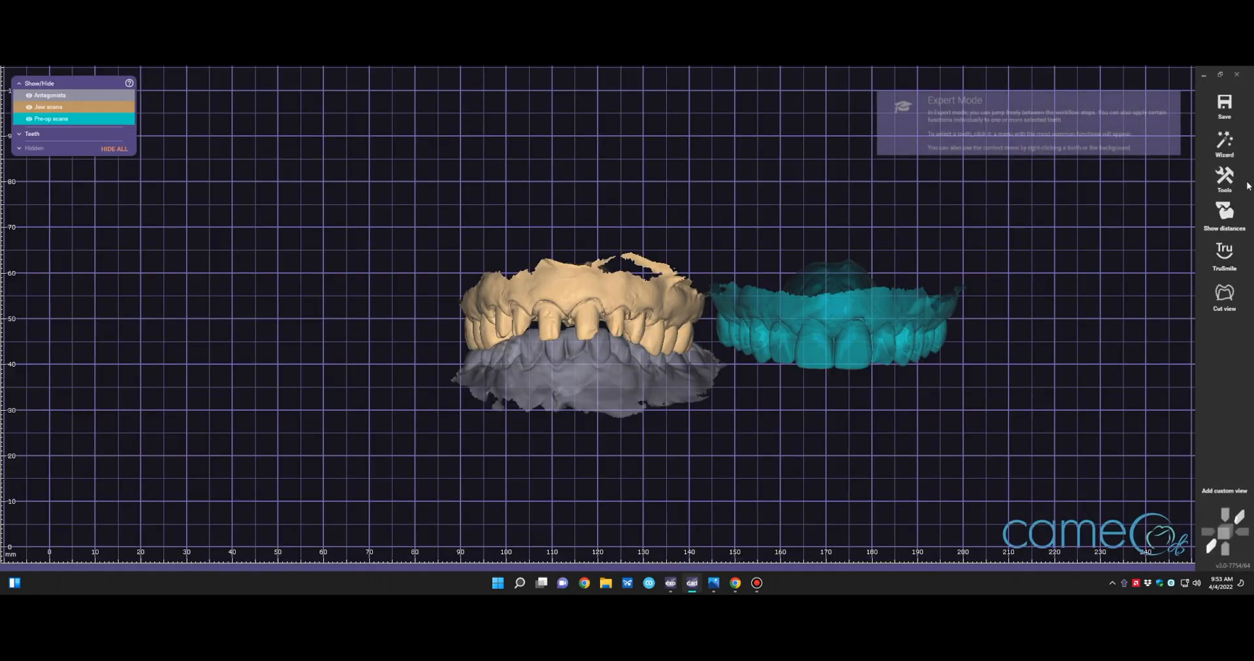
Mark matching point pairs on the pre-op and jaw scans in Align Meshes
click(1224, 178)
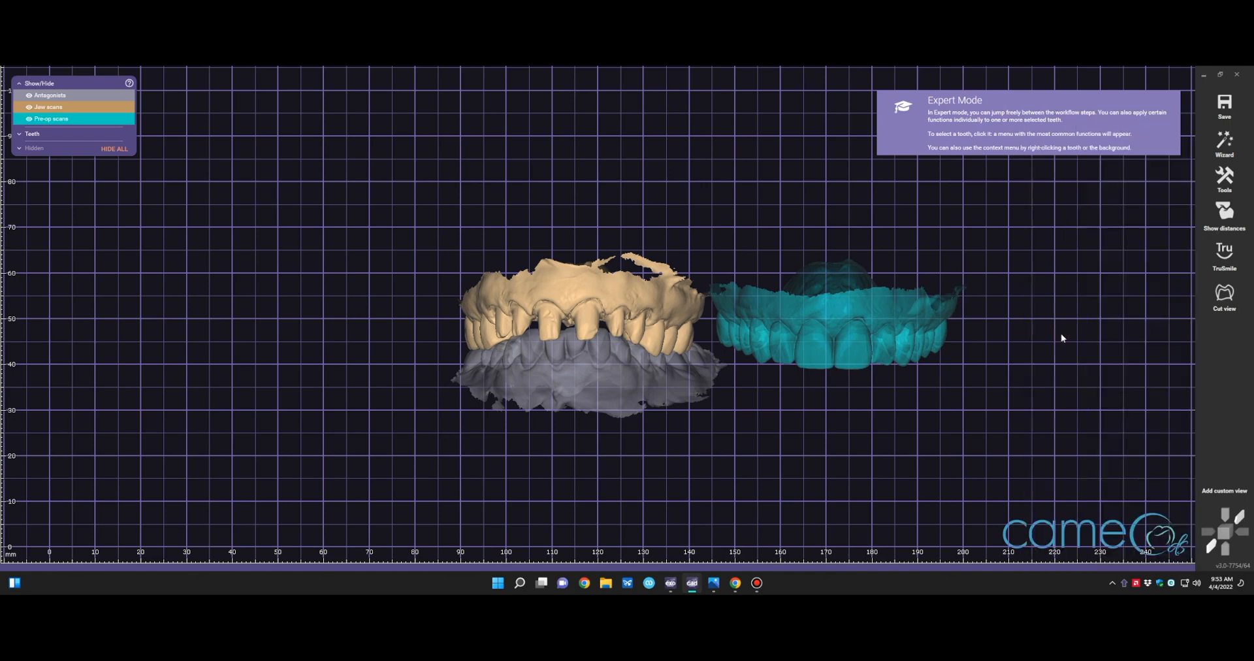
click(50, 95)
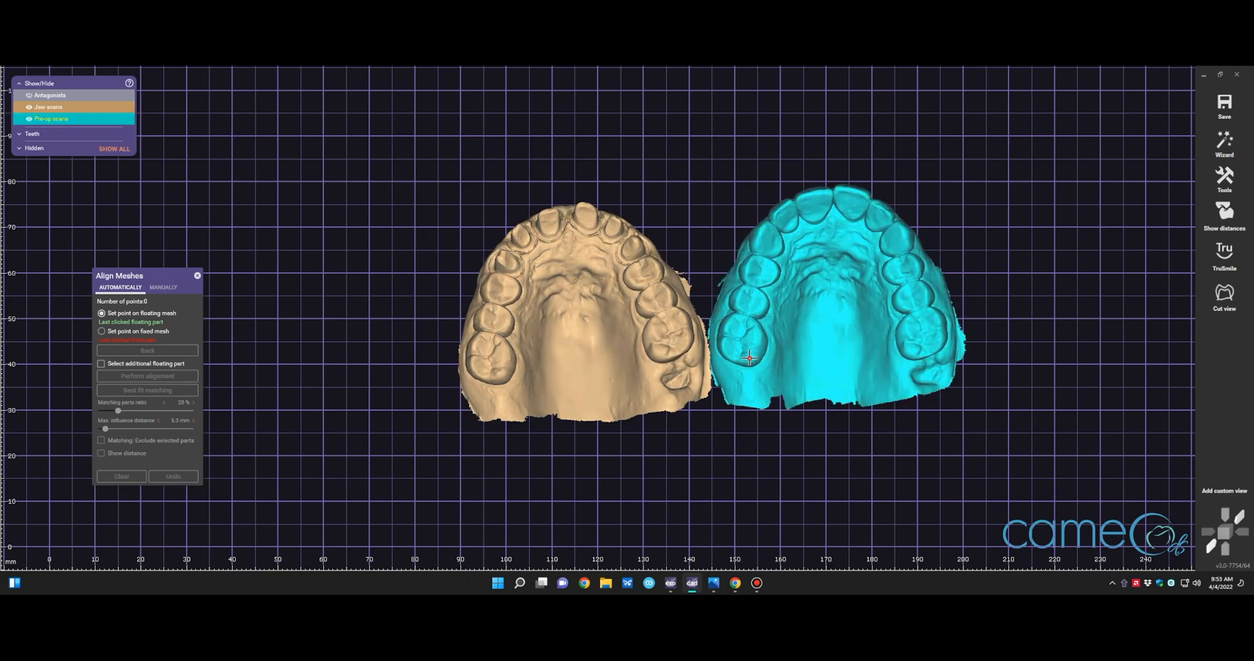
click(751, 358)
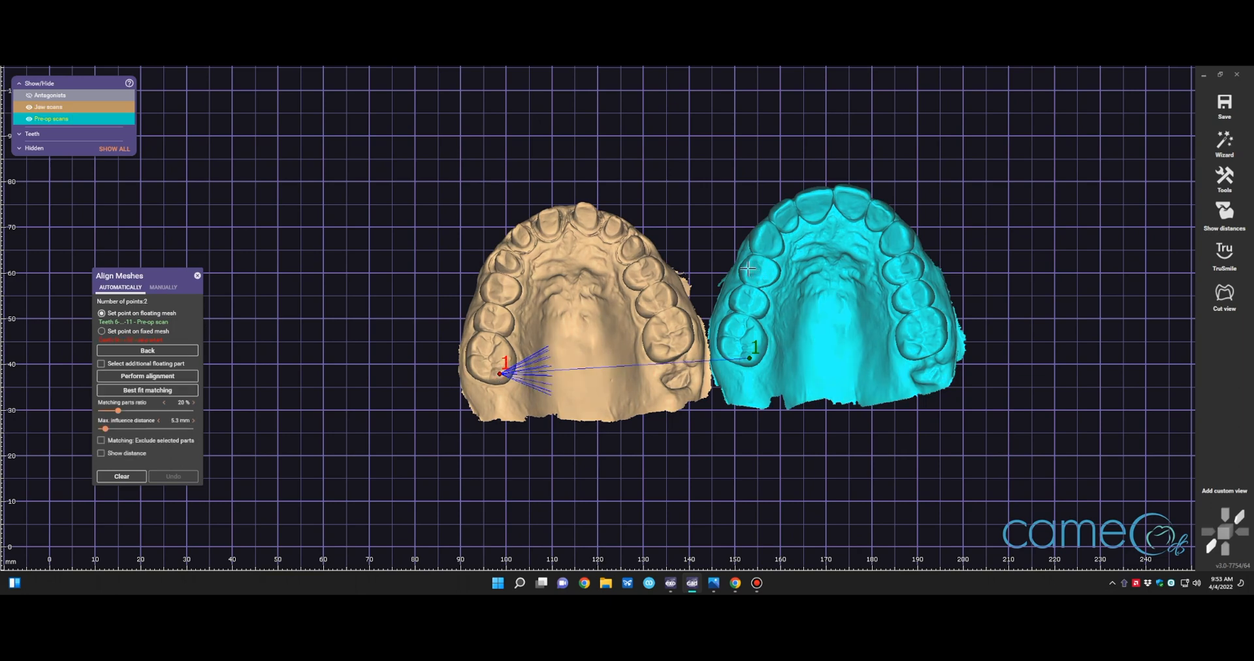
click(497, 275)
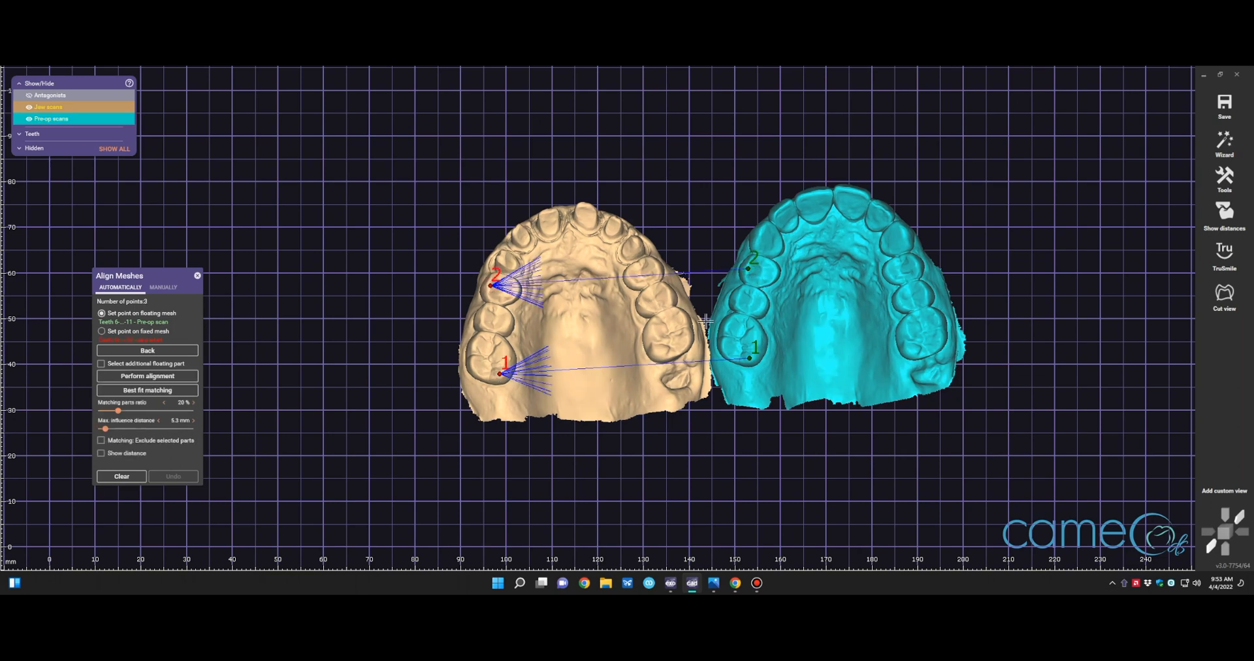
mouse_move(924, 330)
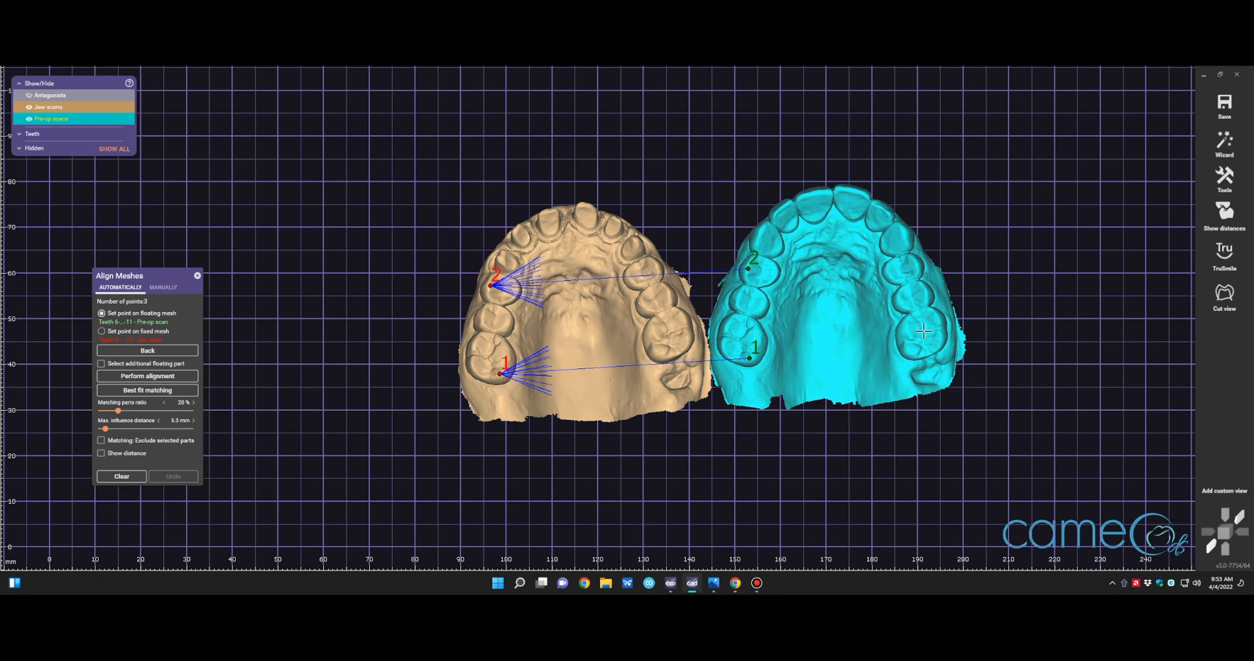
click(102, 332)
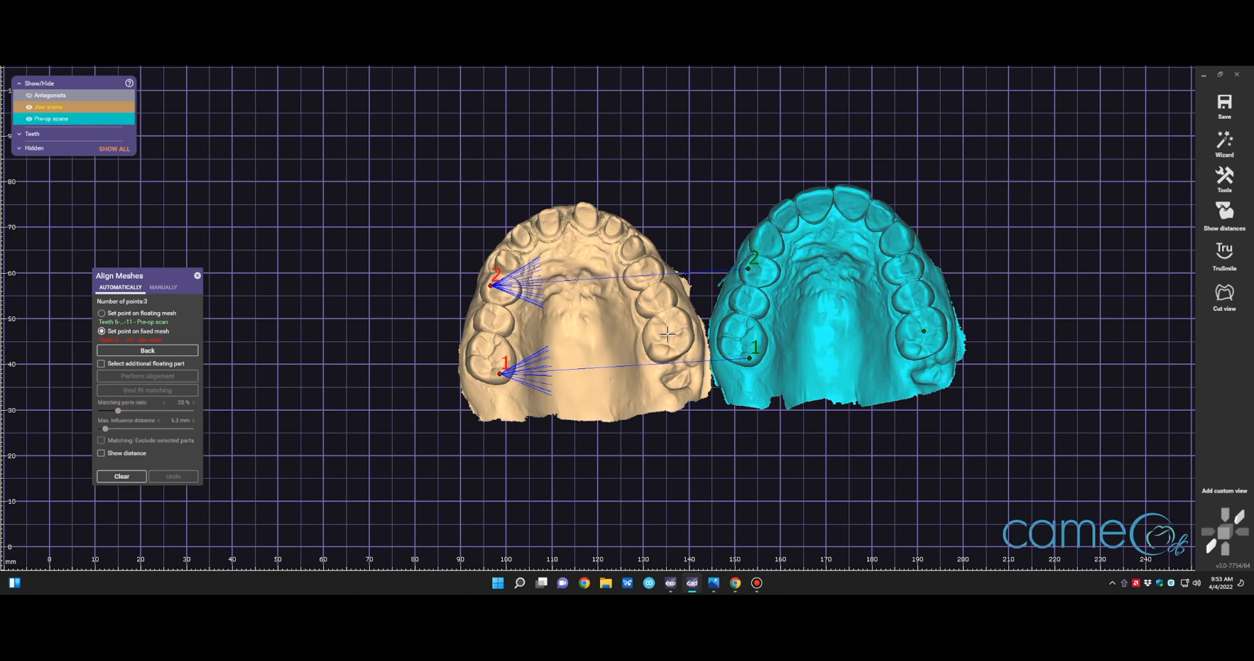
click(667, 335)
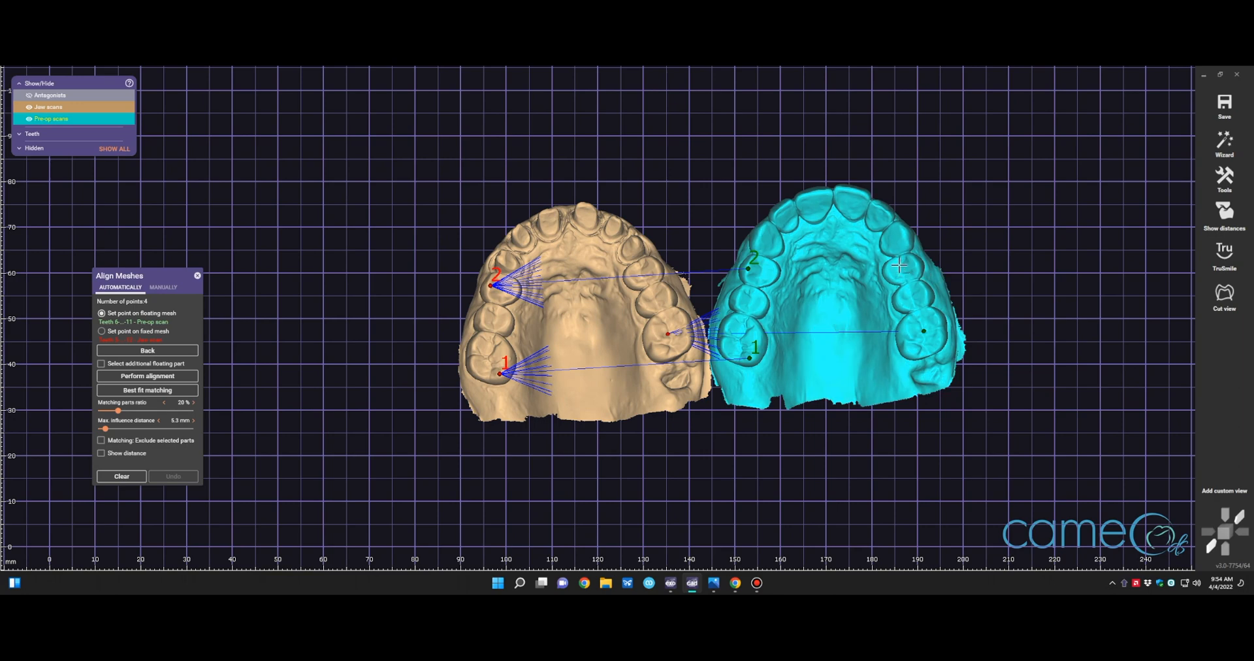
click(101, 330)
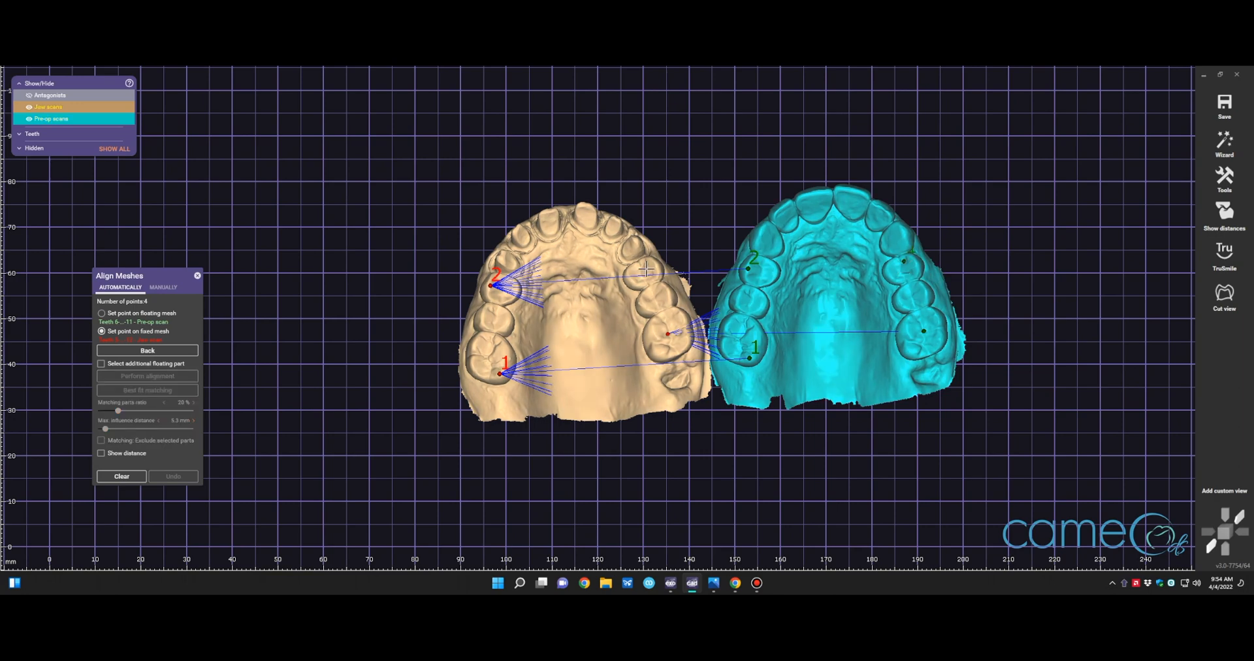
click(648, 256)
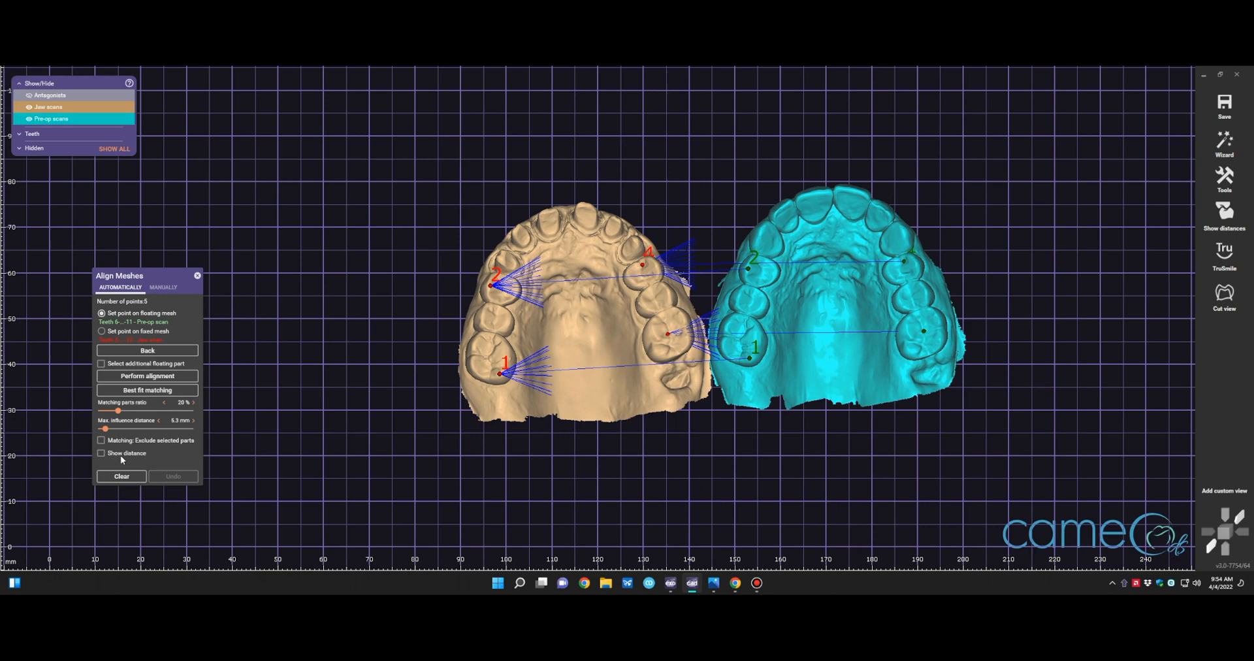
Perform the alignment, show the distance colour map and close the tool
click(147, 376)
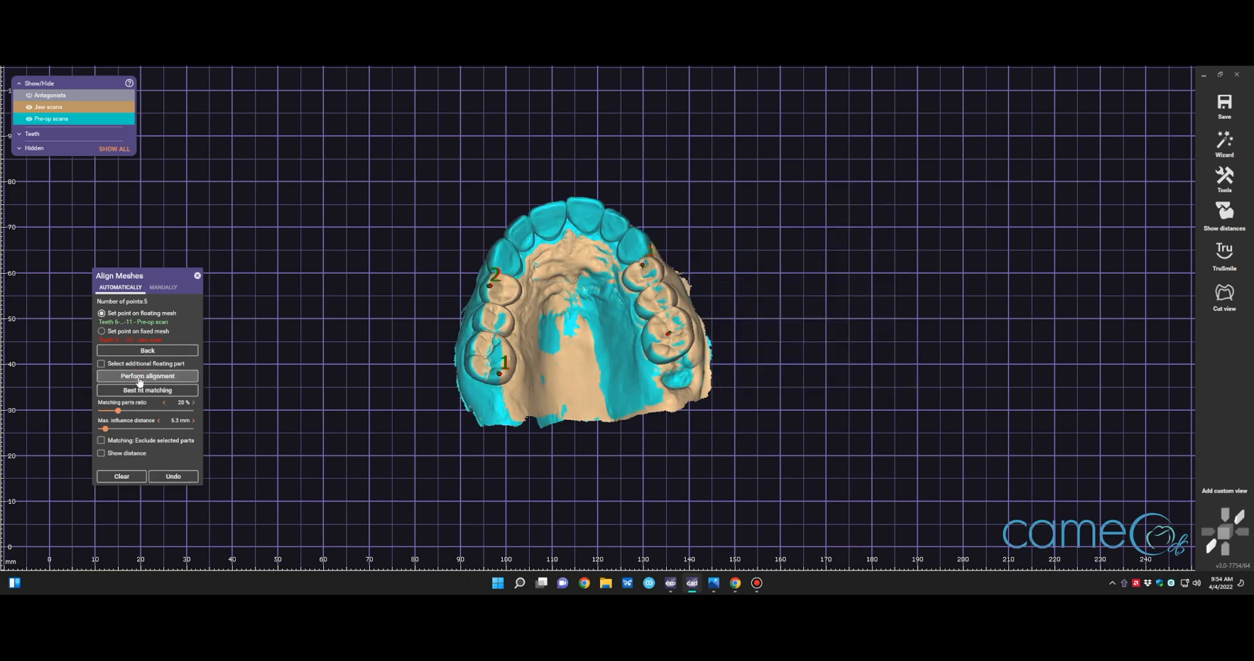
click(147, 377)
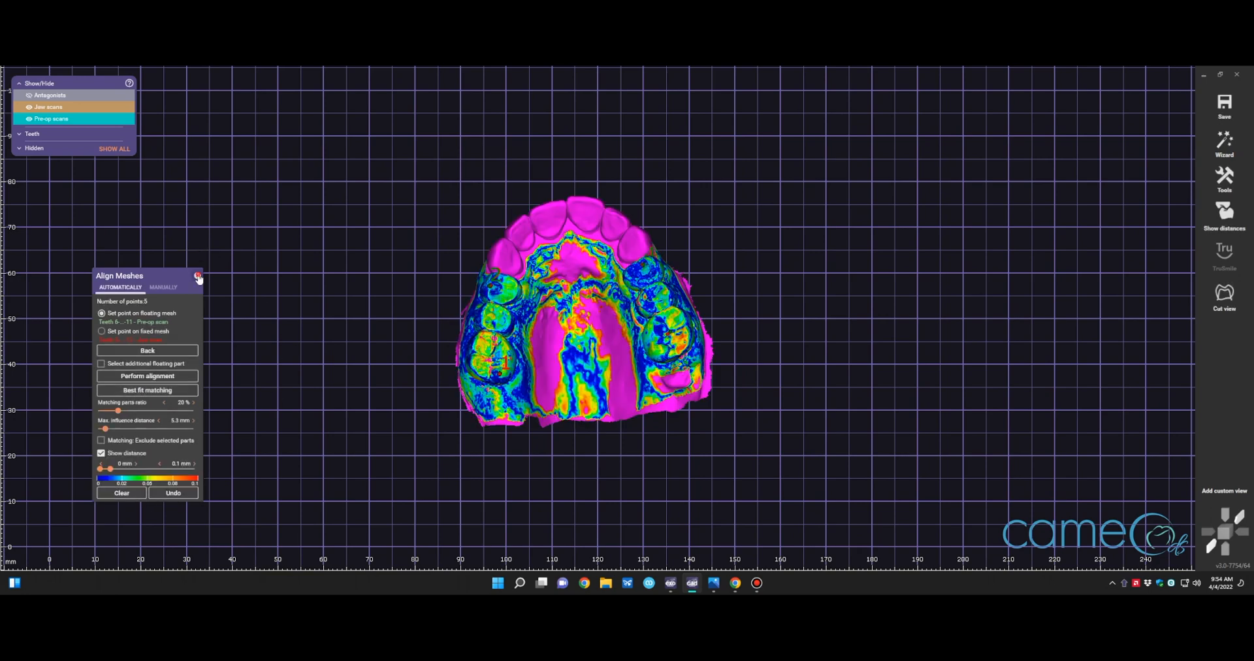
click(197, 277)
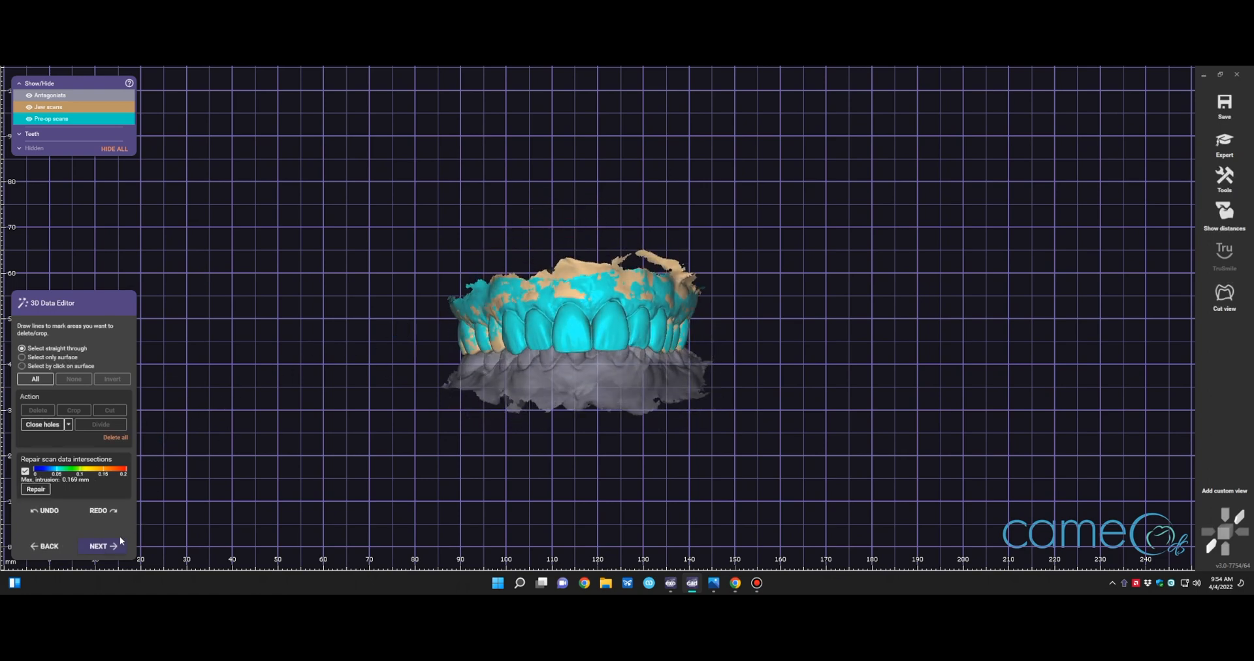
Continue from the 3D data editor to the patient images step
click(98, 546)
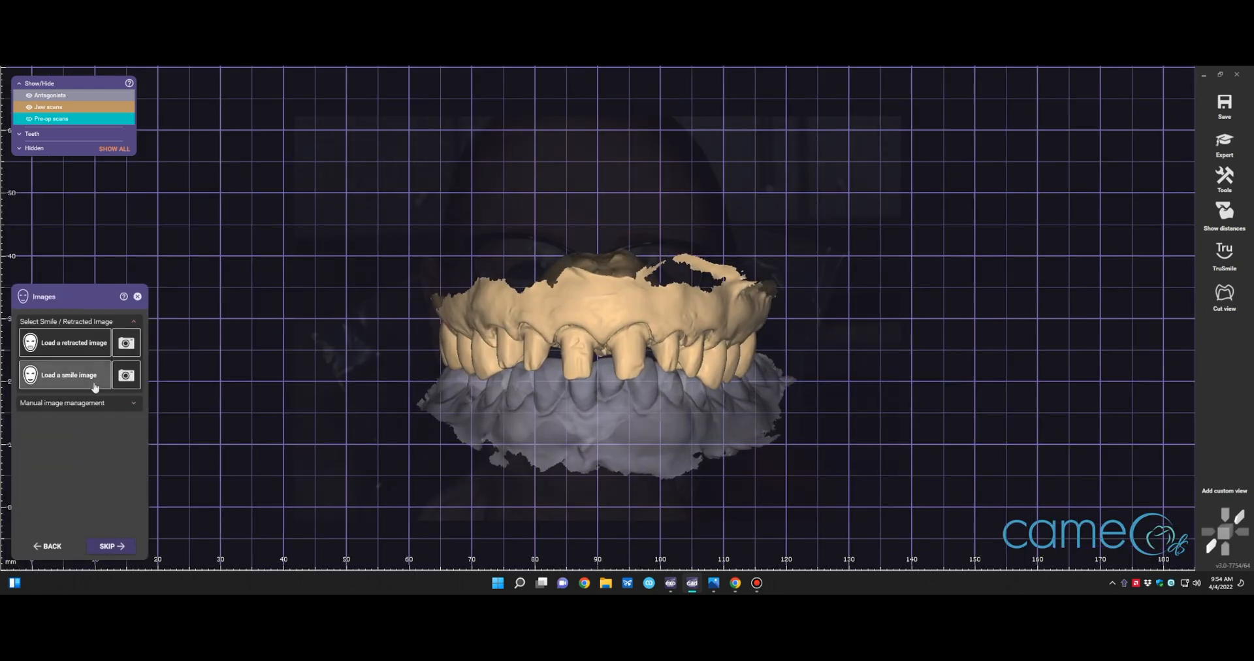
Load the patient's smile photo and show the pre-op scan beside it
click(68, 375)
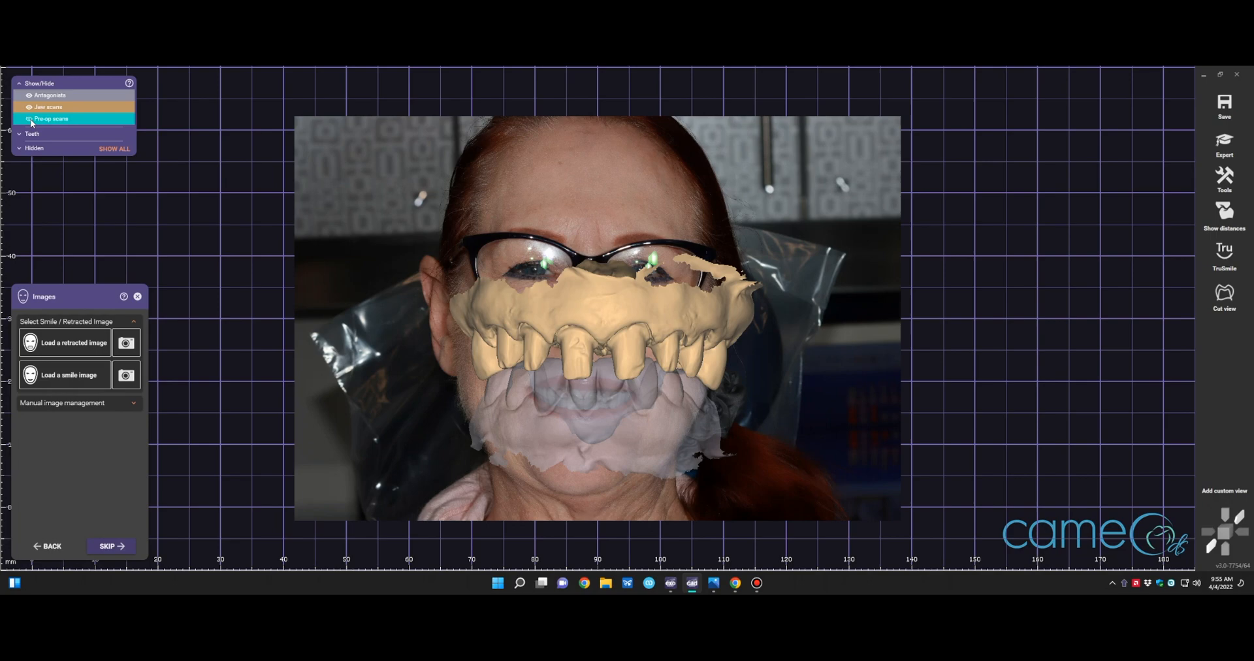
click(64, 375)
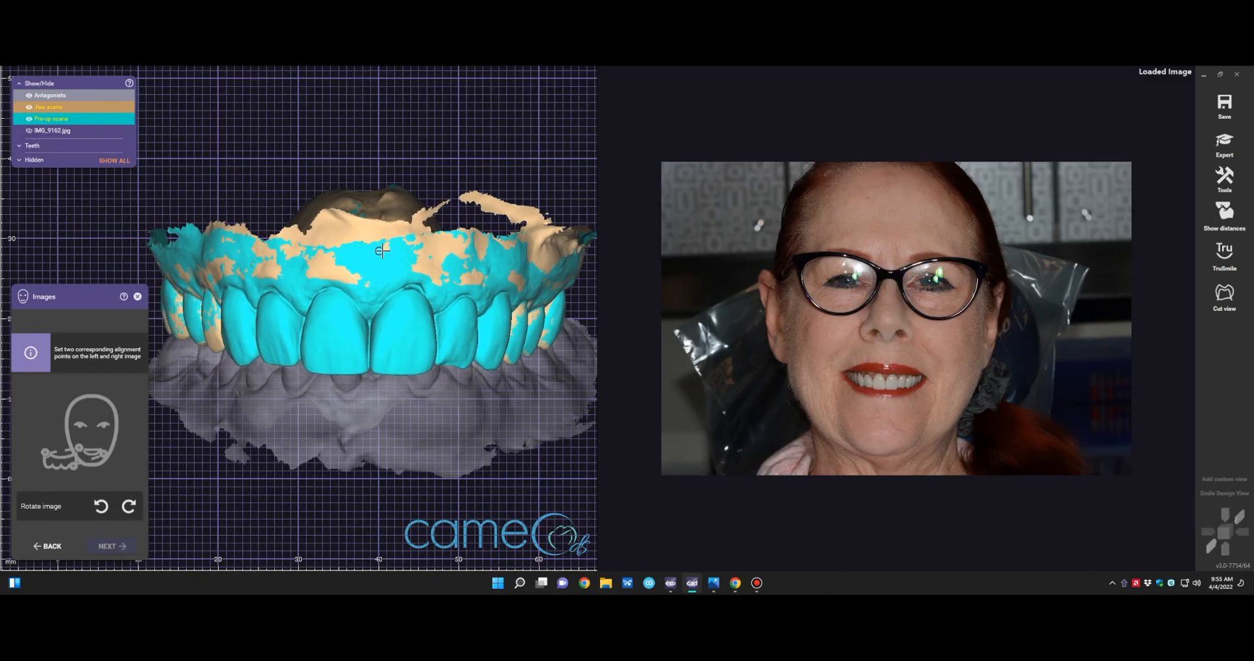
Register the smile photo to the model with two point pairs and accept the placement for lip detection
click(240, 363)
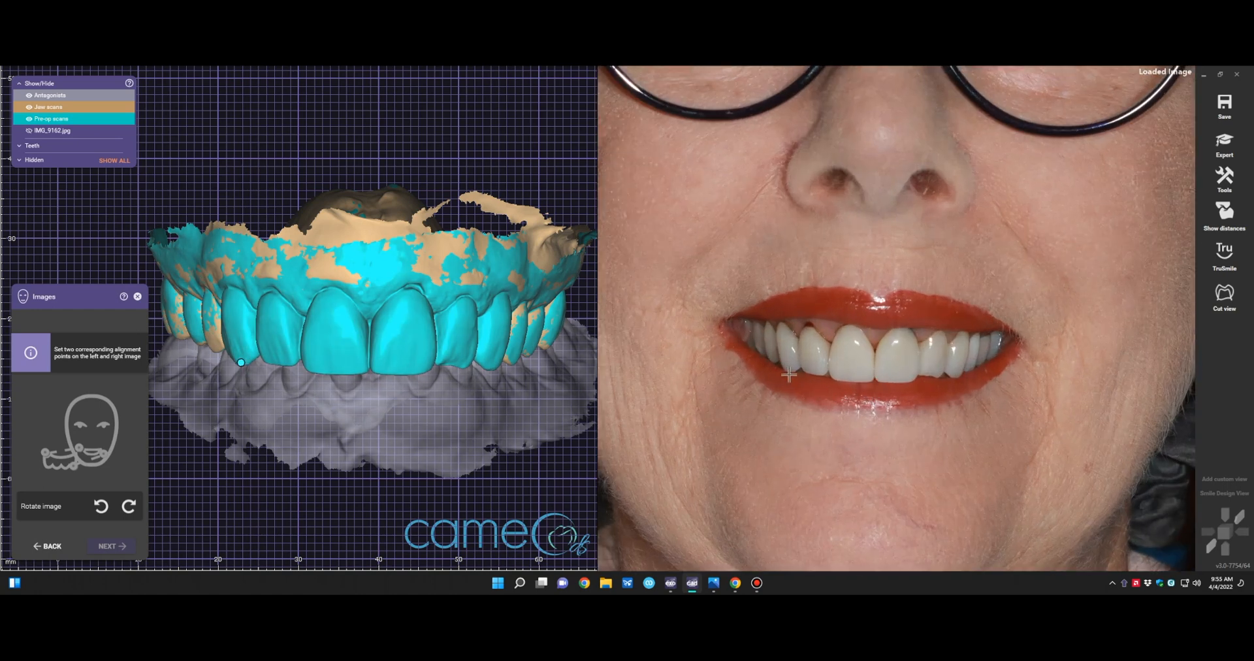
click(788, 371)
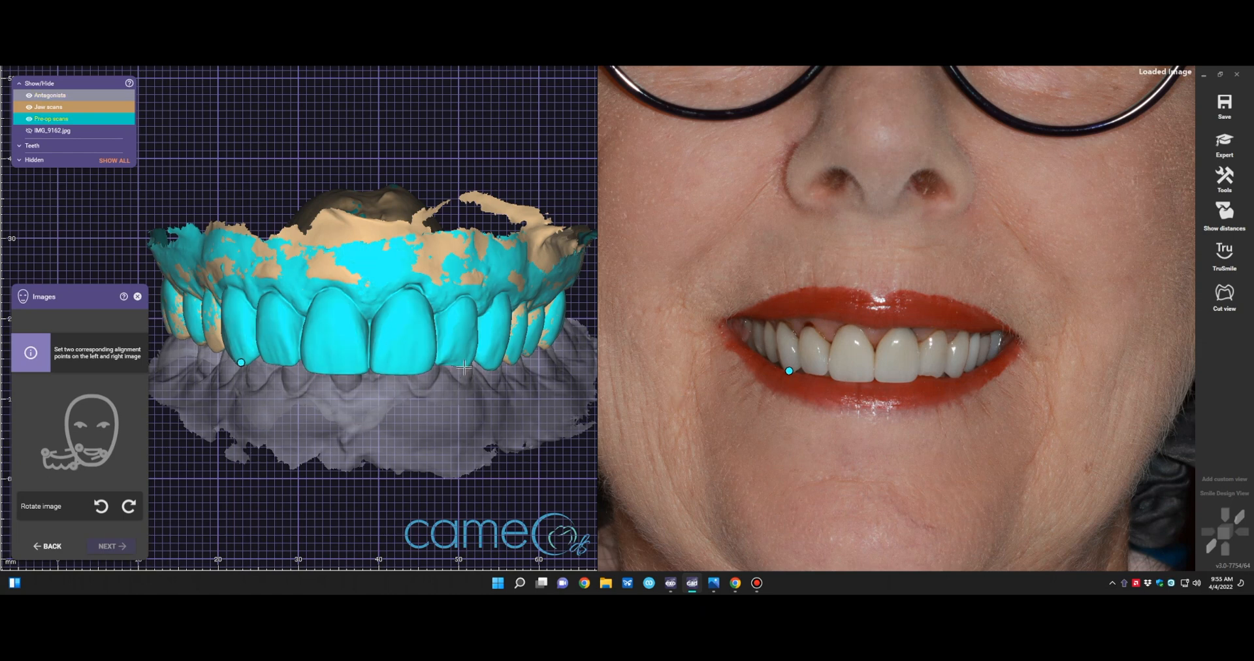
click(465, 367)
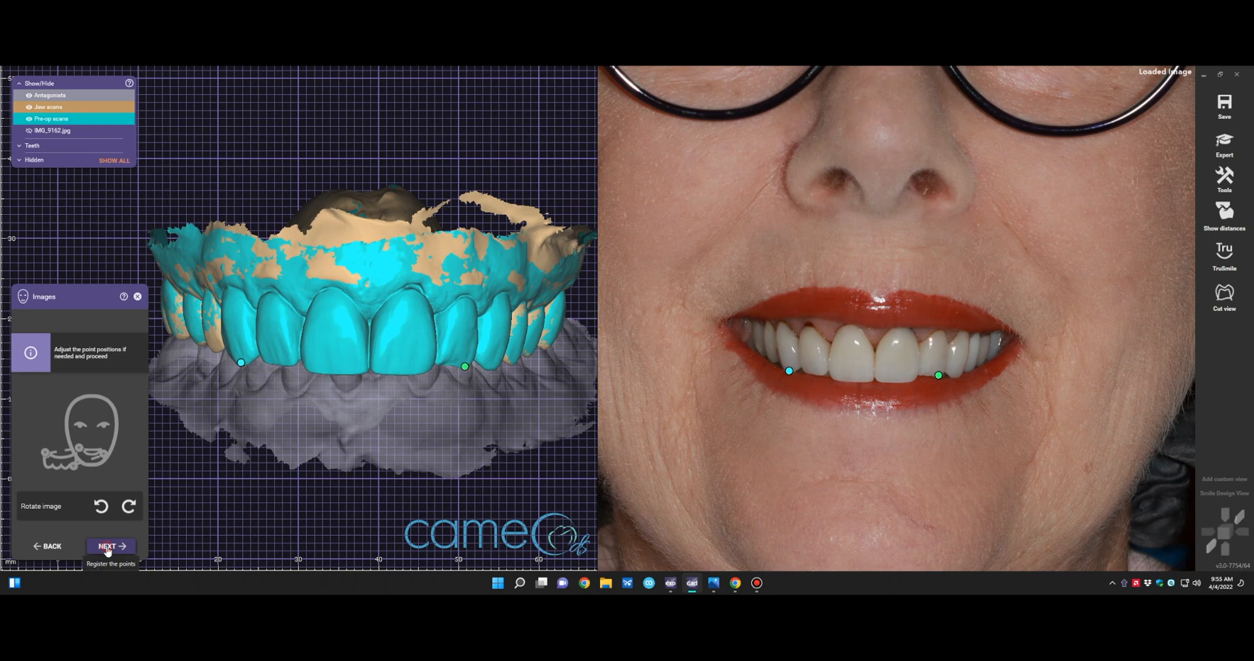
click(105, 546)
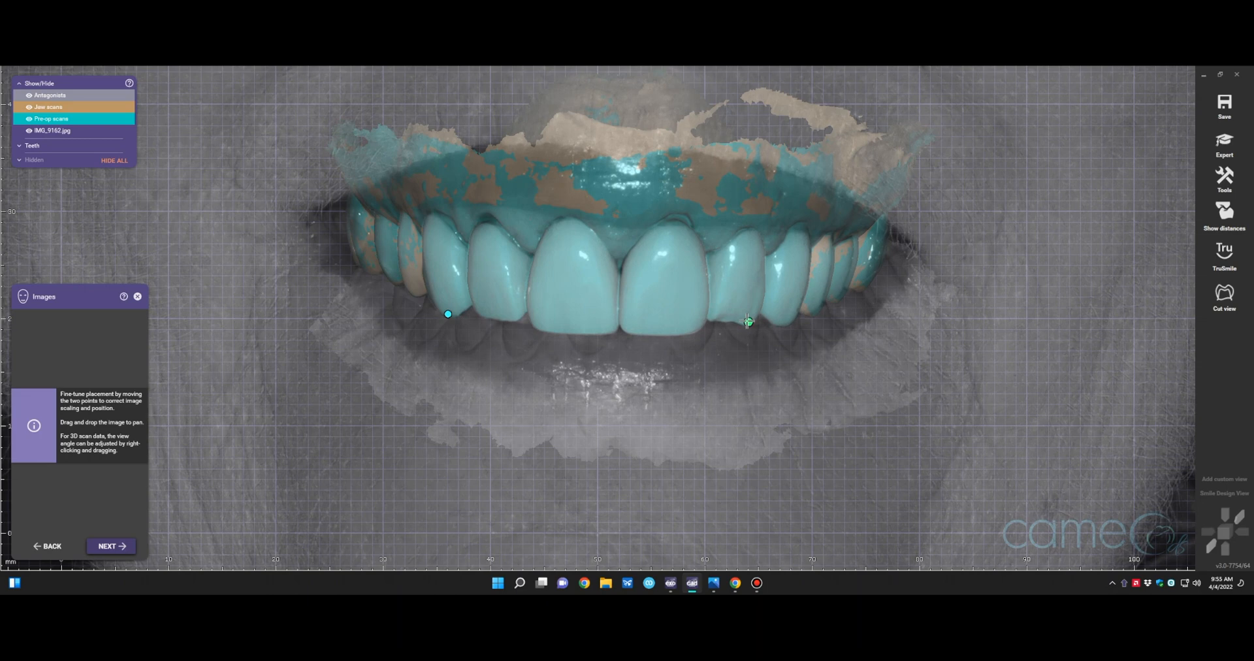
click(109, 546)
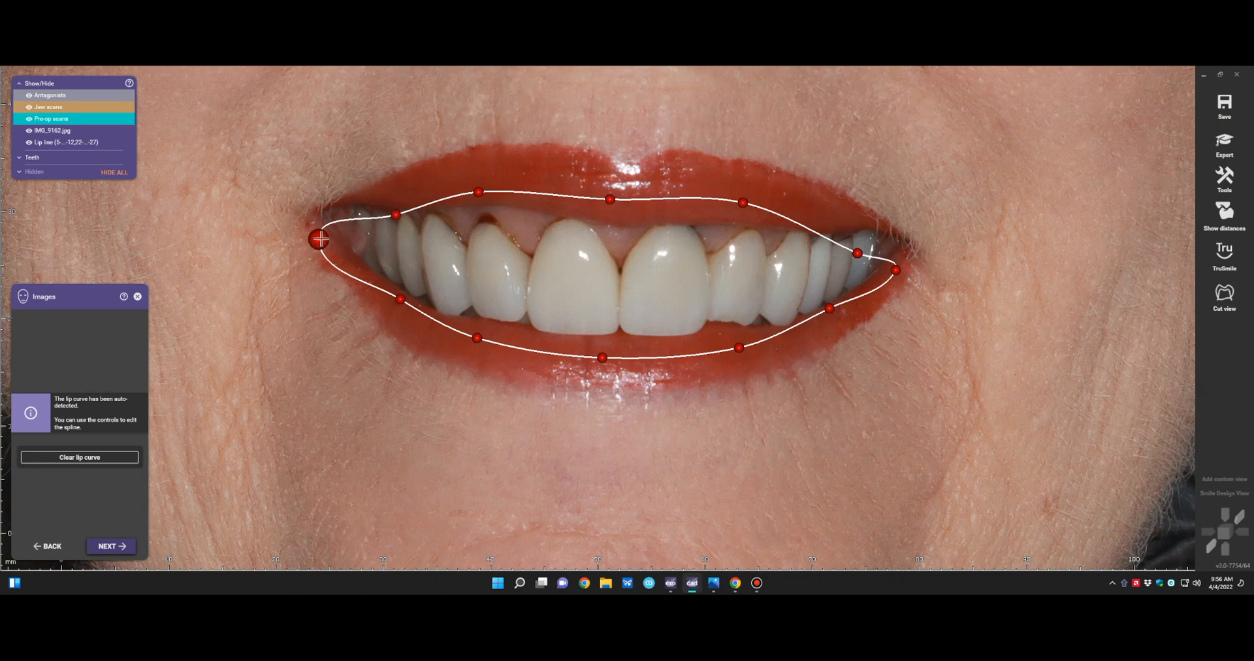
Drag the lip curve control points onto the lip edges and accept the curve
drag(319, 239, 329, 216)
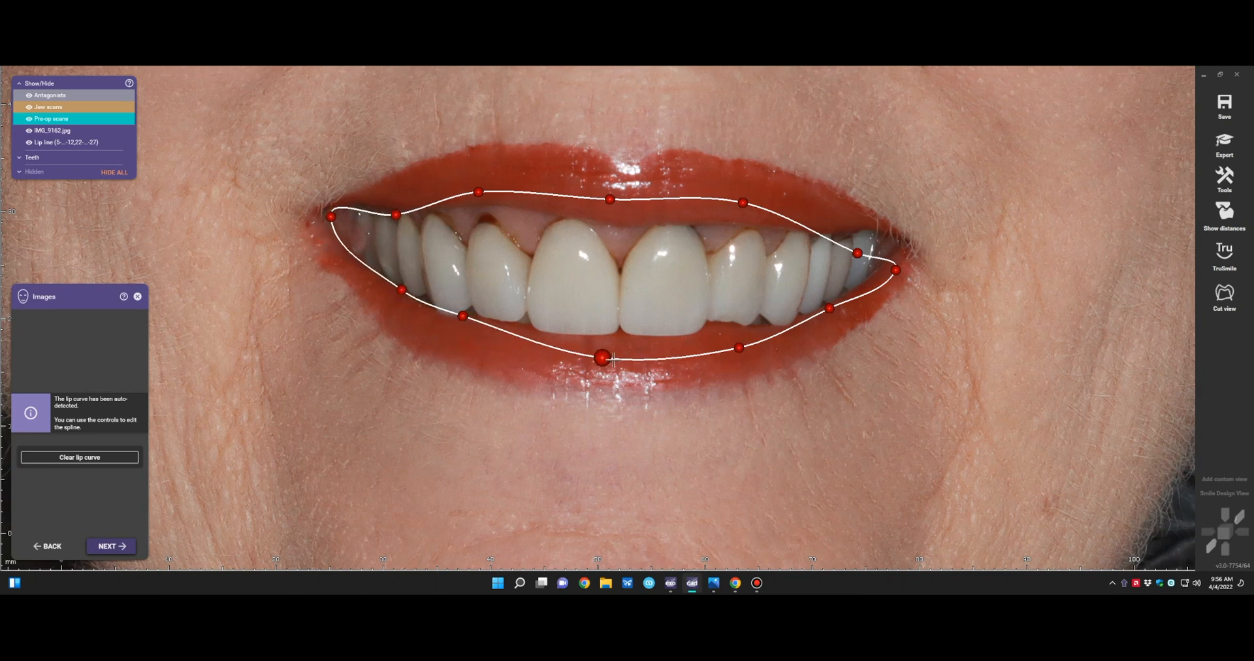
drag(602, 358, 736, 346)
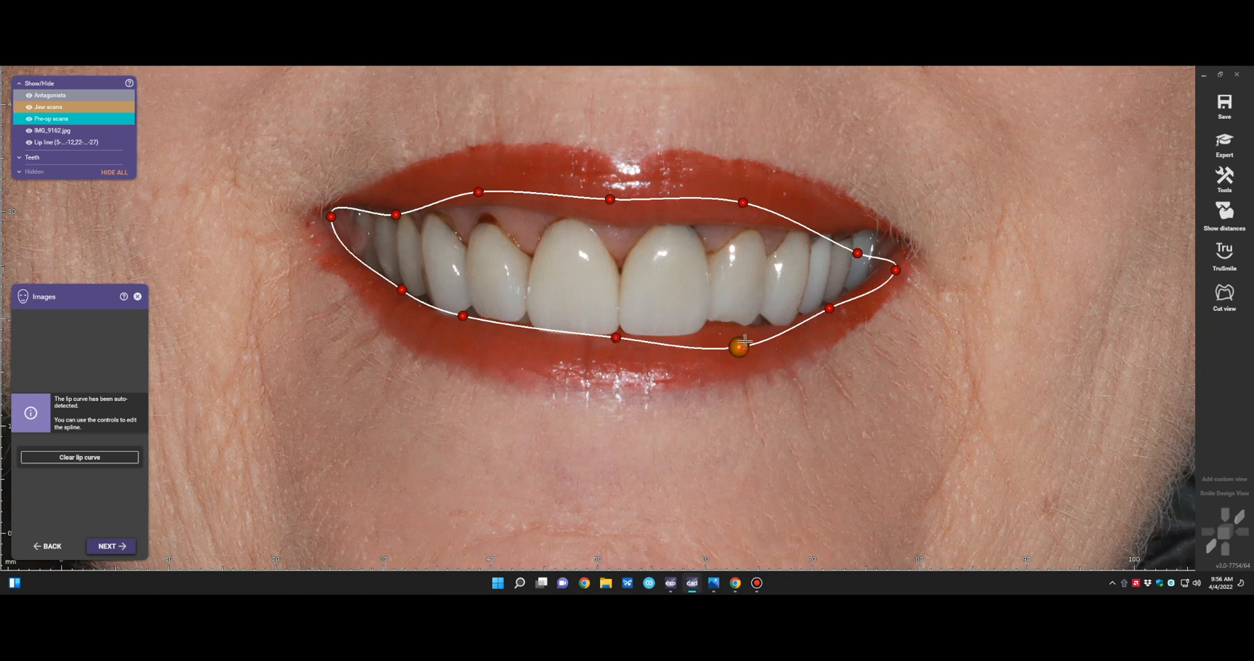
drag(736, 346, 894, 257)
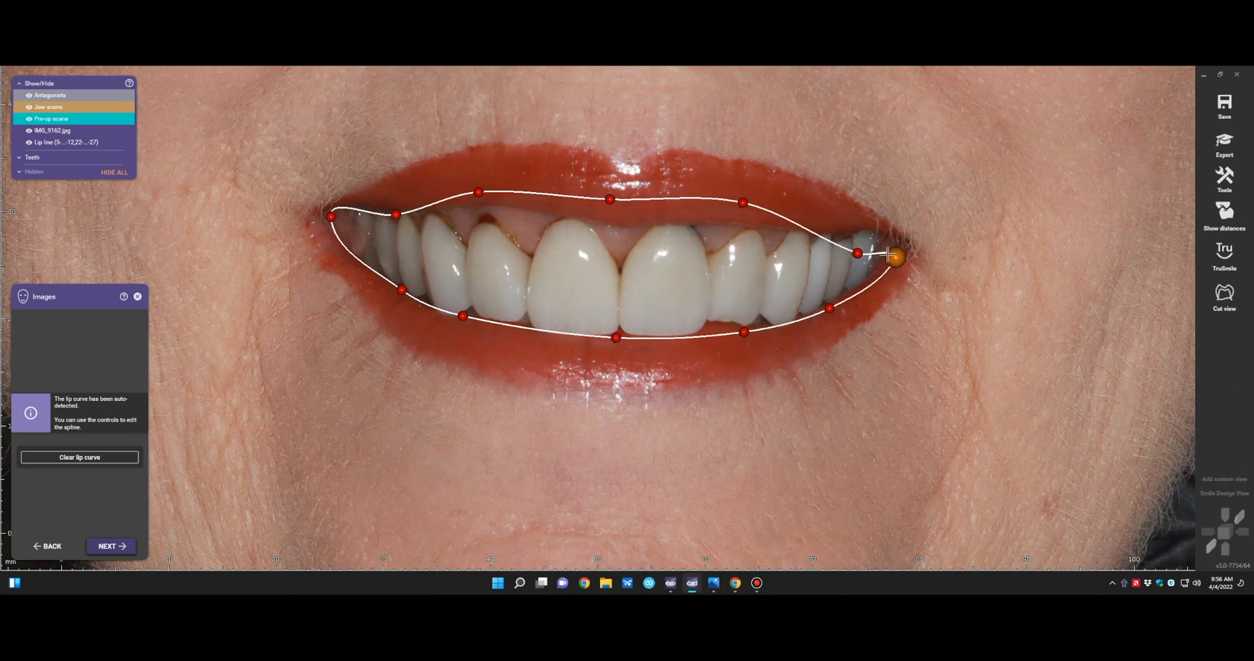
drag(858, 255, 863, 237)
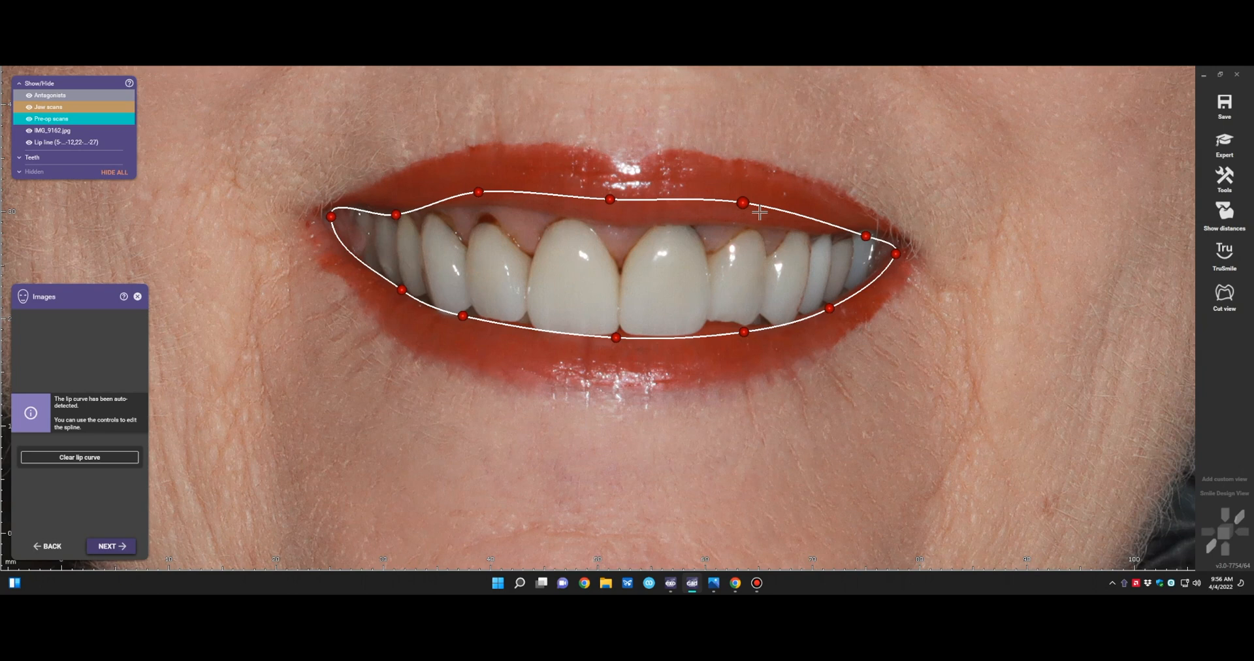
drag(610, 200, 611, 222)
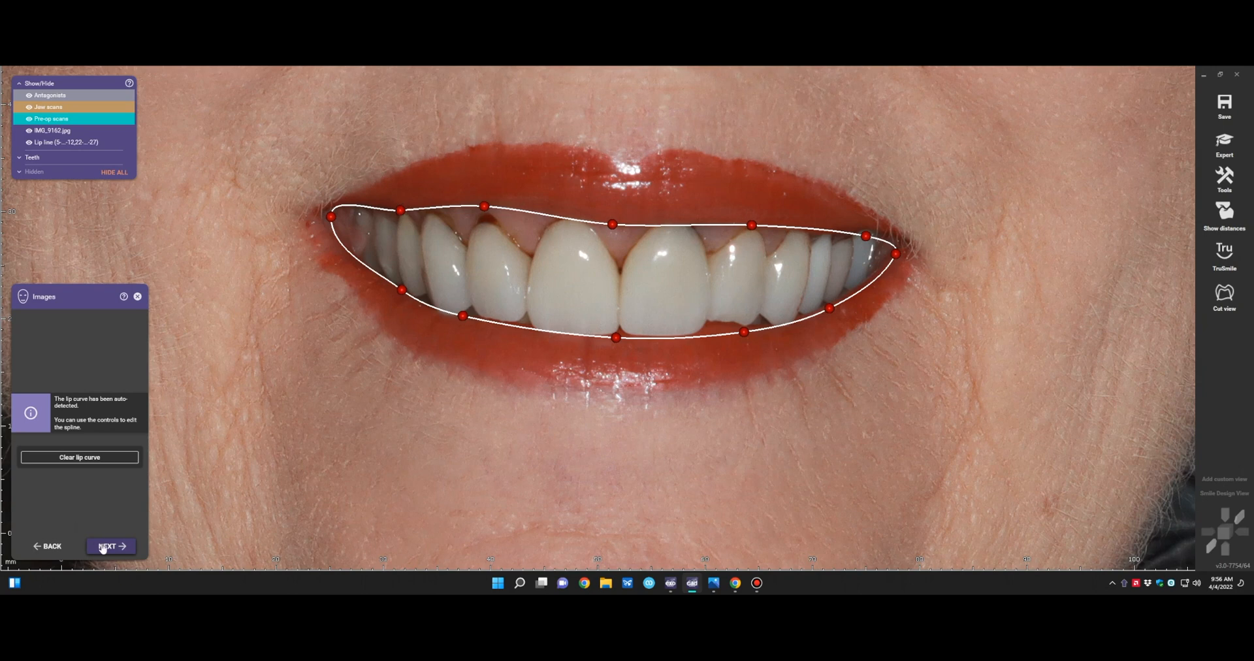
click(110, 546)
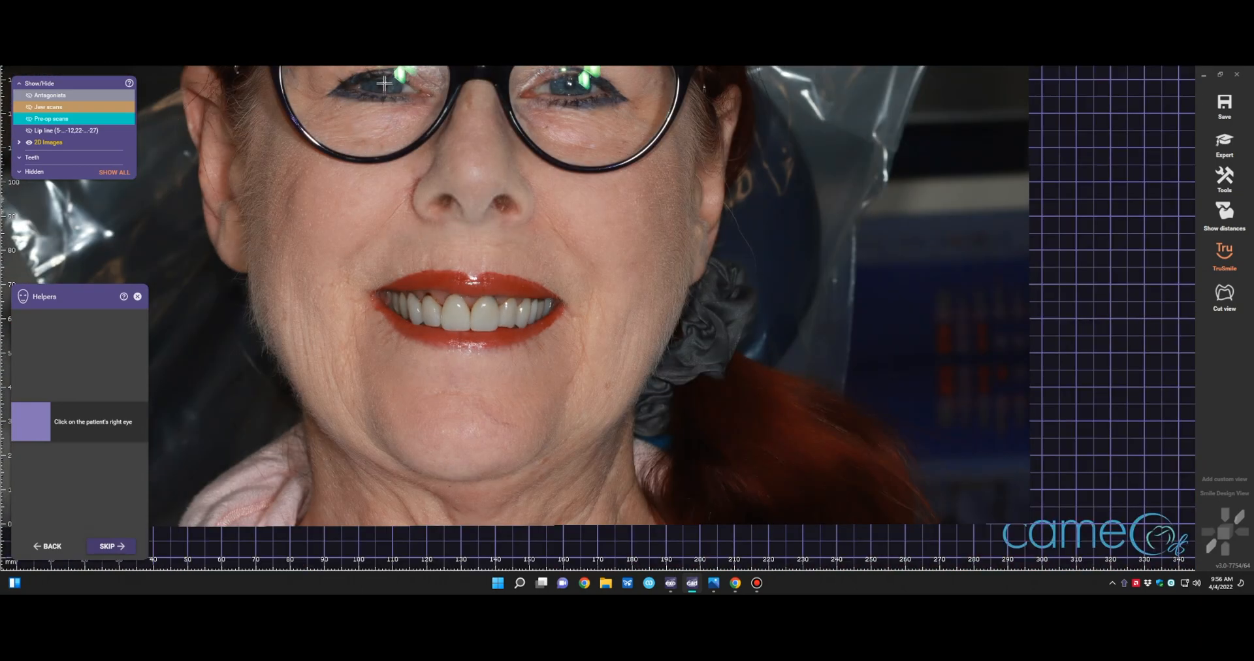
Mark the patient's right eye on the face photo to place the interpupillary line
click(383, 83)
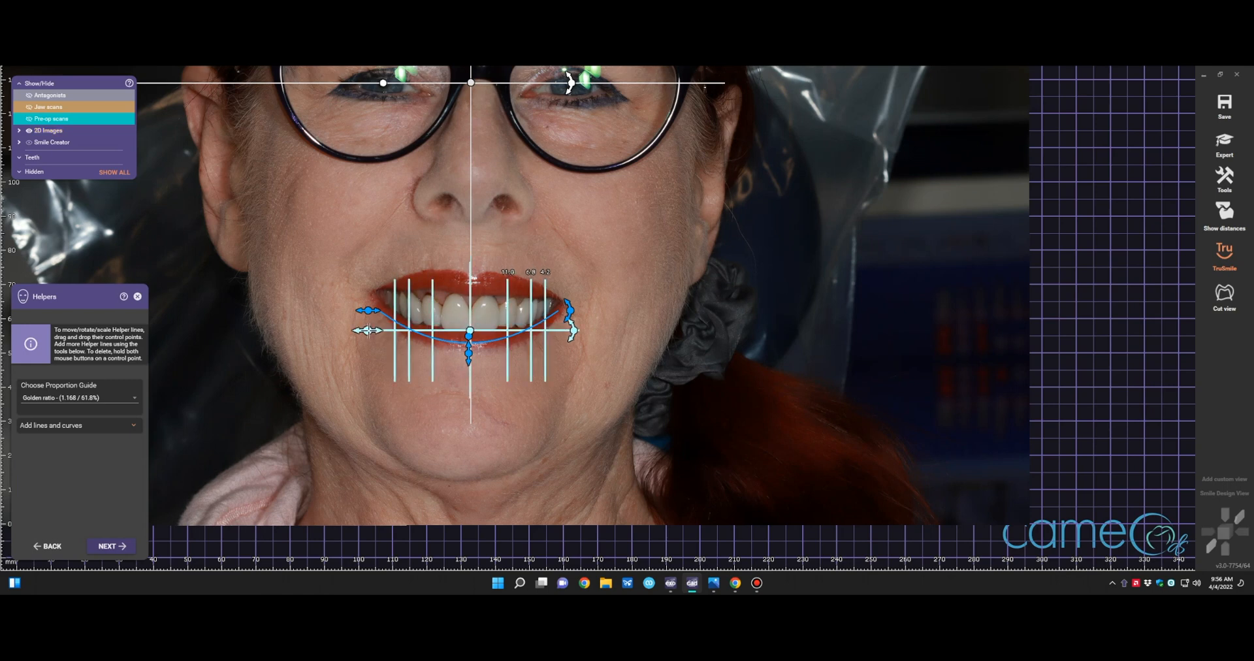
Narrow the guide lines and choose the Modified 1.42 (70.42%) proportion ratio
drag(572, 330, 561, 331)
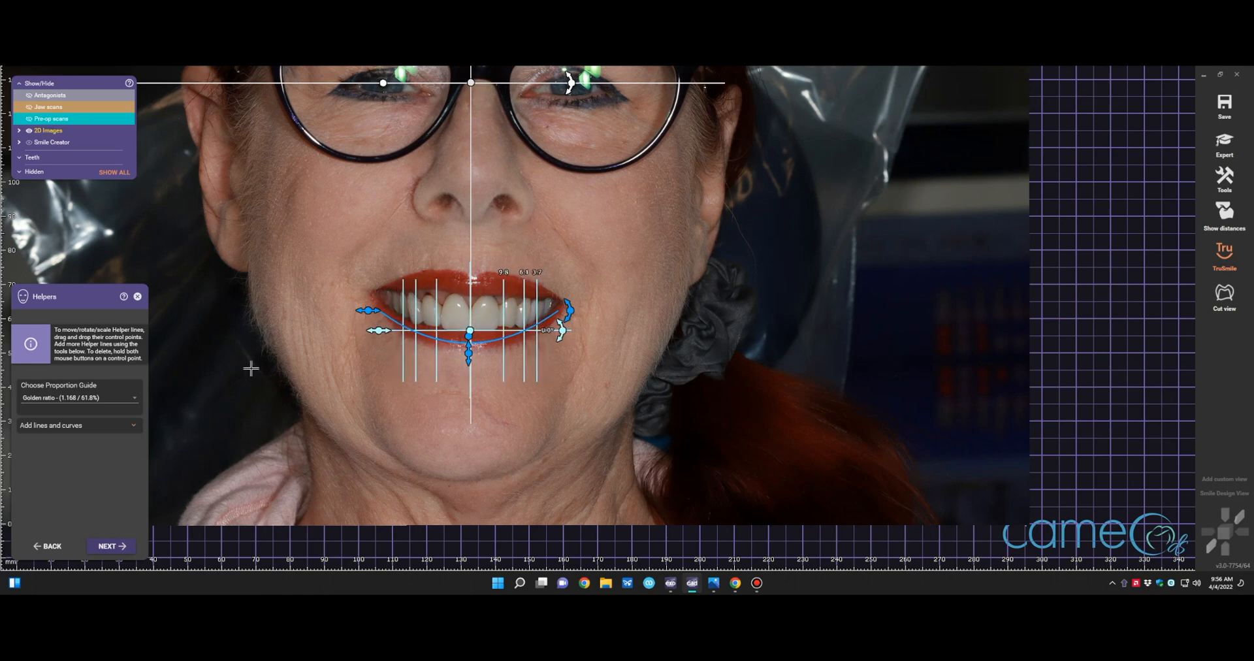
click(77, 397)
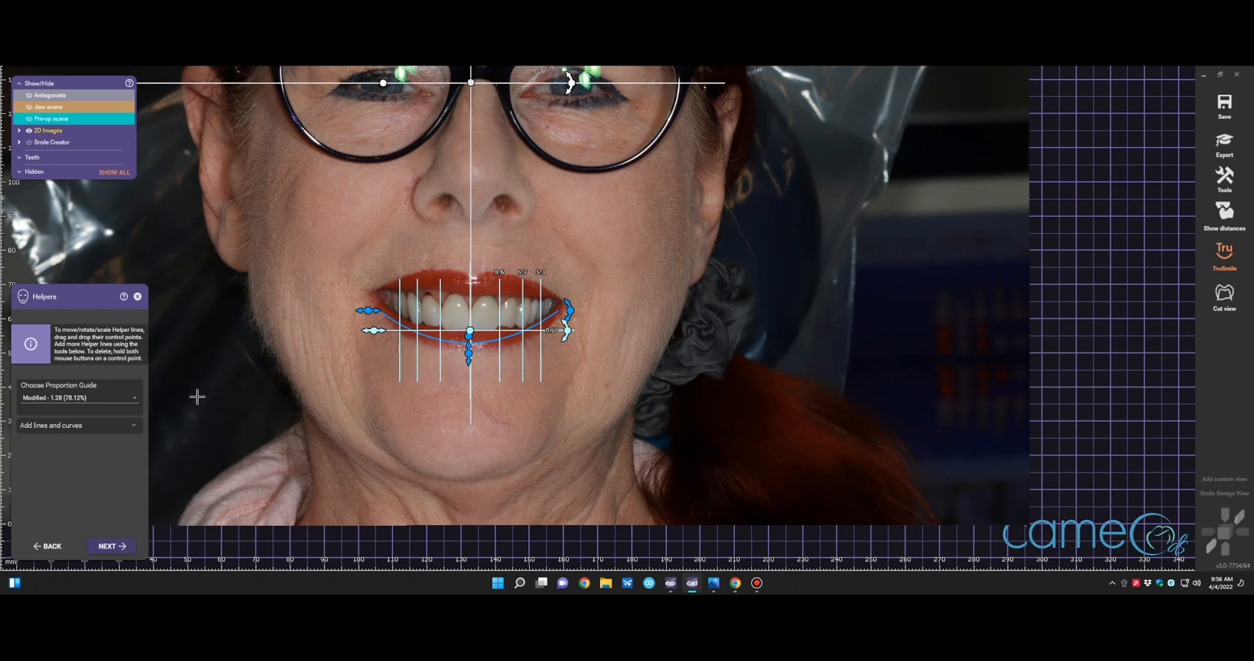
click(77, 397)
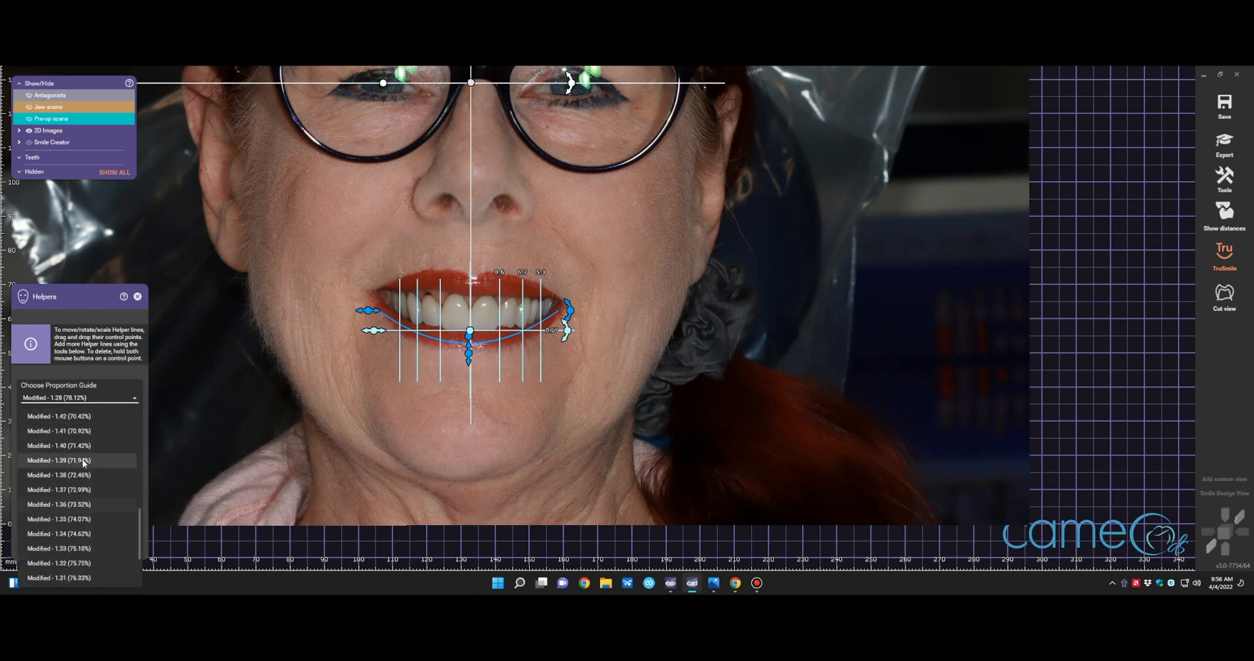
click(59, 518)
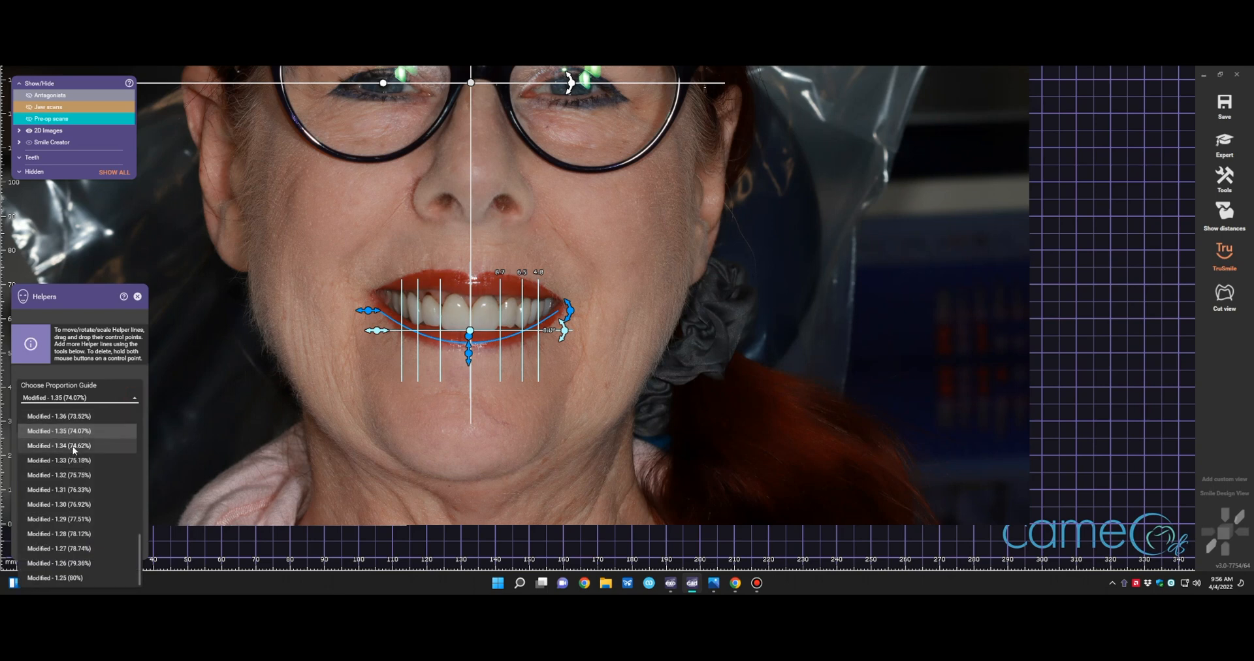
click(59, 431)
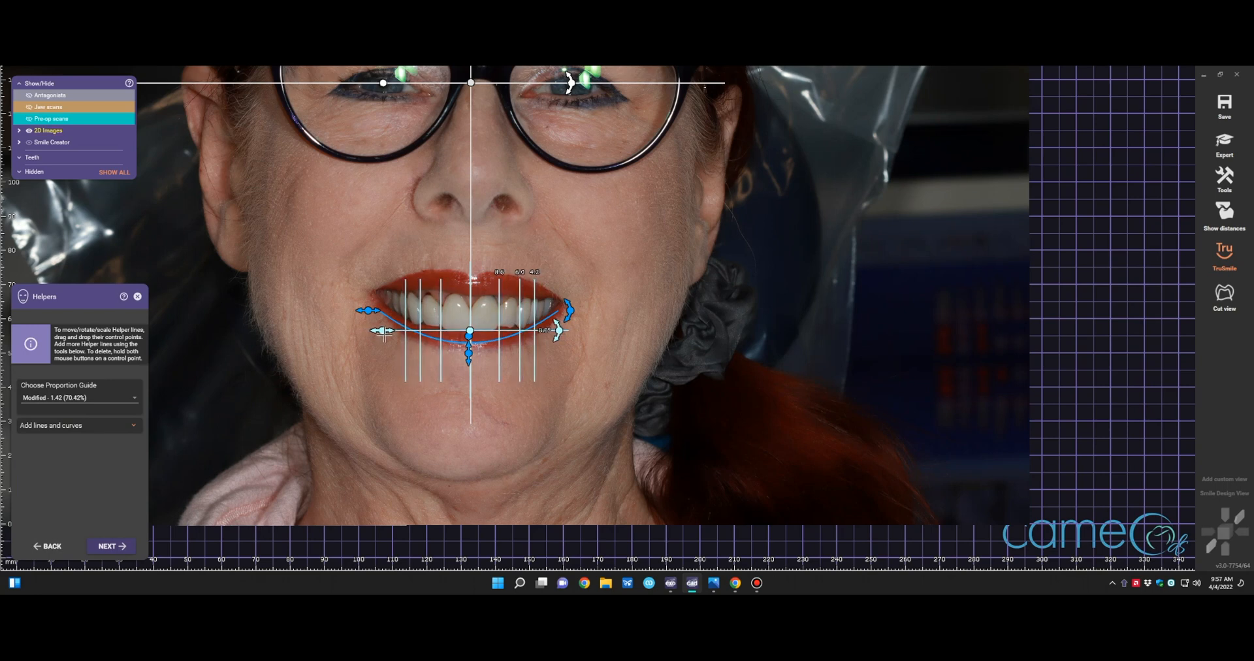
Fine-tune the helper guide width and continue to tooth modelling
drag(472, 330, 472, 347)
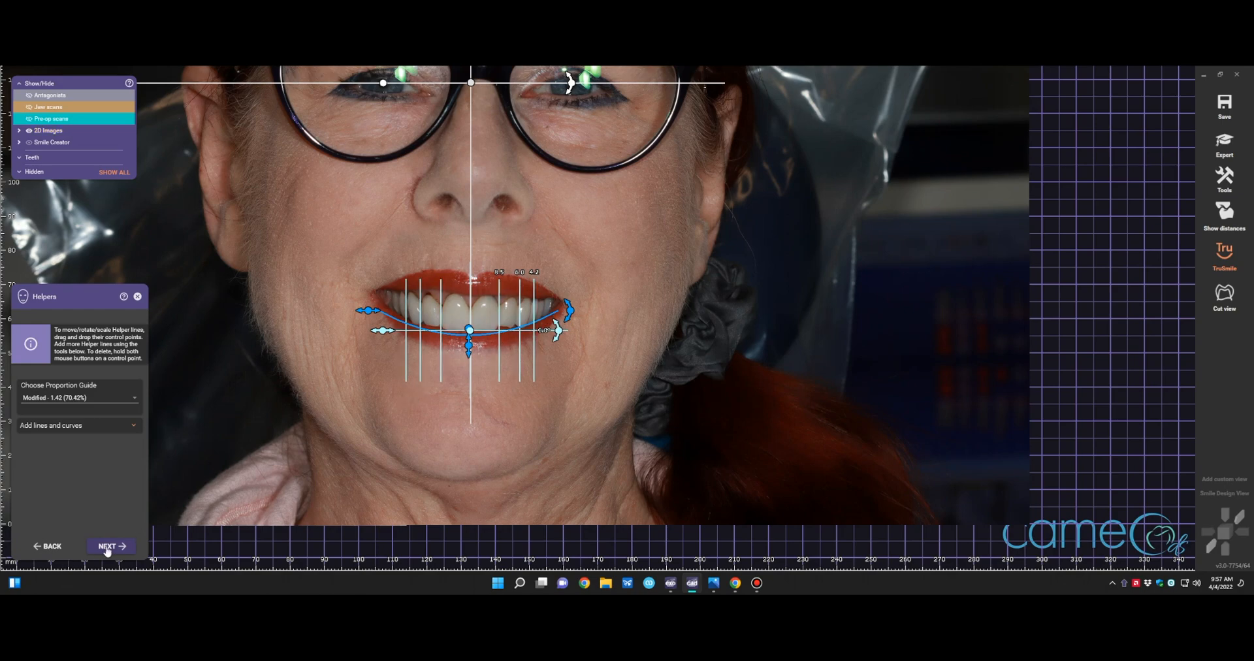
click(106, 546)
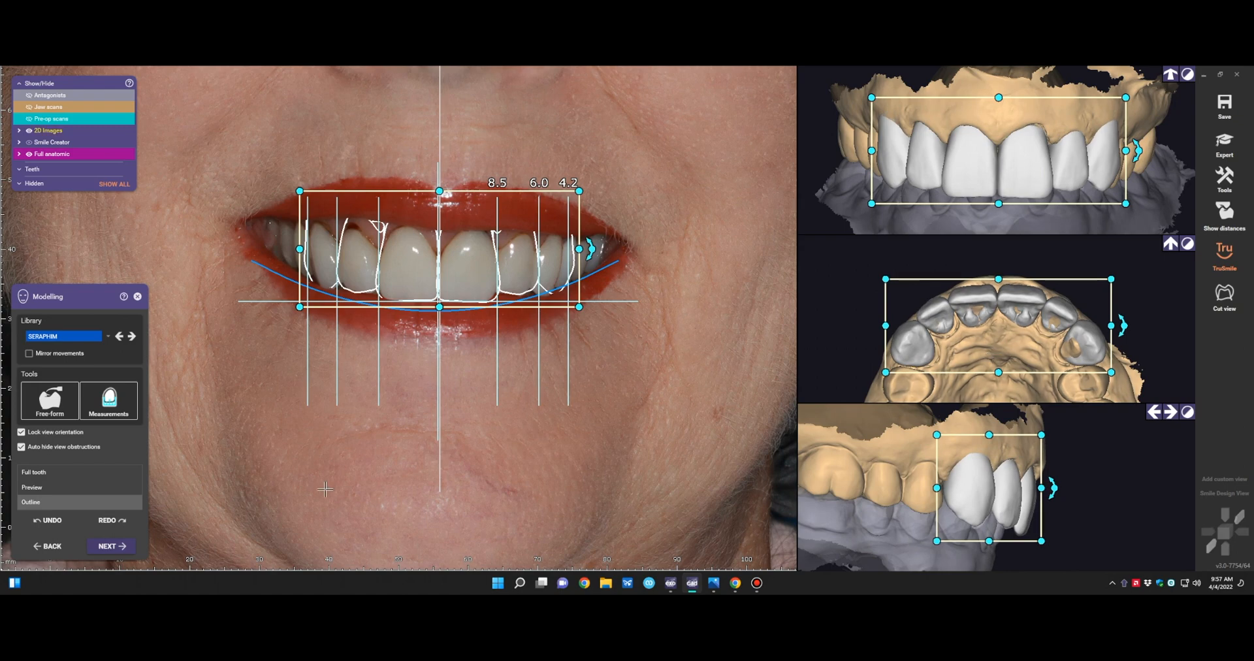
Accept the proposed smile tooth setup and move on to margin line detection
click(109, 546)
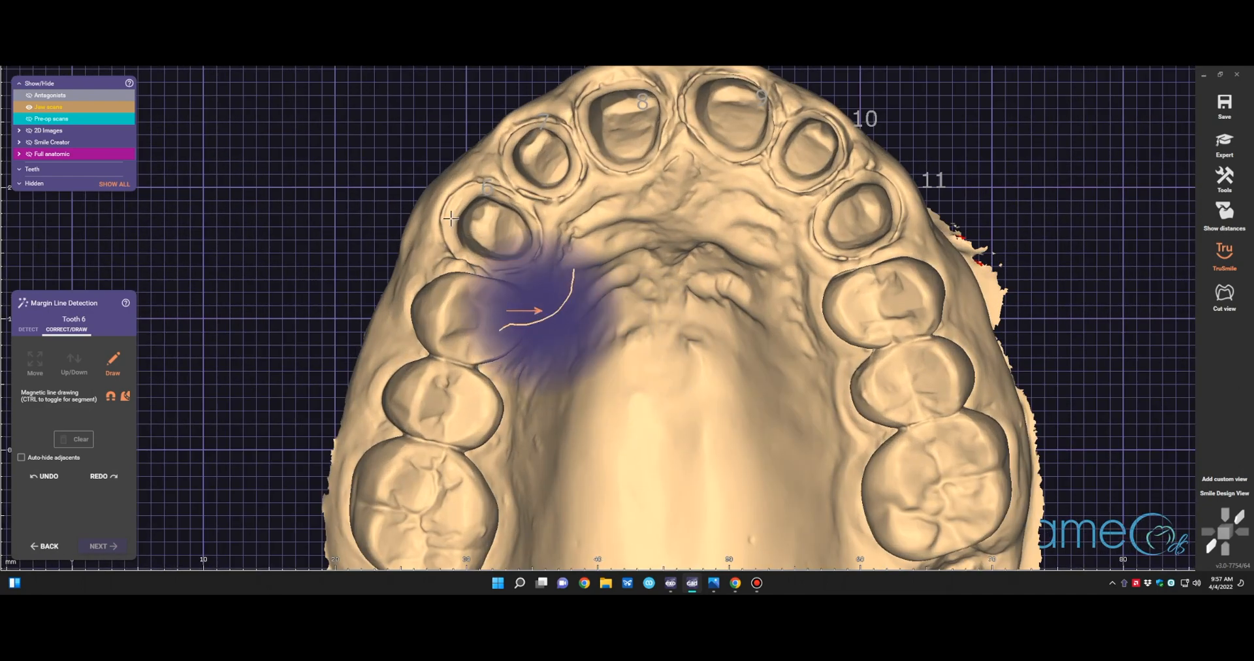
Trace and accept the margin line around the tooth 6 preparation, then go to tooth 8
click(80, 439)
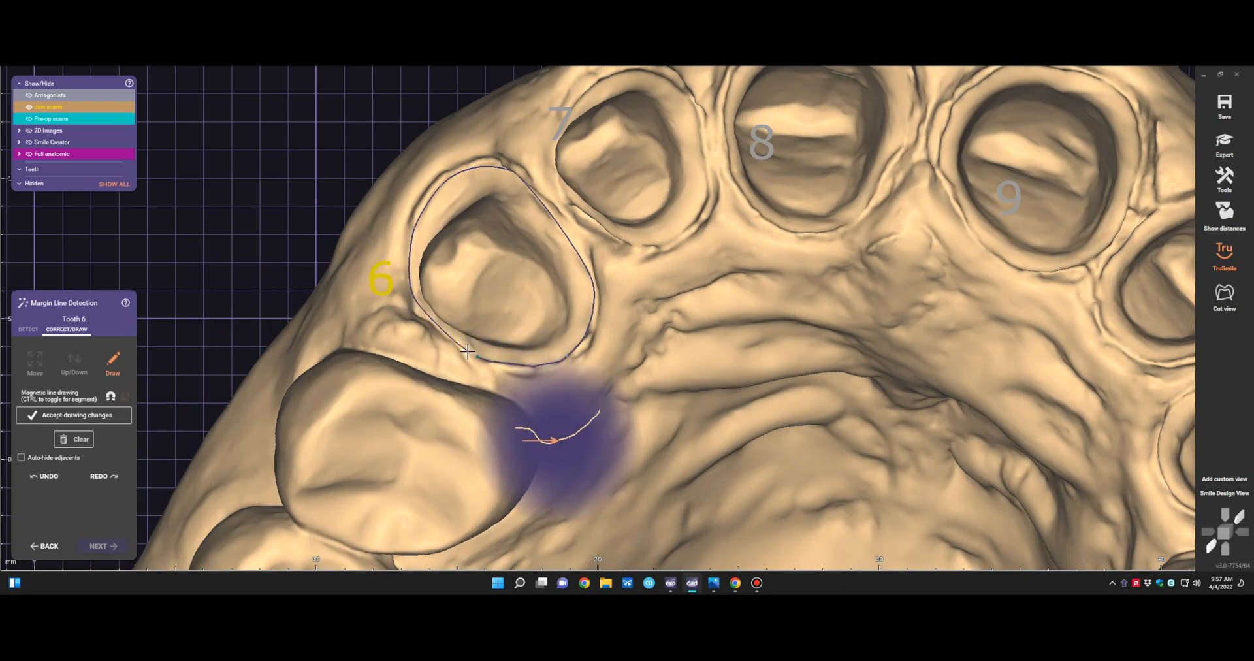
click(77, 414)
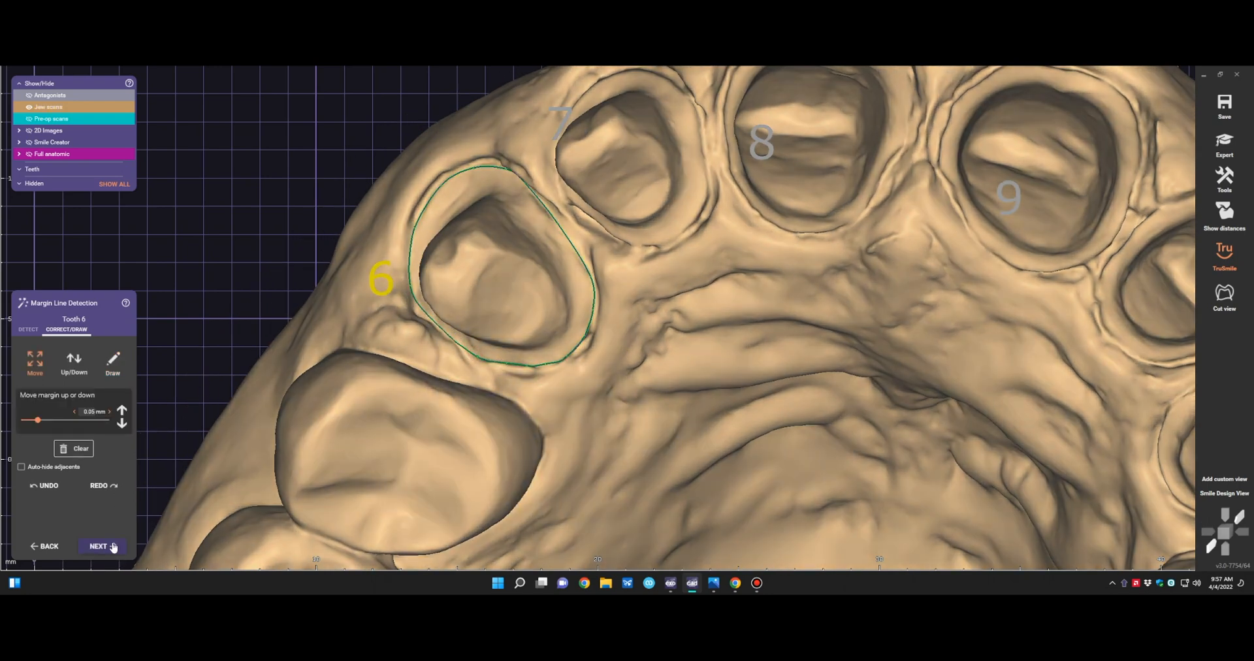
click(98, 546)
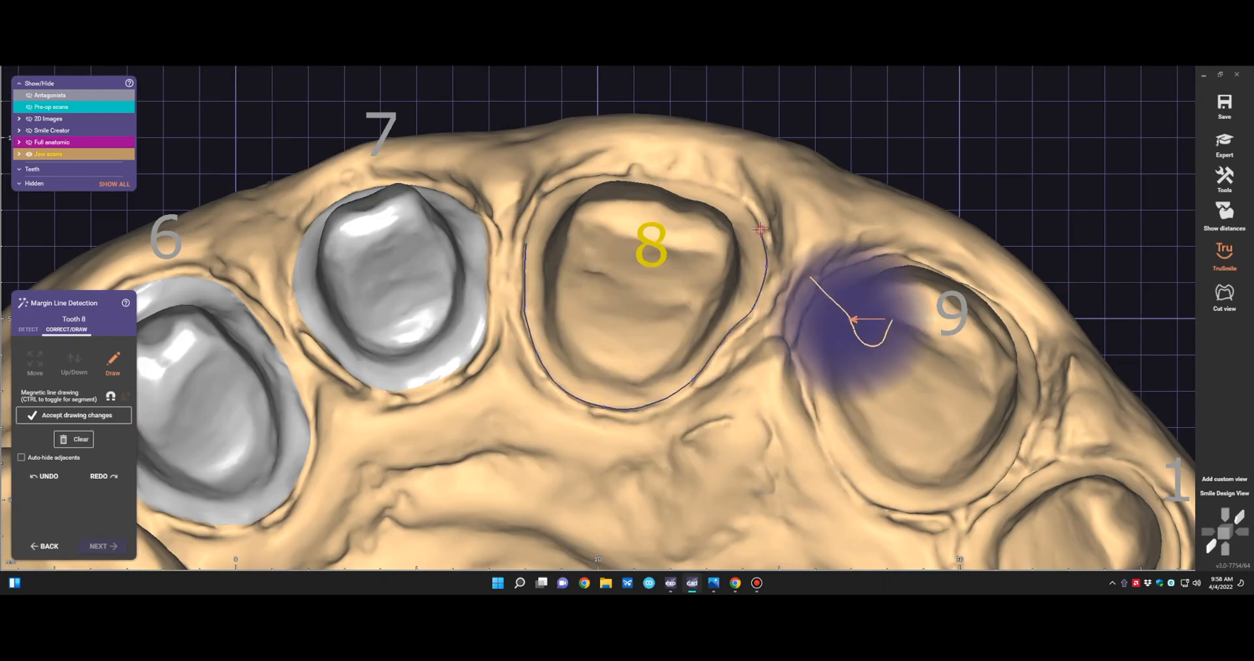
Accept the drawn margin line for tooth 8 and continue to tooth placement
click(74, 414)
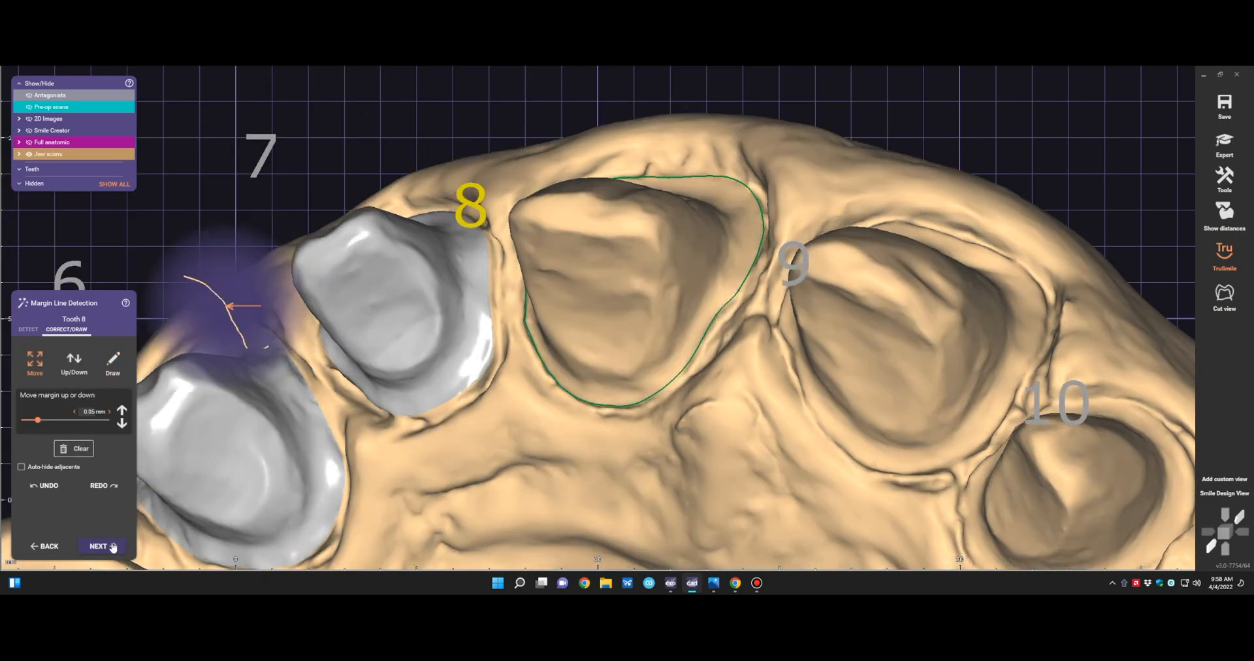
click(100, 546)
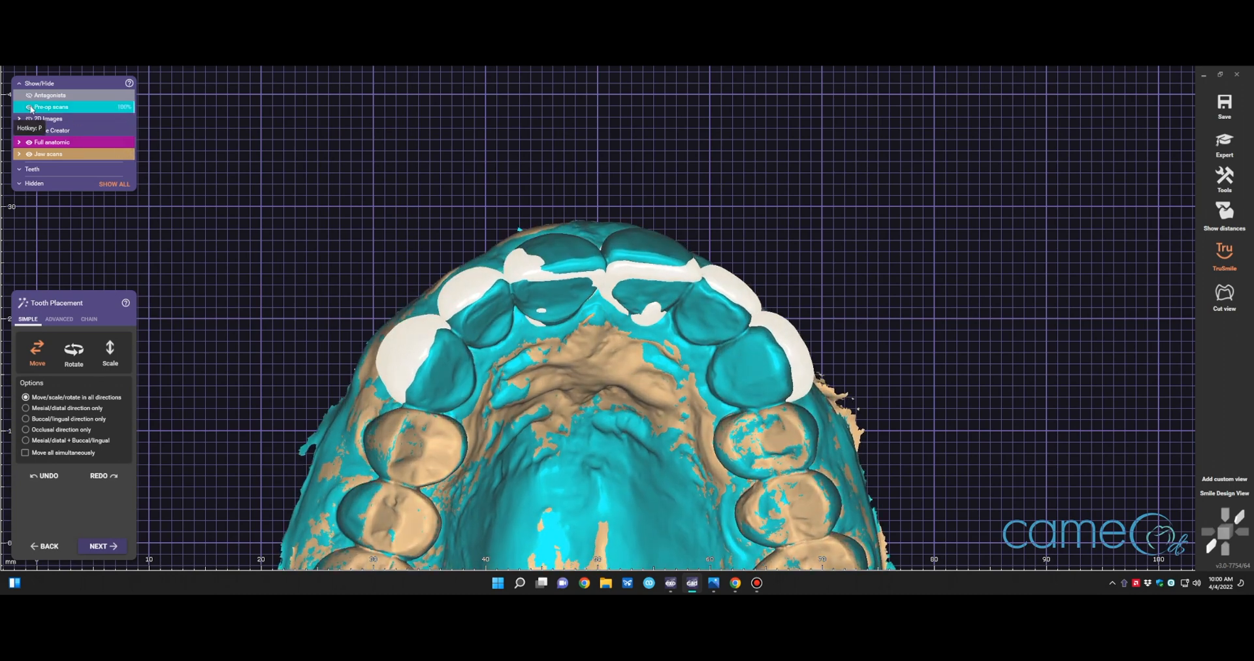
Make the pre-op scan semi-transparent and switch tooth placement to chain mode
click(27, 106)
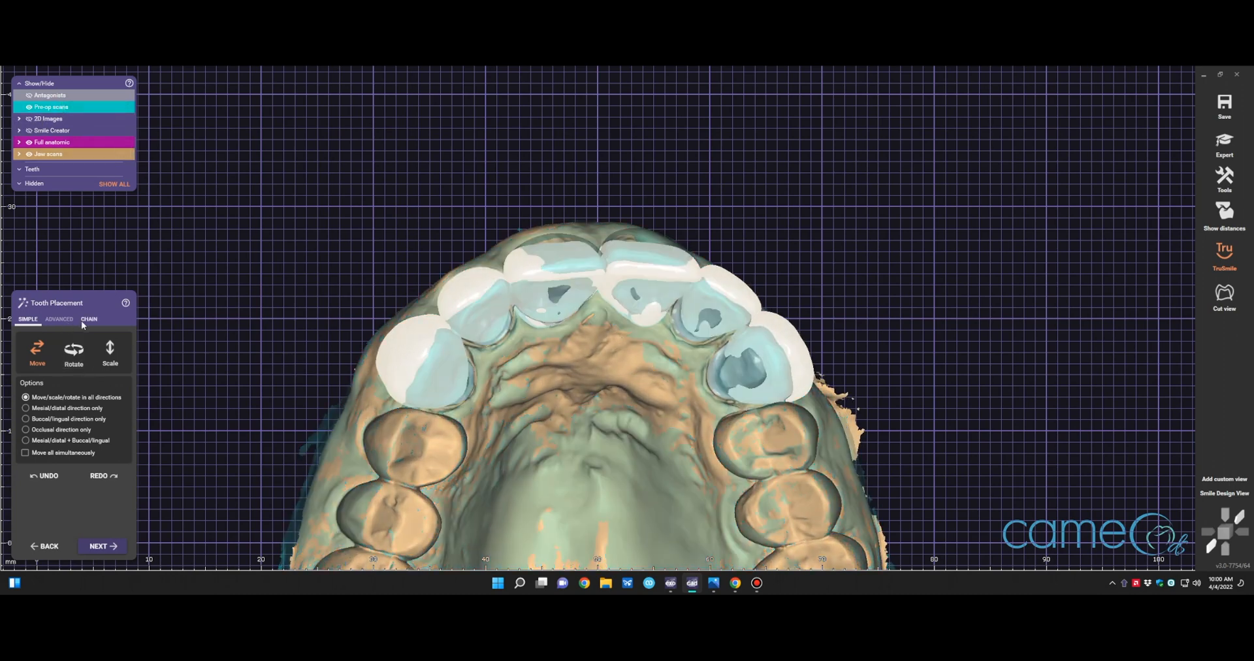
click(88, 319)
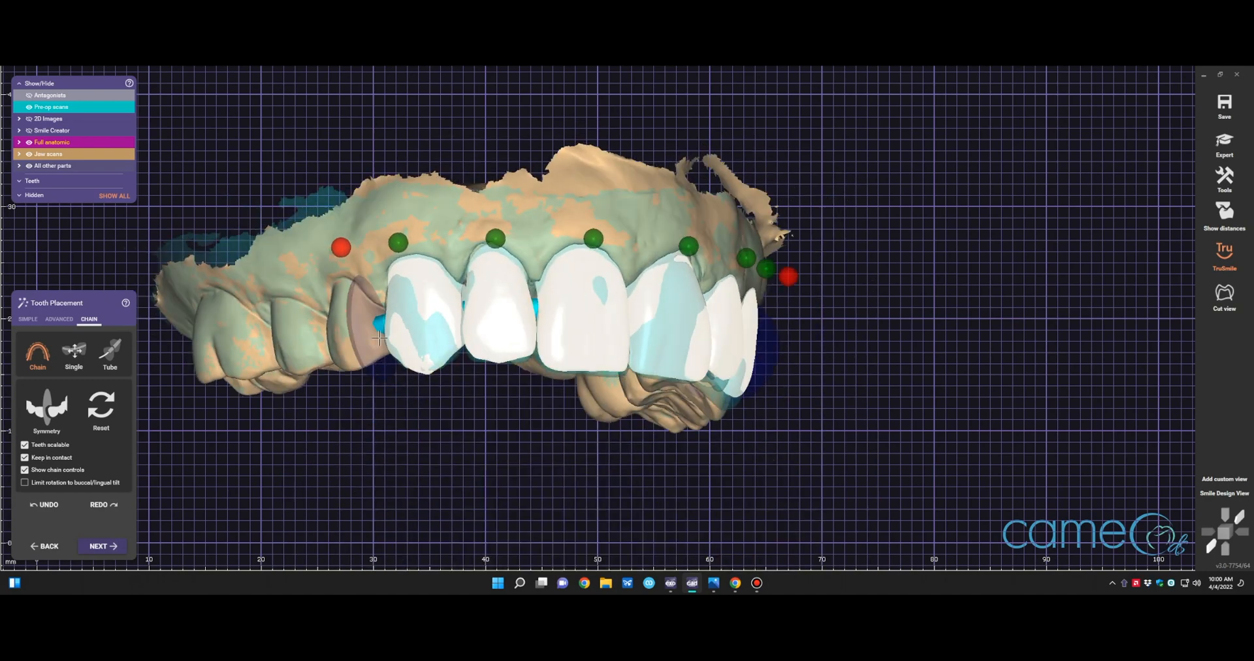
Return to simple placement and review the crowns from side, occlusal and frontal views
click(27, 319)
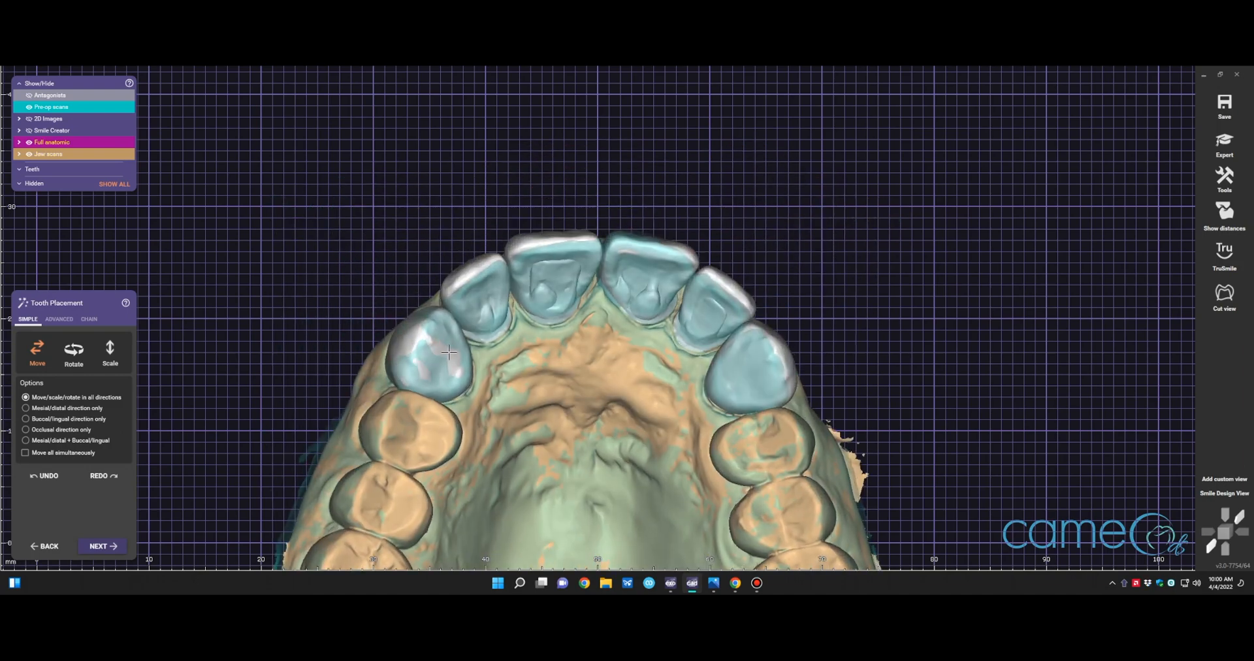
drag(512, 353, 520, 320)
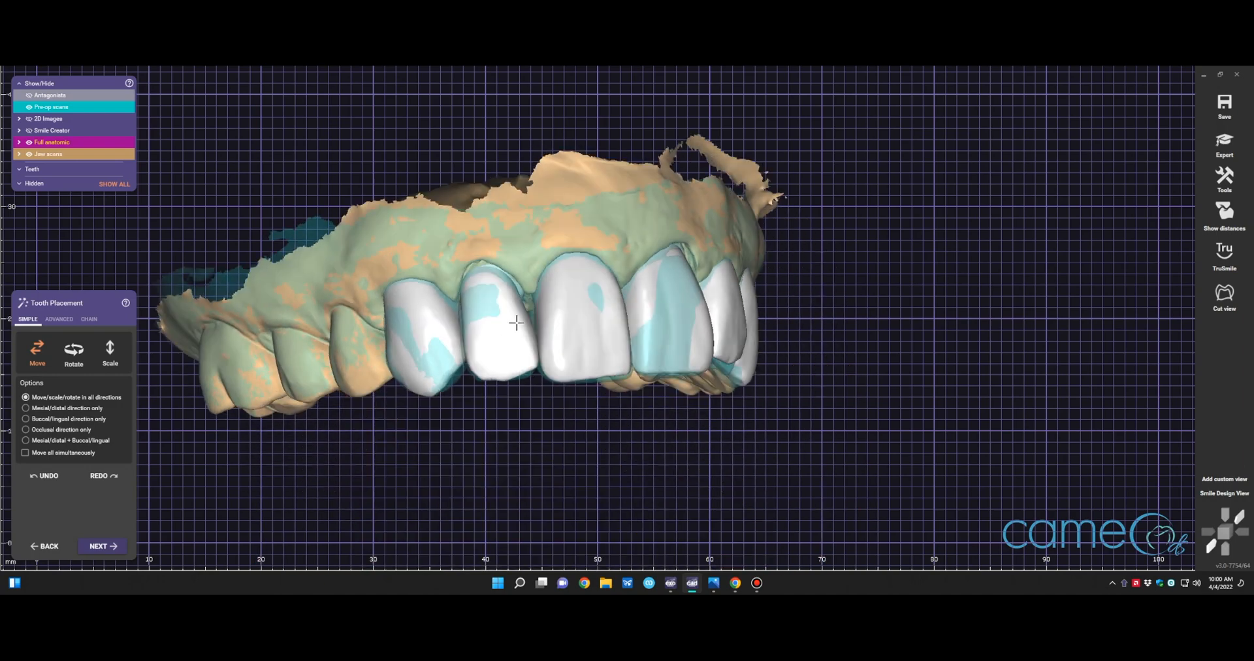
drag(520, 320, 561, 256)
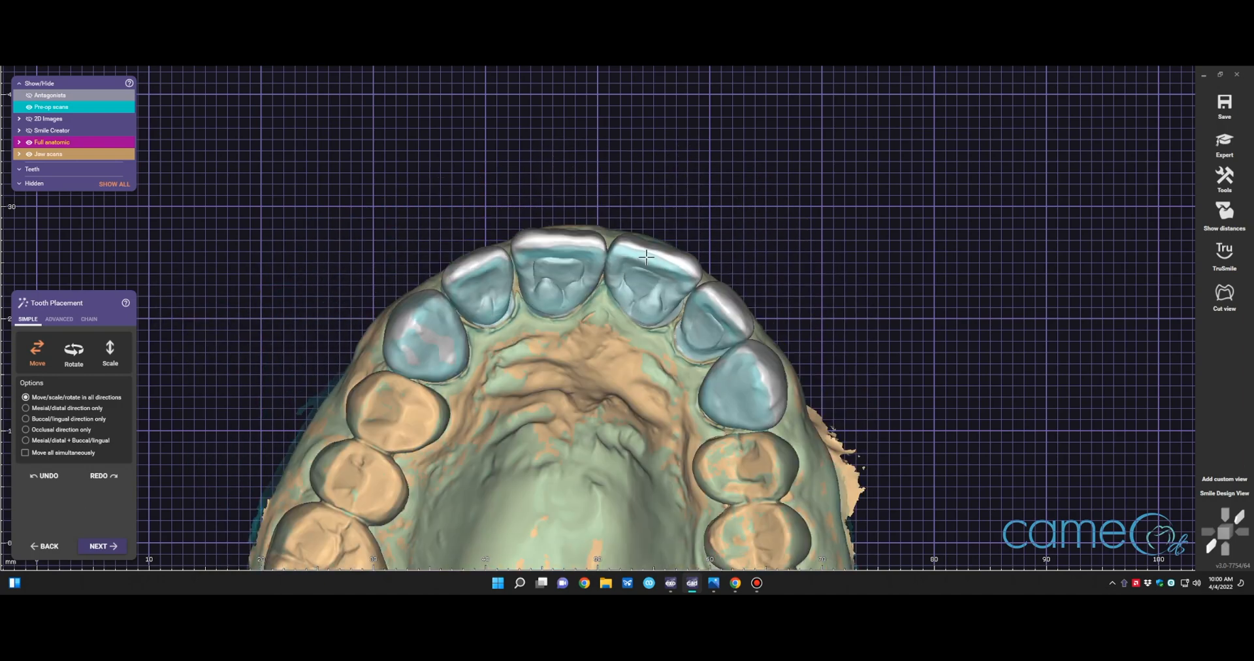
drag(644, 256, 637, 324)
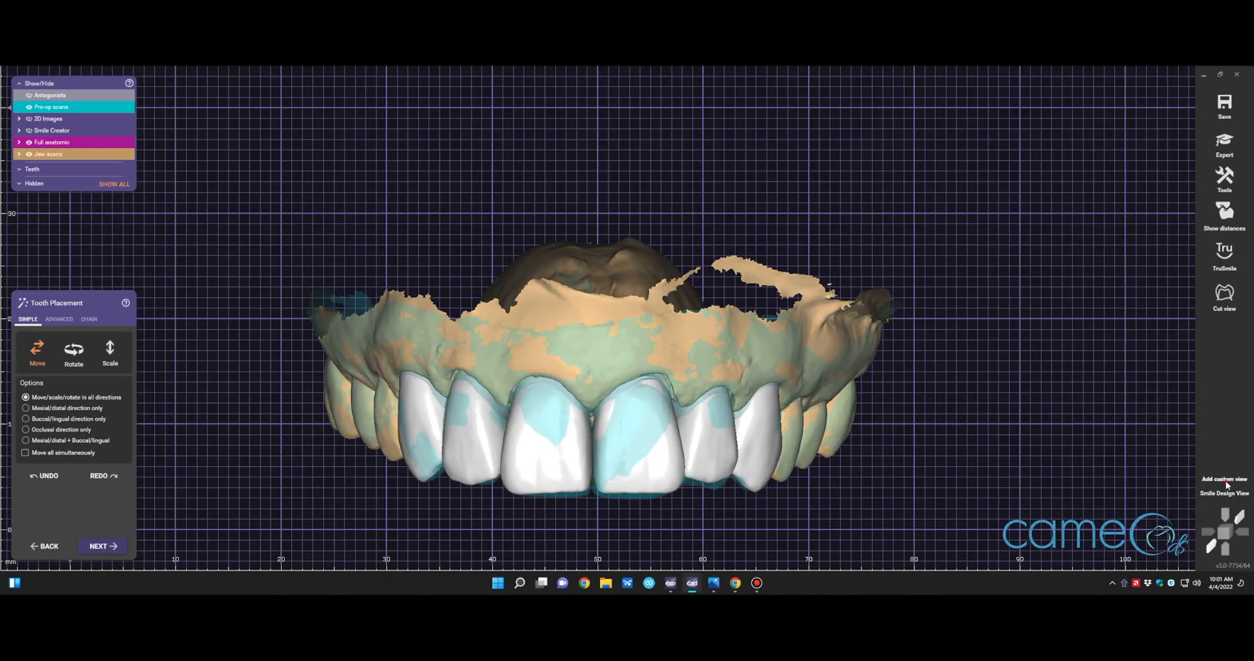
Save the frontal view as a custom view and proceed to the Crown Bottoms step
click(1225, 479)
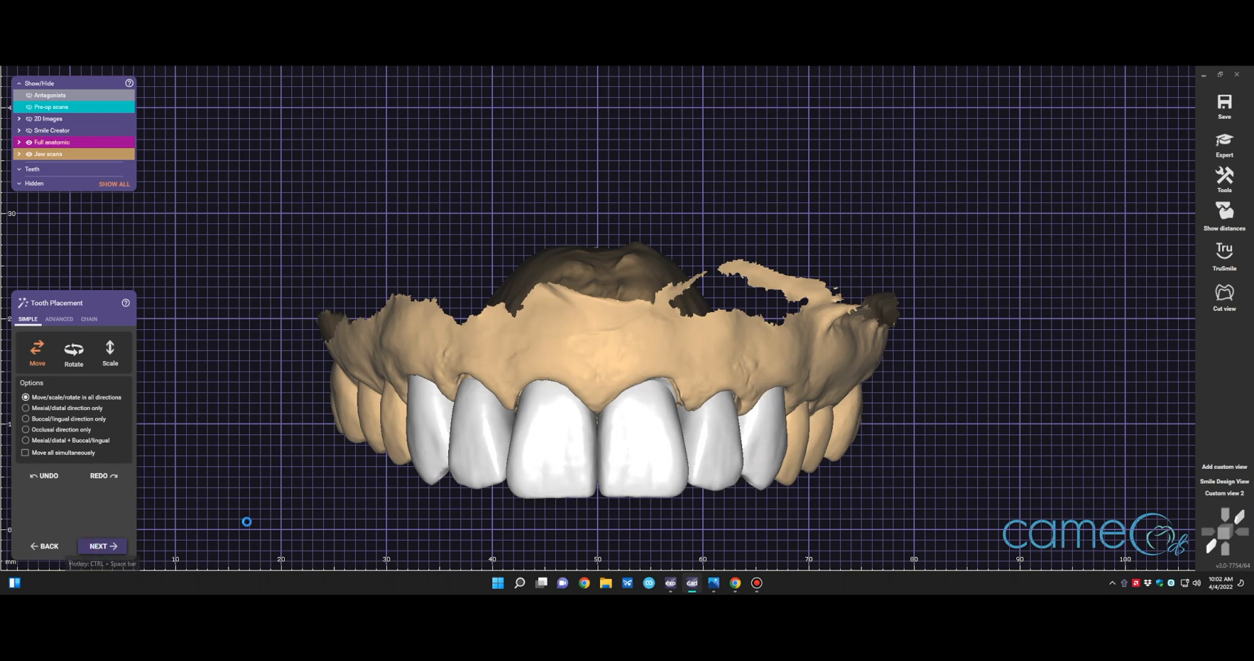
click(102, 546)
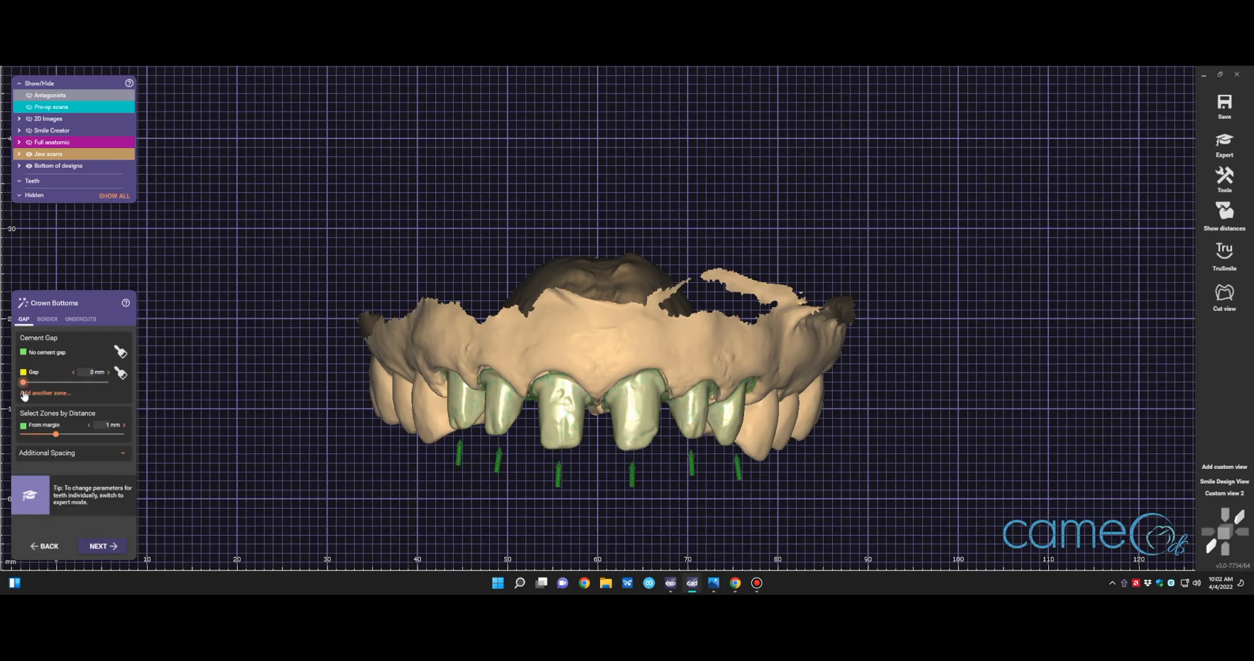
Lower the horizontal crown border offset to 0.05 mm and enter free-forming
click(47, 319)
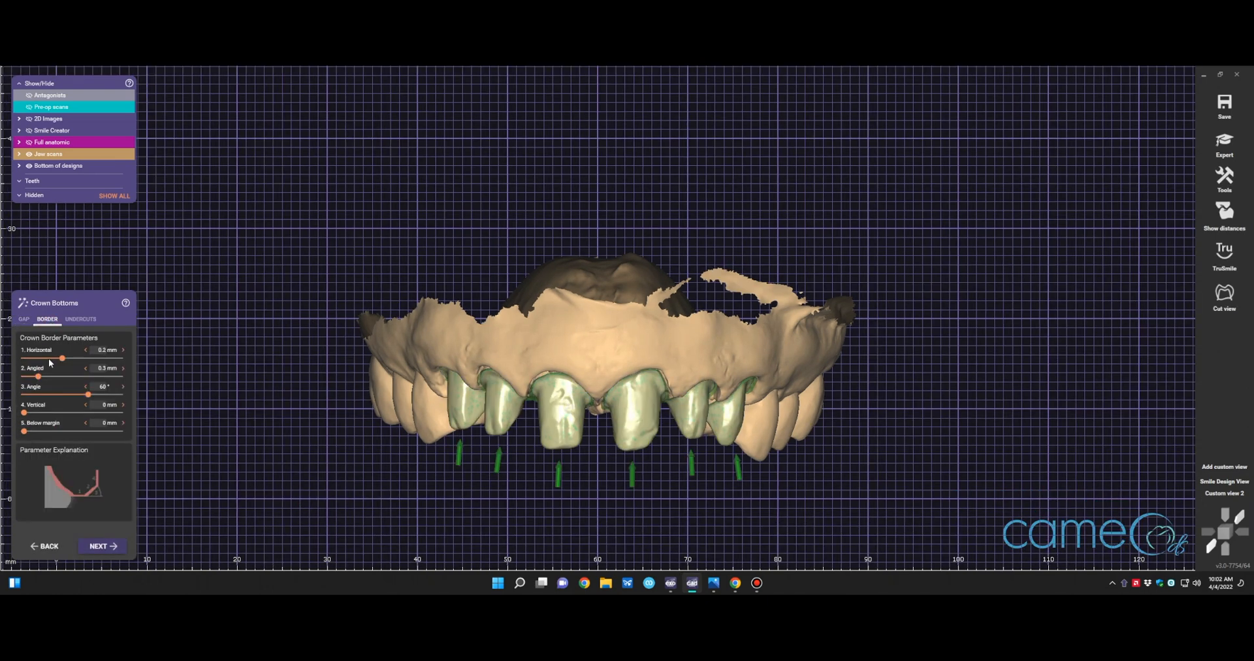
click(86, 351)
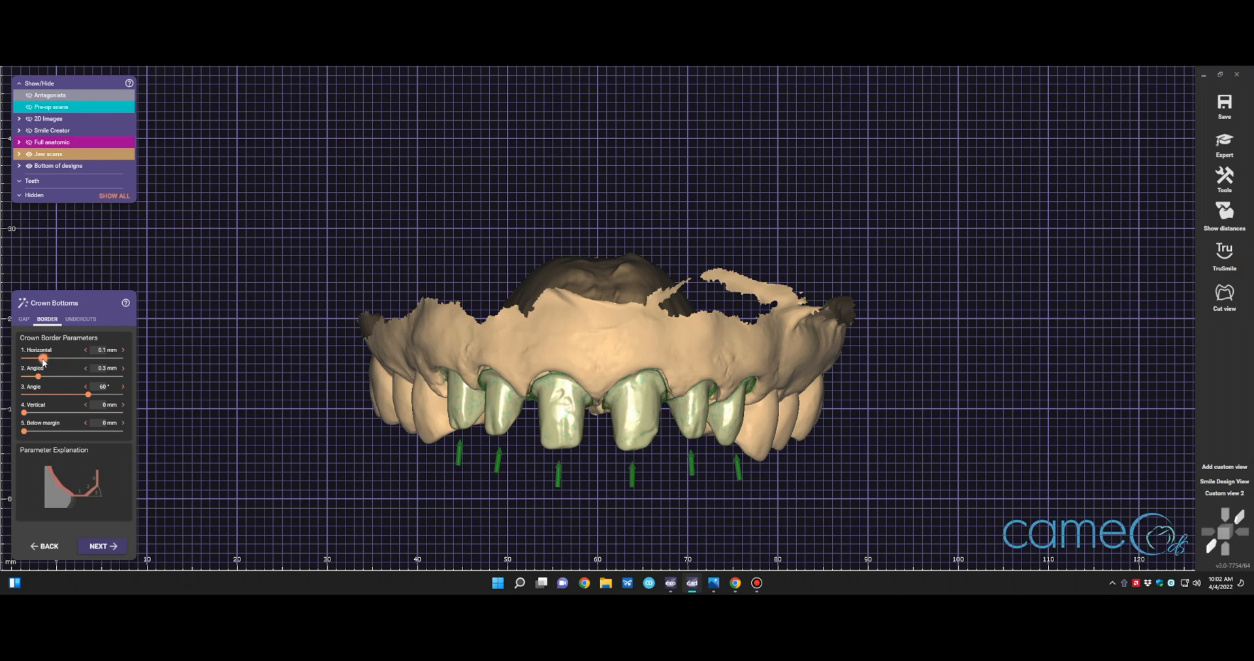
click(86, 350)
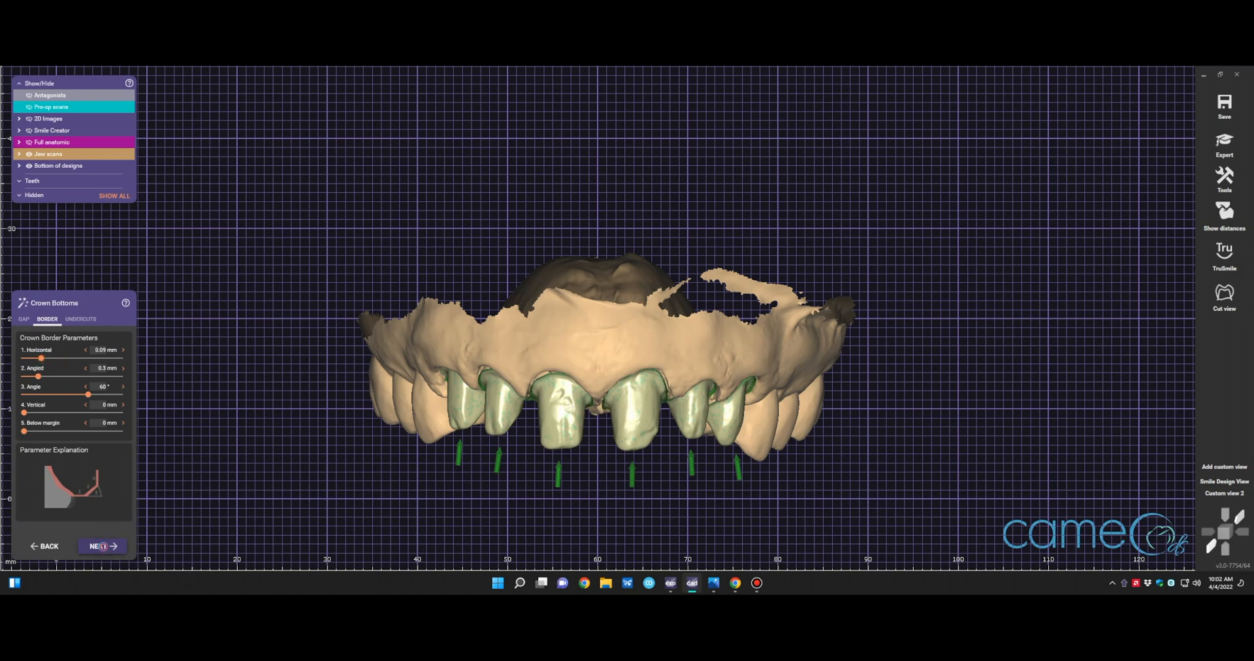
click(102, 546)
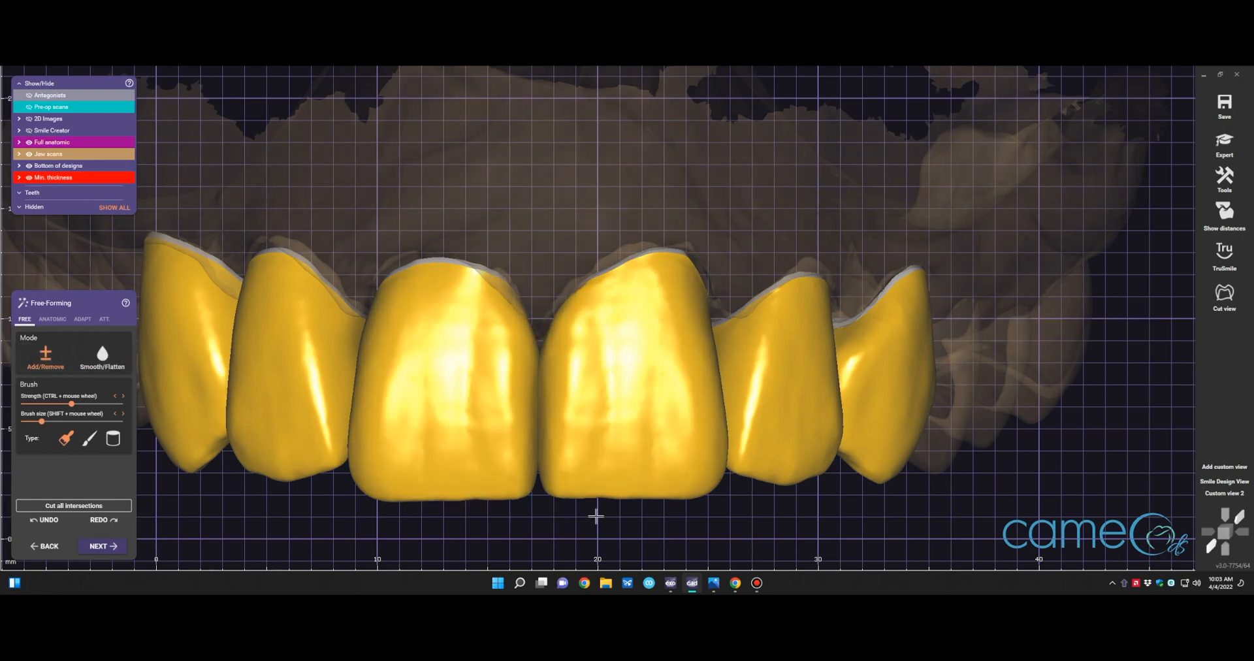
Switch free-forming to the Anatomic tooth-parts preset and view the incisal edges
click(51, 319)
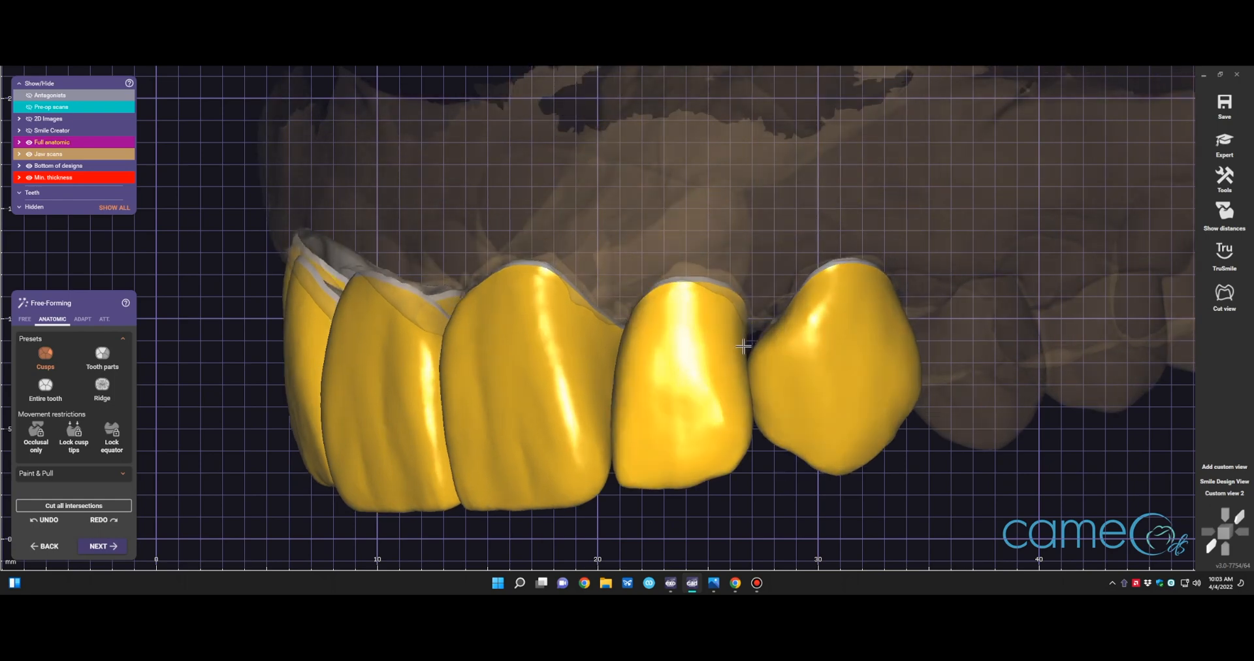
drag(743, 346, 680, 379)
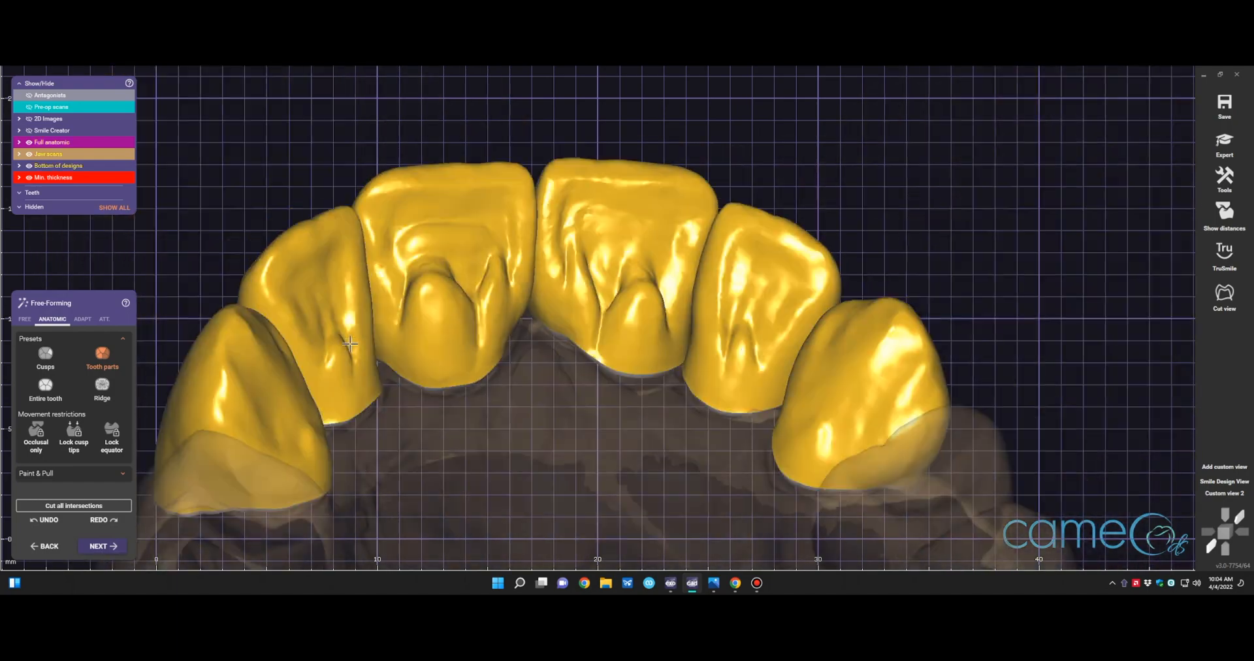
Add material to and smooth the palatal surfaces of the central crowns with the freehand brush
click(23, 318)
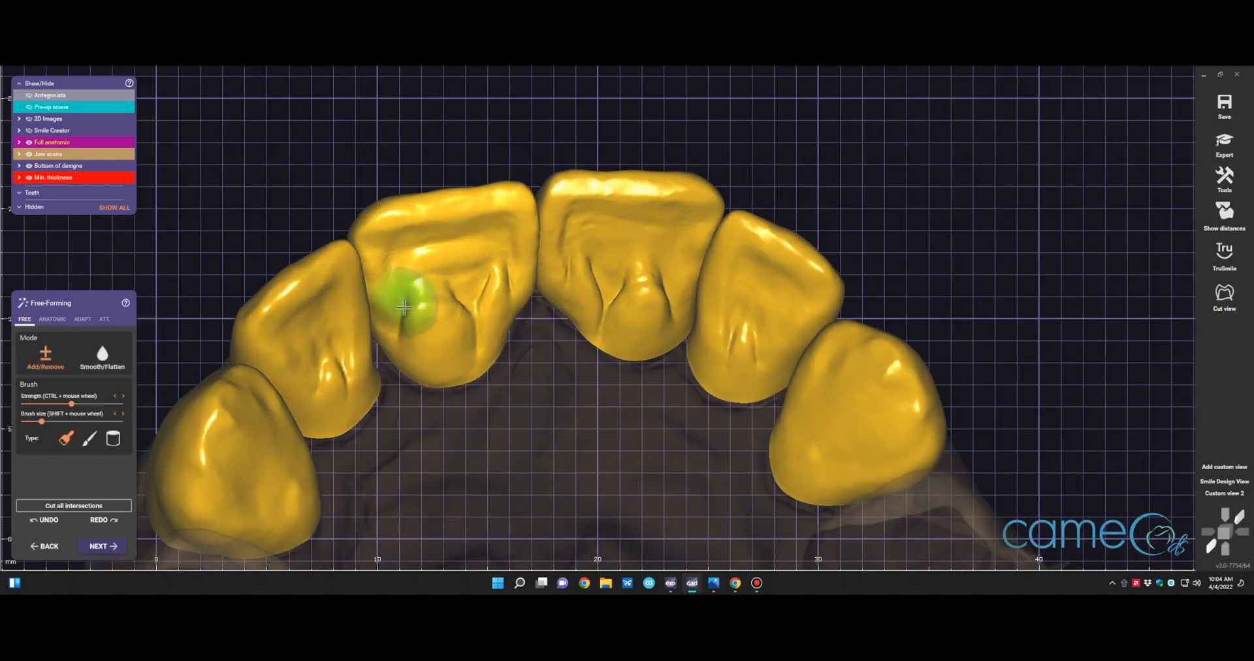
drag(404, 307, 452, 370)
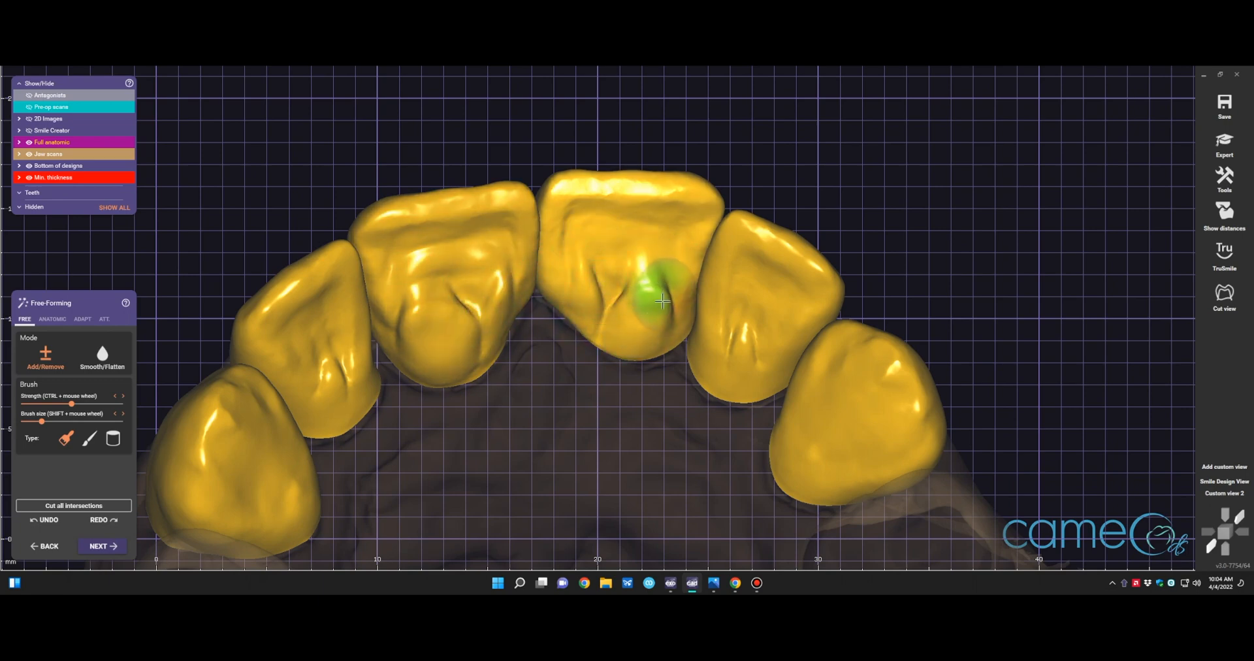
mouse_move(761, 321)
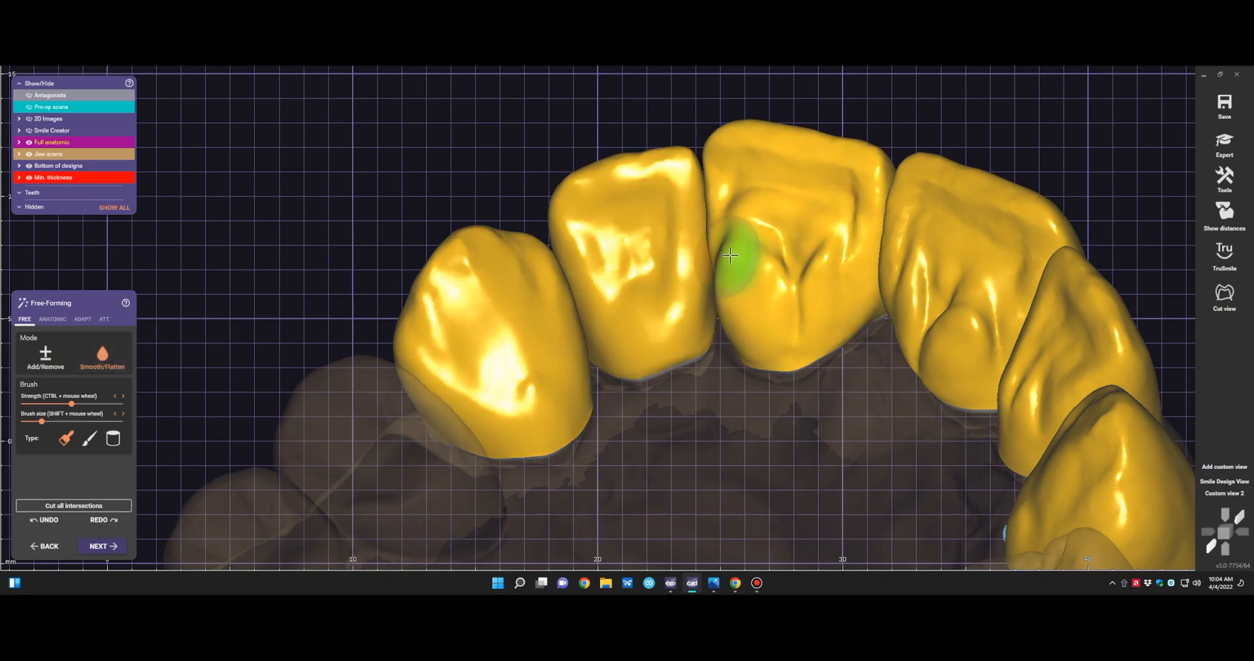
drag(729, 255, 765, 282)
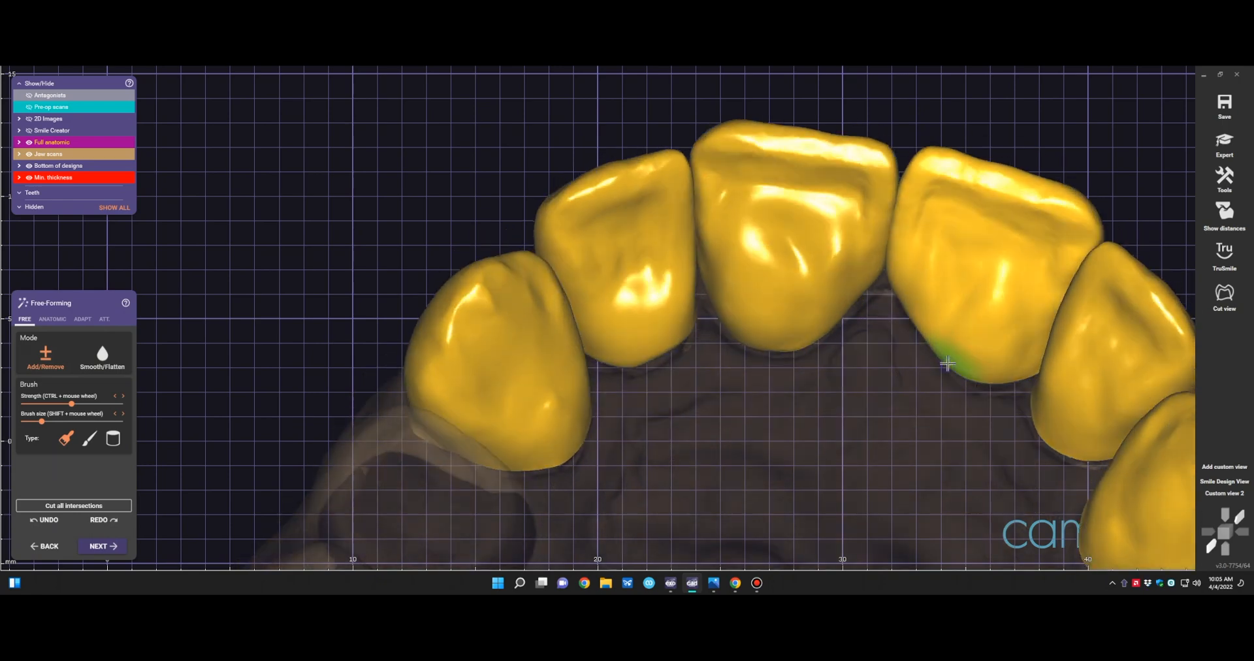
drag(948, 364, 890, 352)
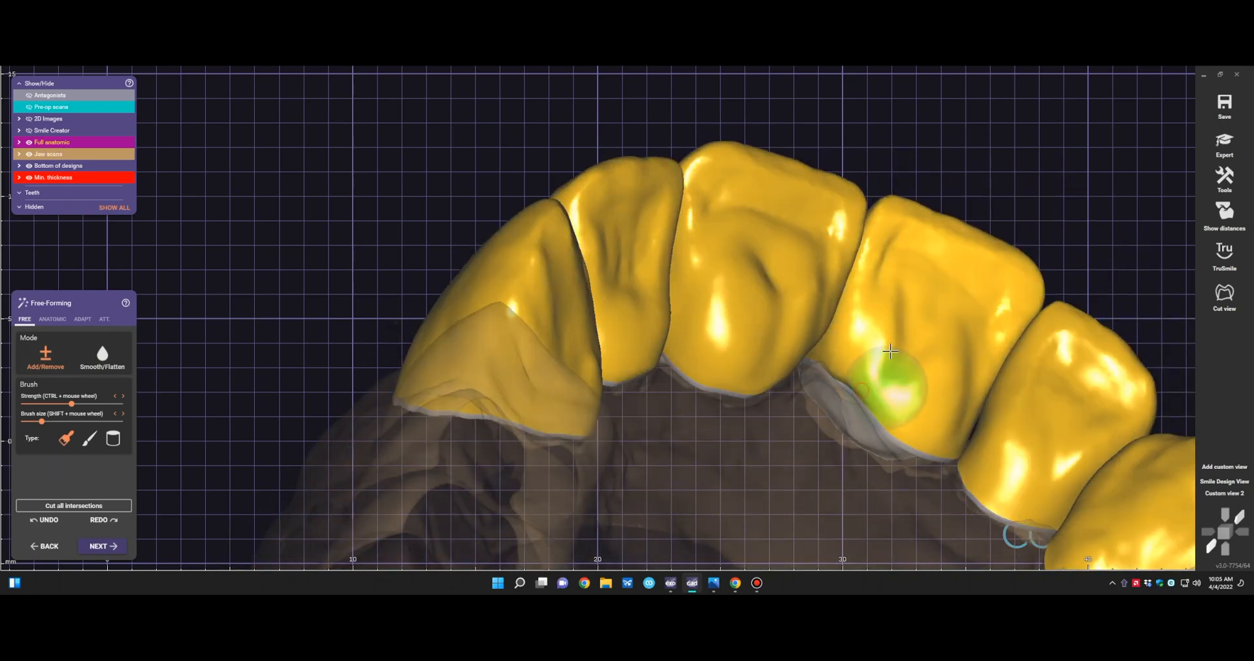
Smooth and flatten the incisal edge of the right central crown with the Smooth/Flatten brush
click(102, 356)
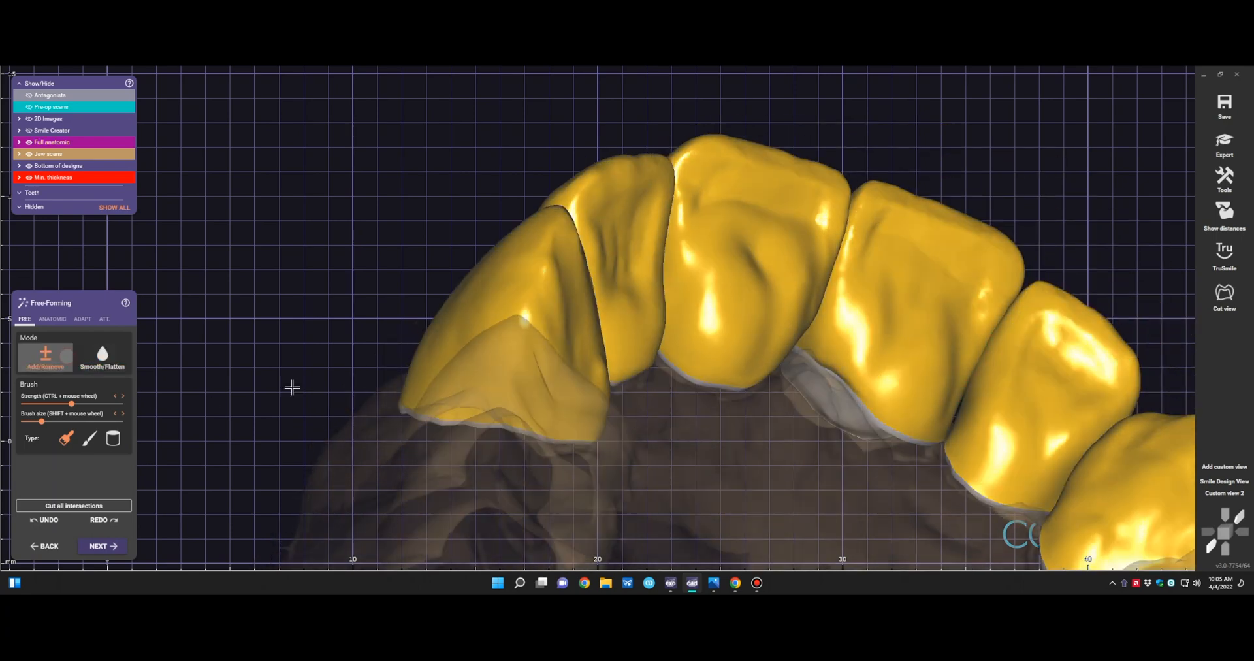
click(102, 357)
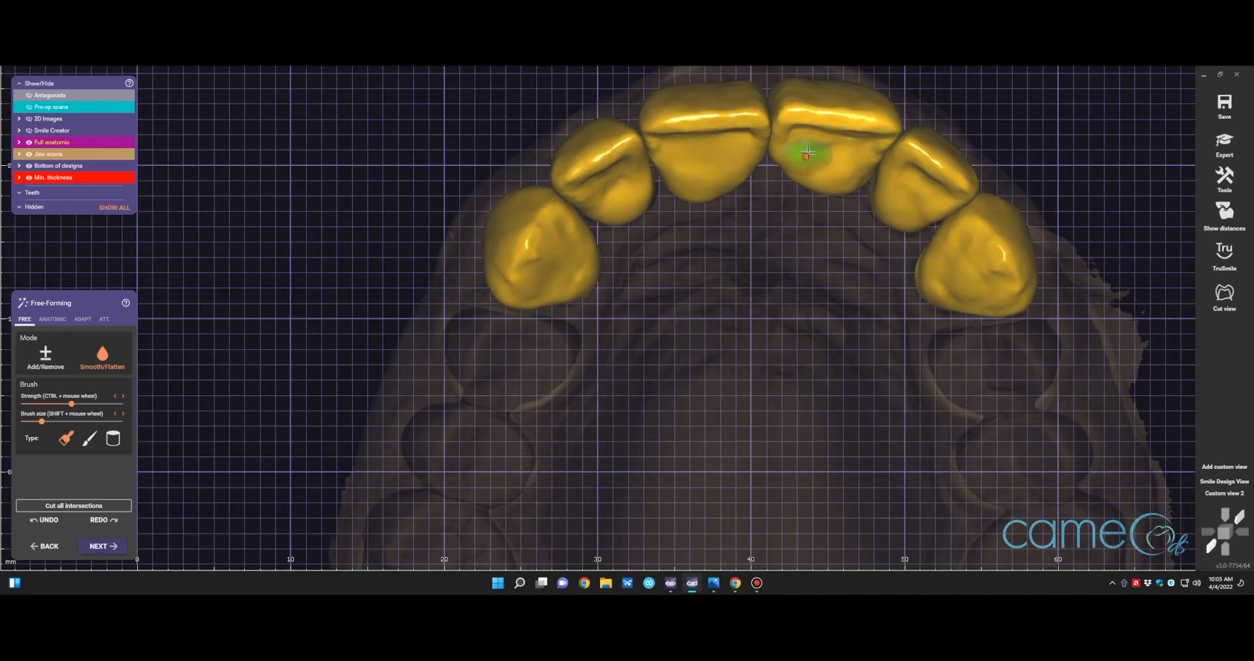
drag(808, 151, 656, 215)
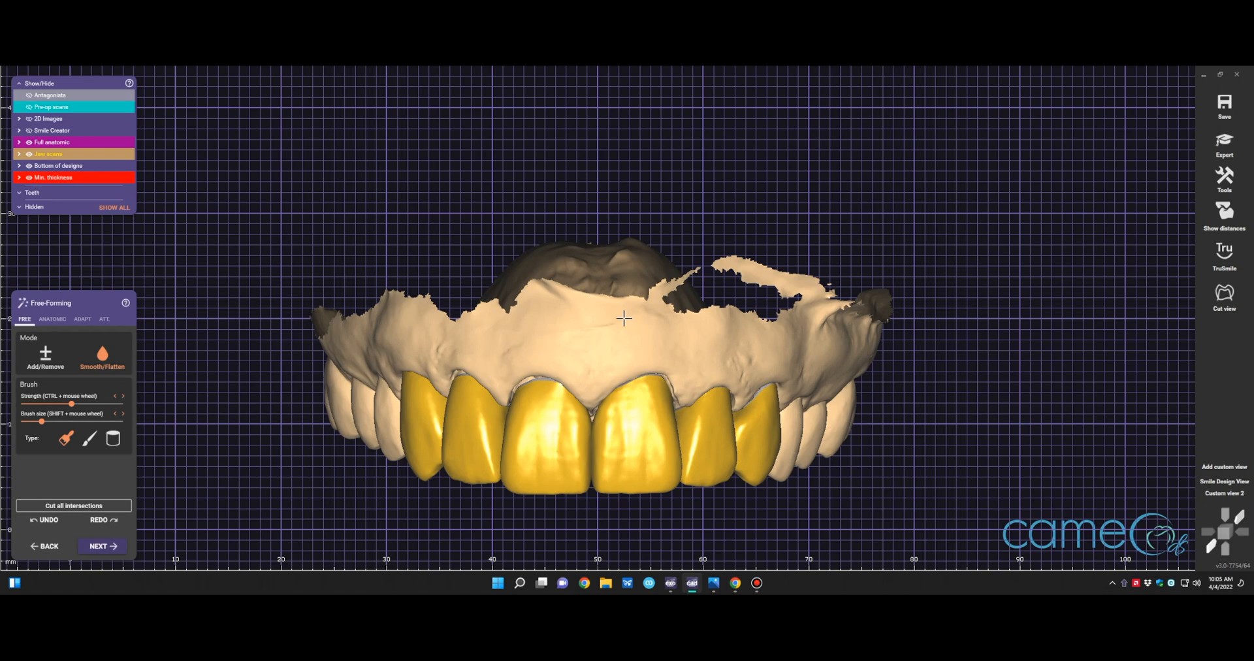
mouse_move(102, 546)
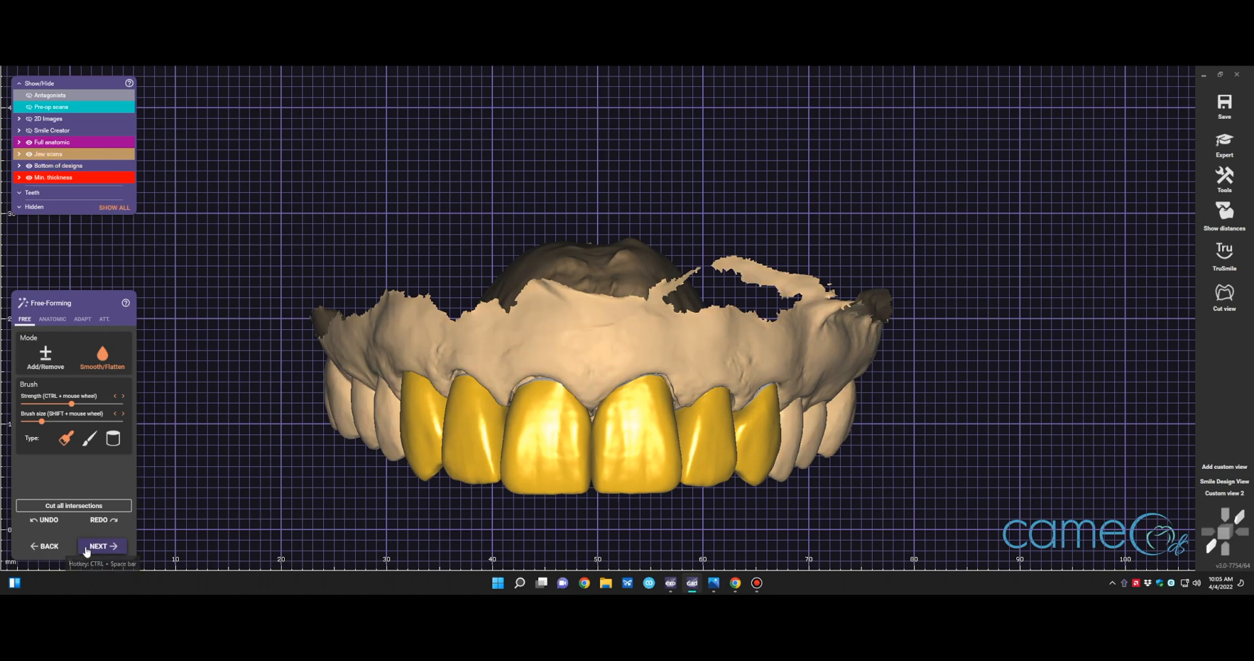
Cut the crowns' intersections with the approximal neighbouring teeth and proceed to pre-op scan adaptation
click(82, 319)
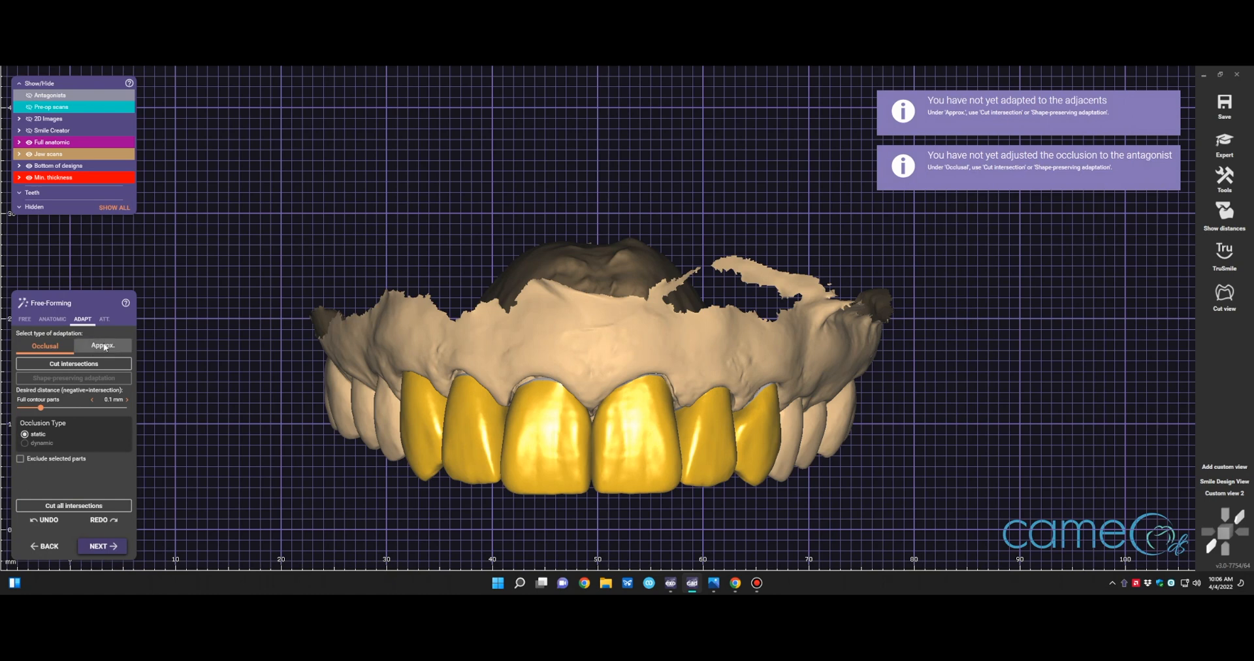
click(102, 345)
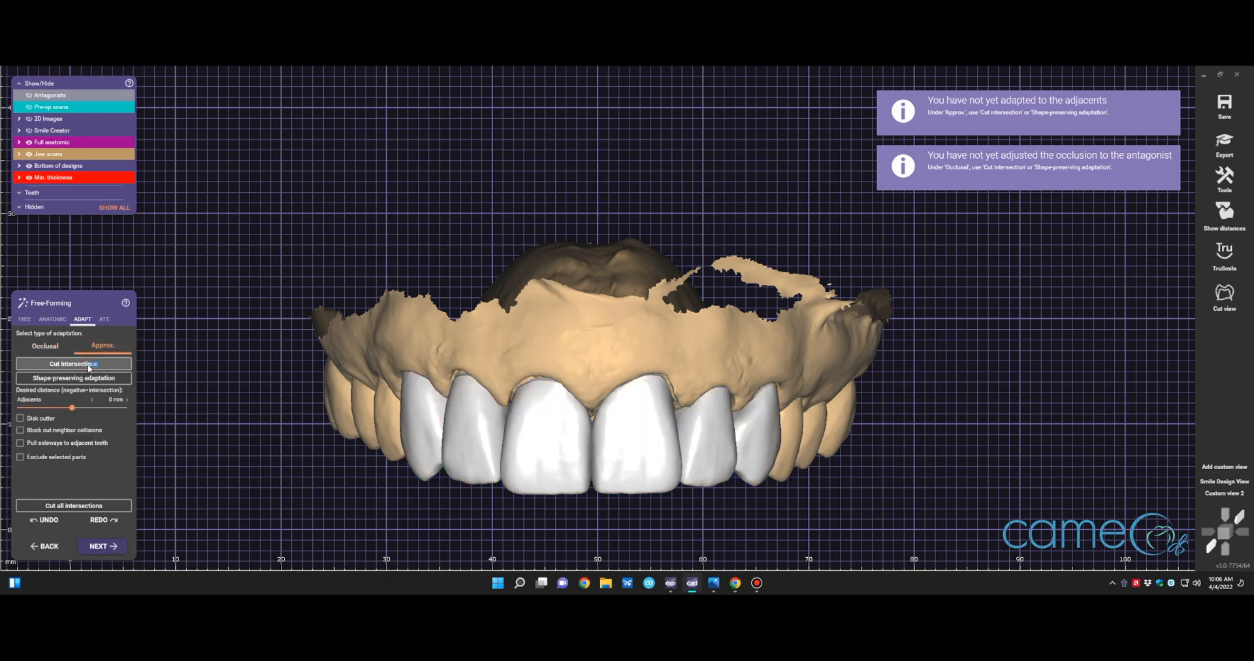
click(73, 363)
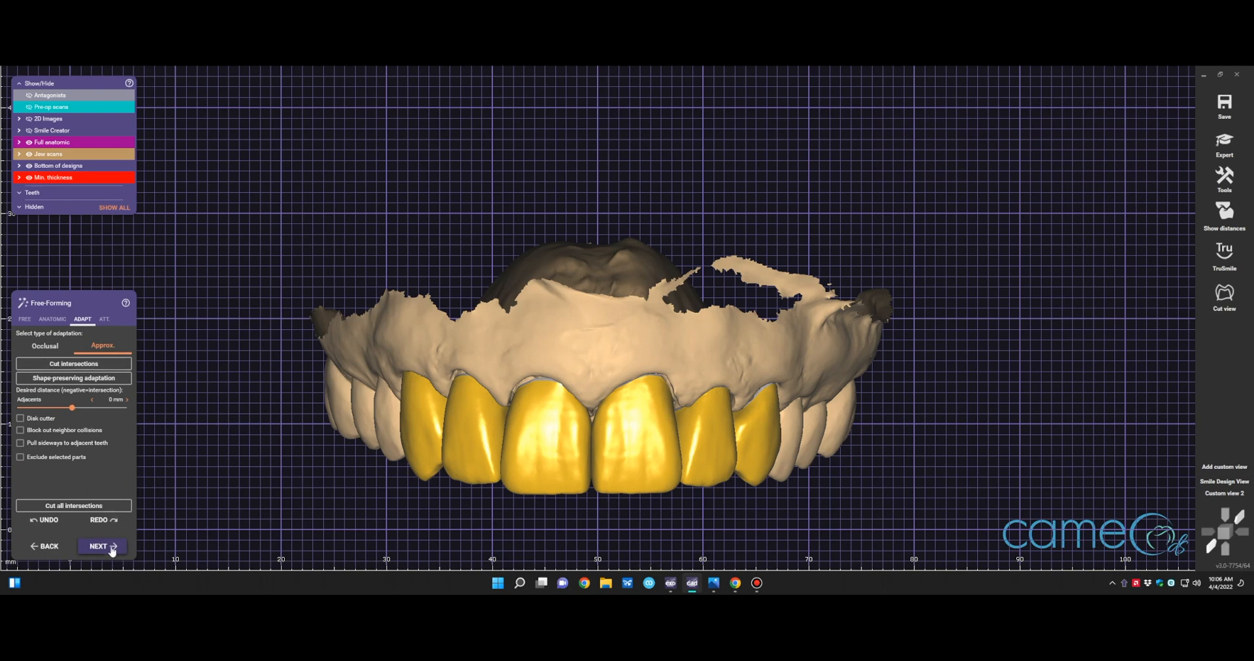
mouse_move(98, 547)
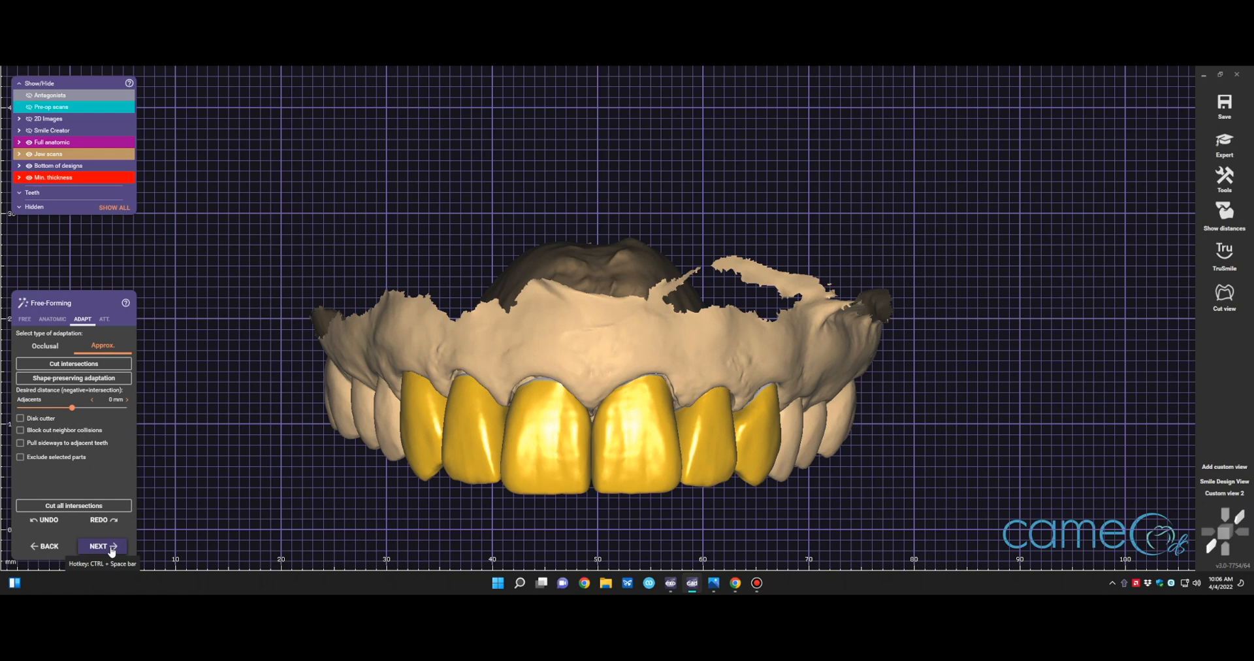
click(98, 546)
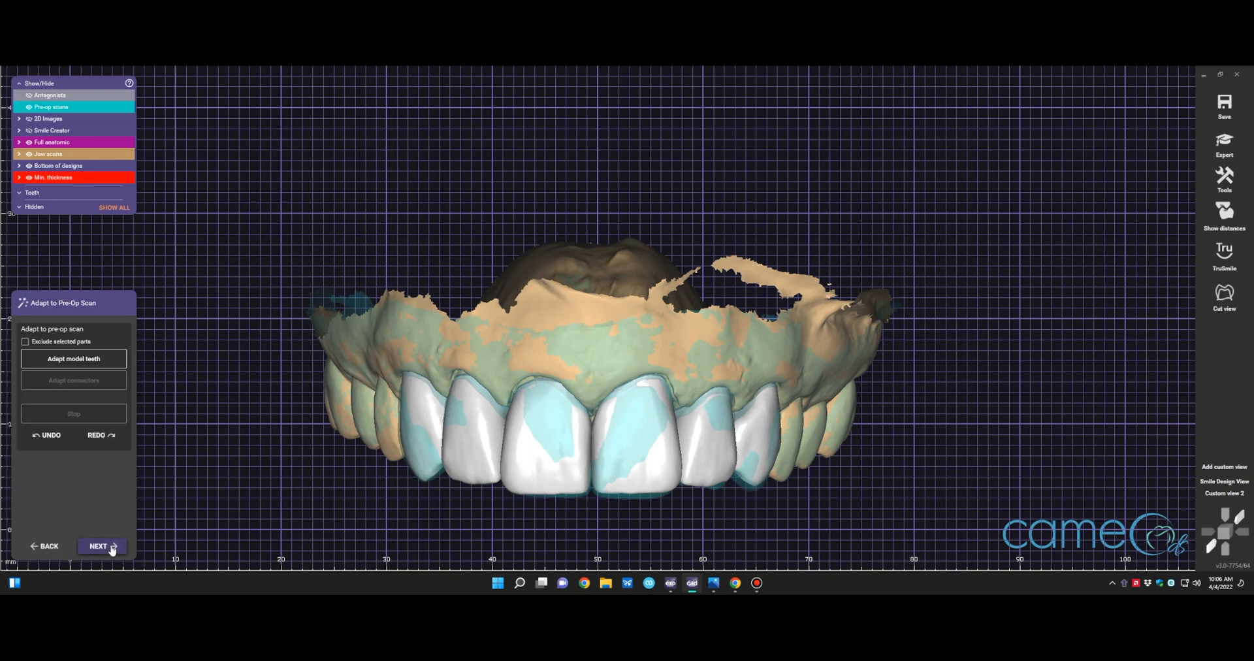
Finish pre-op adaptation so the six crowns are merged and saved to the project directory
click(97, 547)
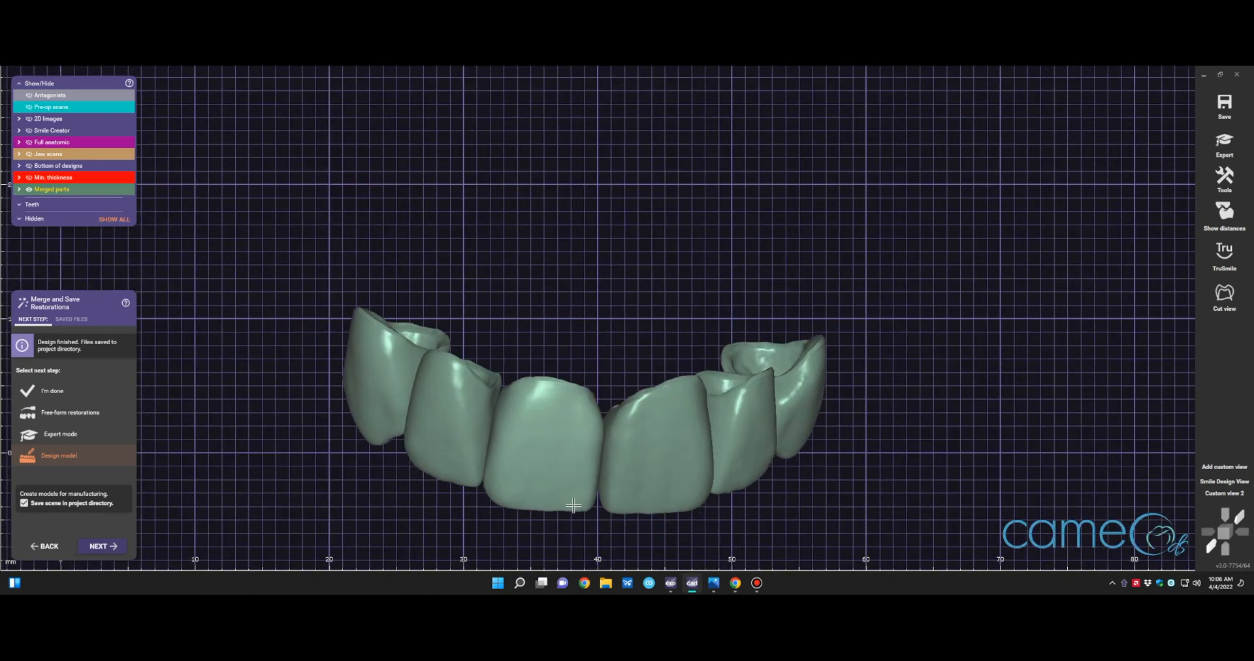
drag(577, 400, 576, 320)
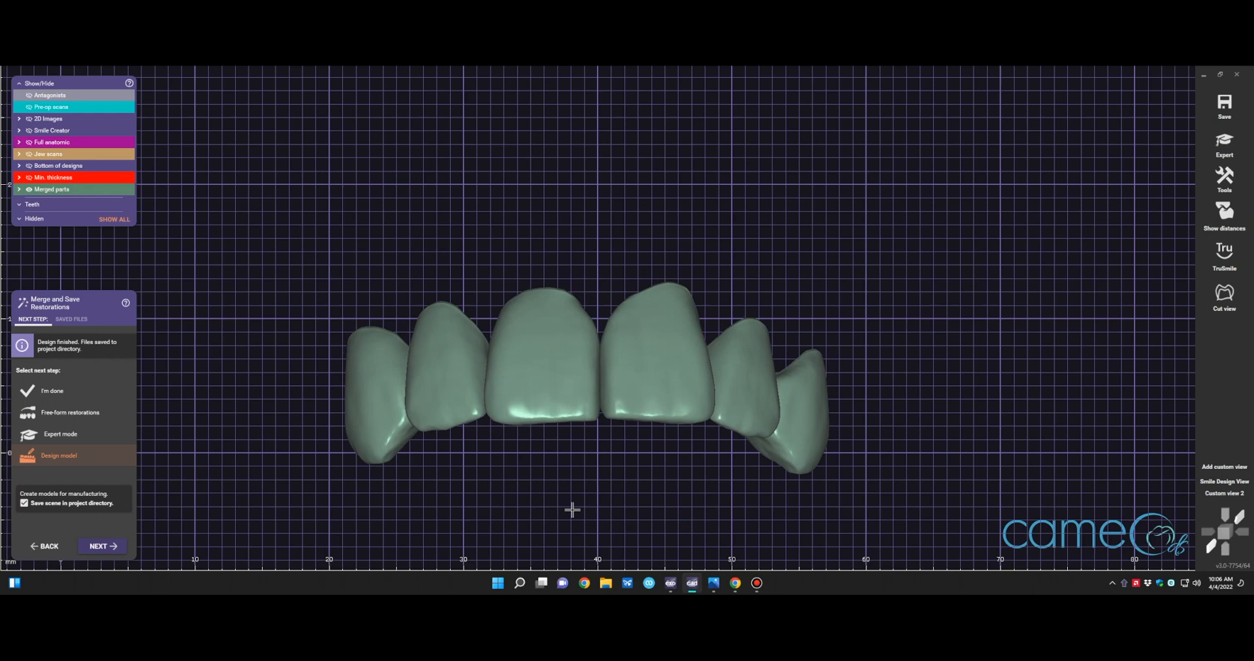
mouse_move(692, 165)
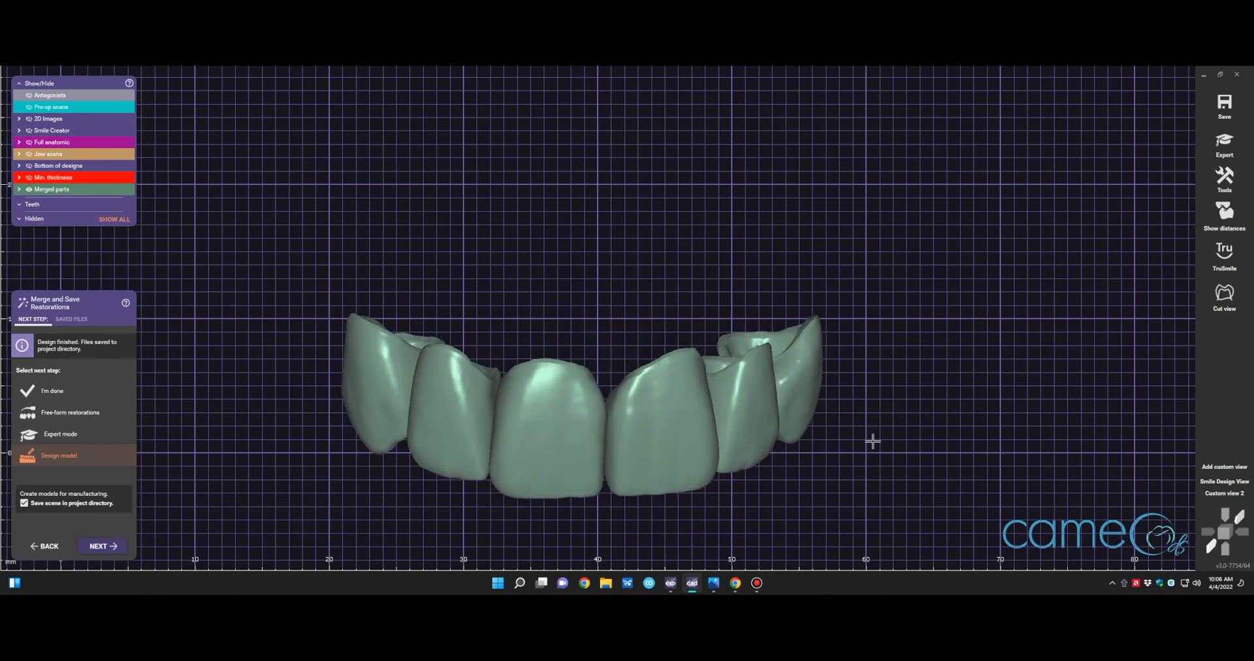
drag(872, 442, 792, 496)
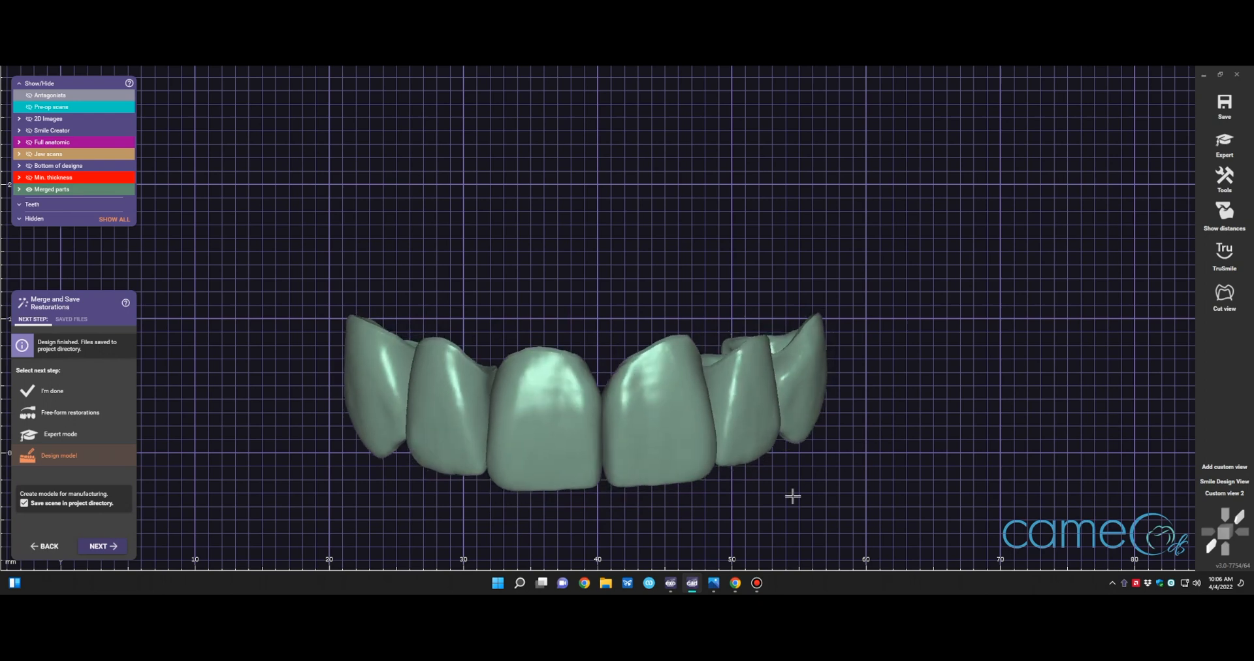